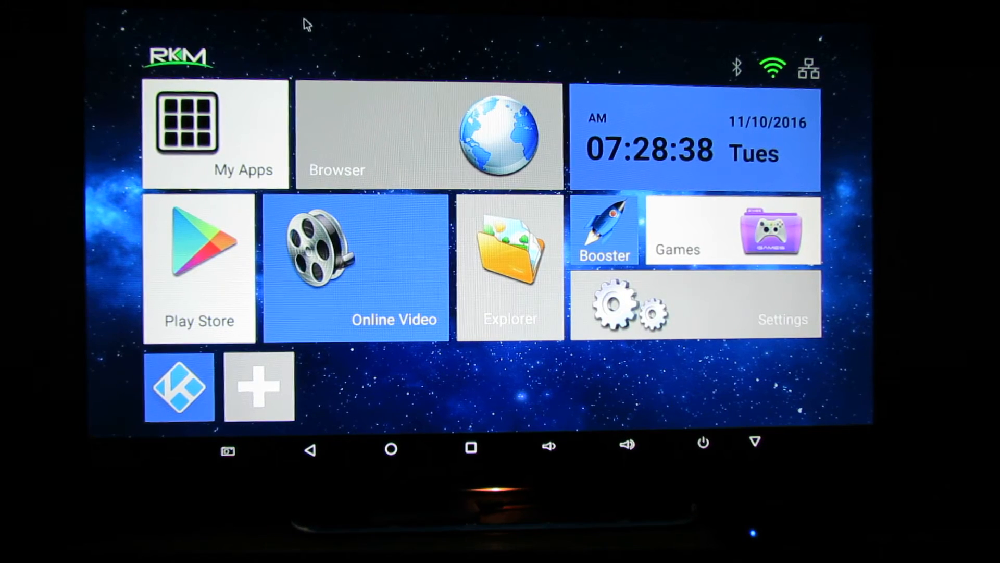
mouse_move(363, 21)
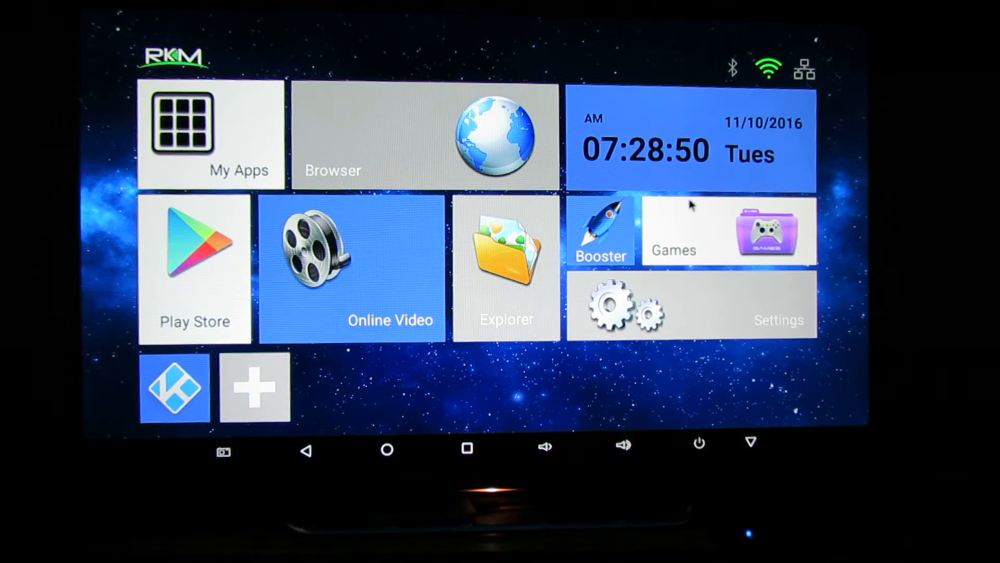
mouse_move(425, 415)
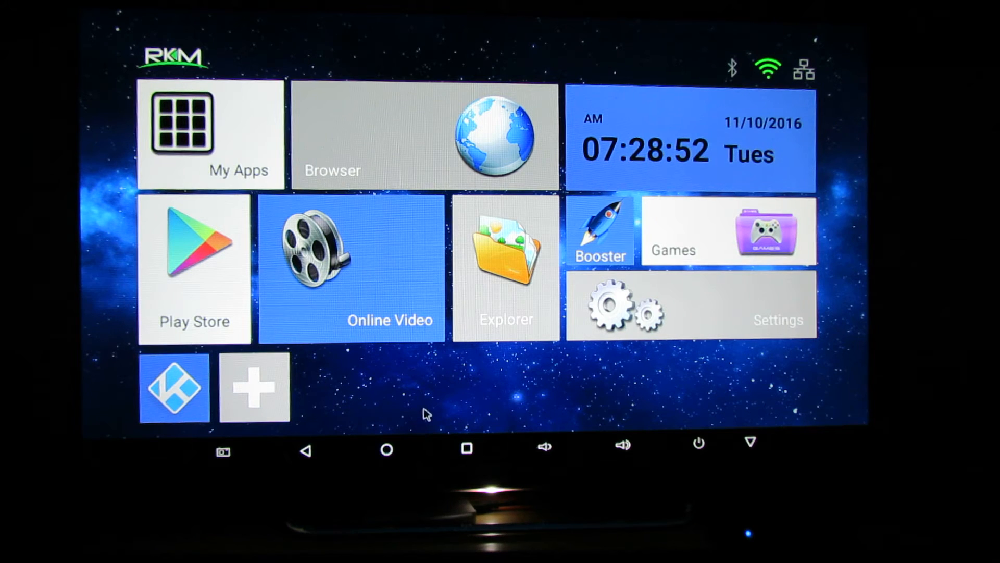
mouse_move(720, 215)
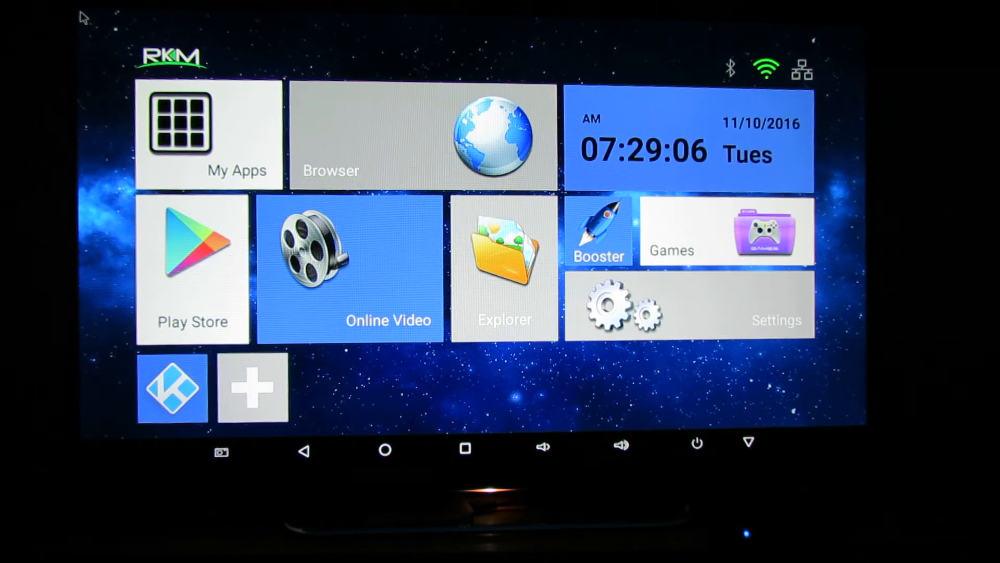
mouse_move(84, 262)
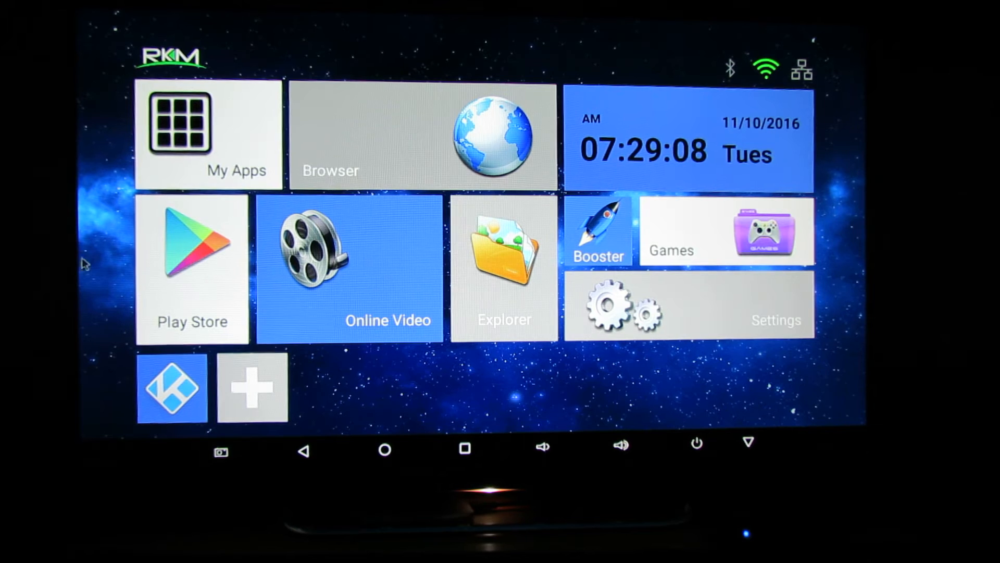
mouse_move(102, 423)
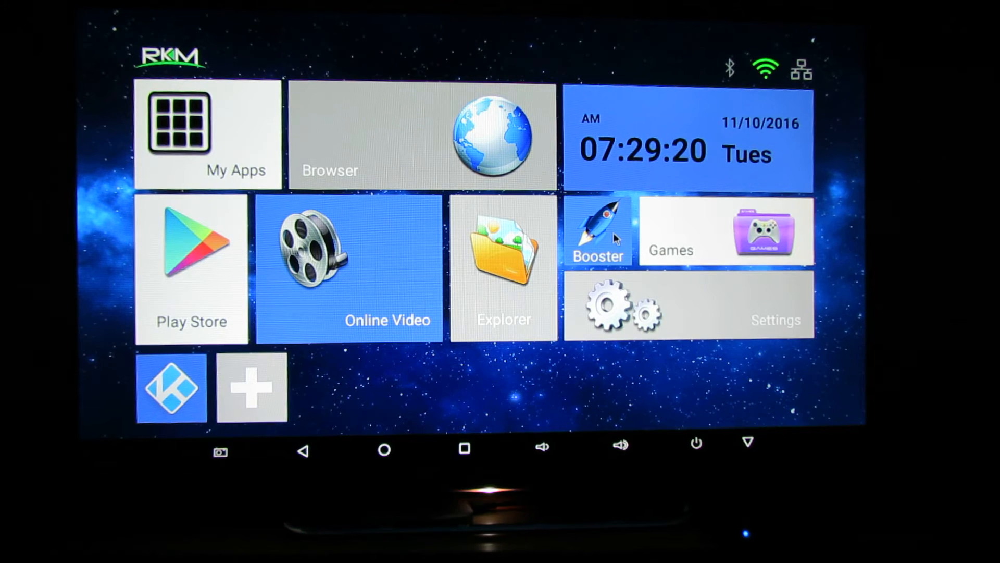
Browse launcher tiles and the app store's side menu, then return to the home screen
click(598, 231)
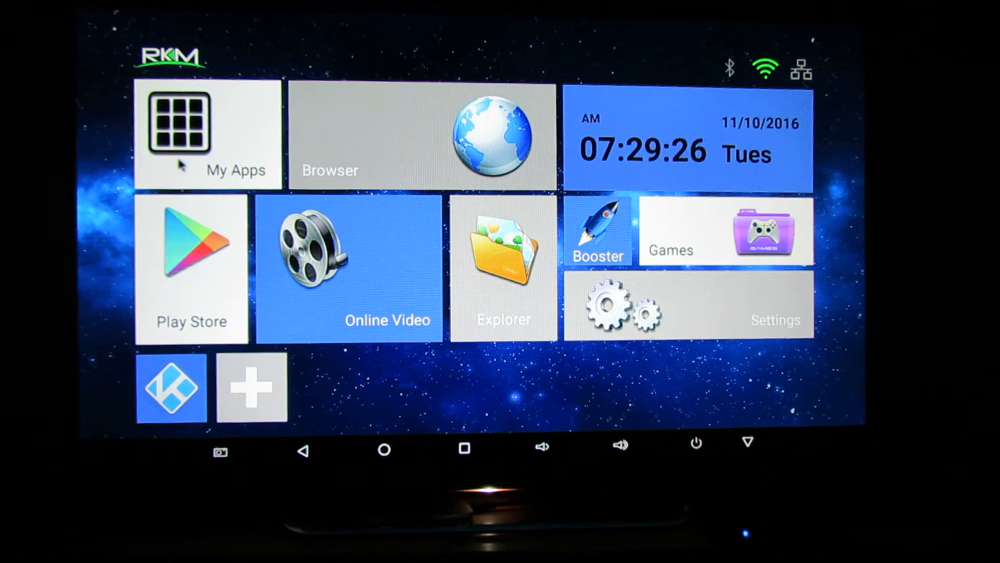
click(186, 132)
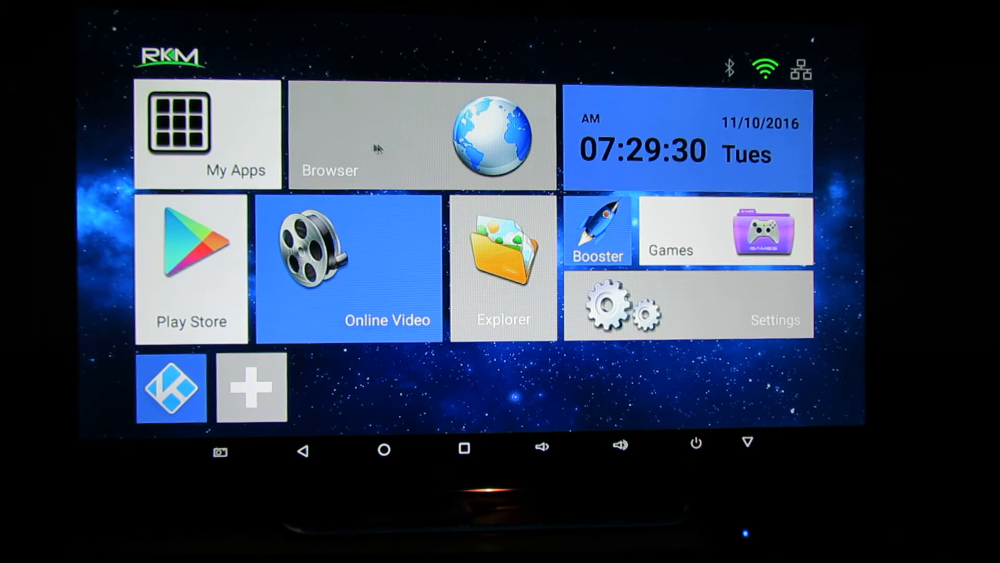
click(420, 135)
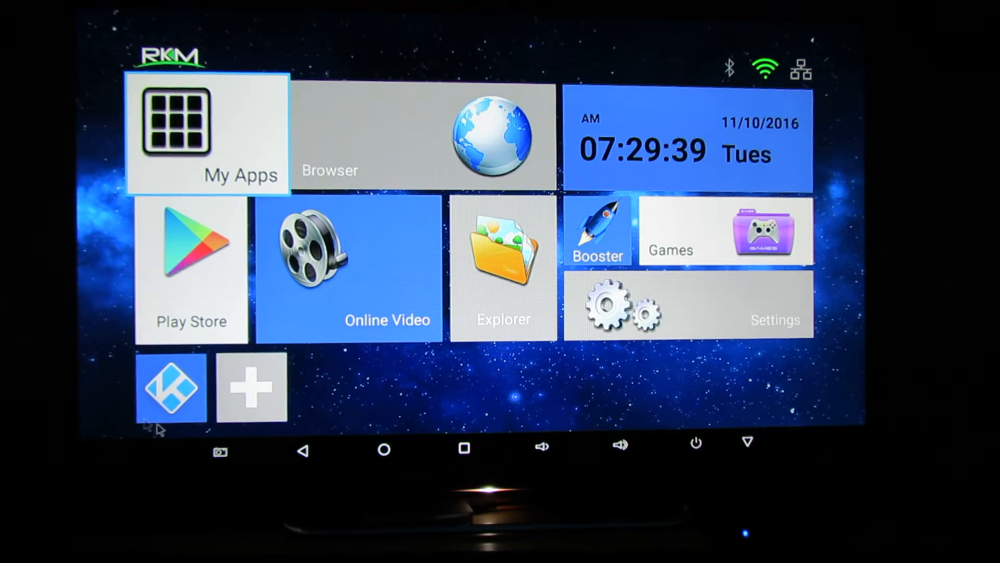
click(192, 262)
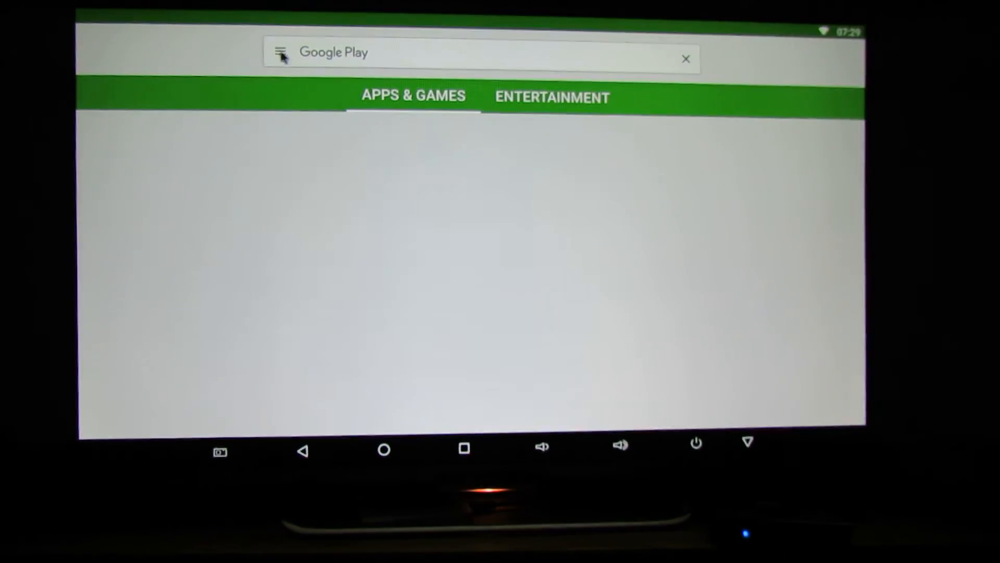
click(279, 52)
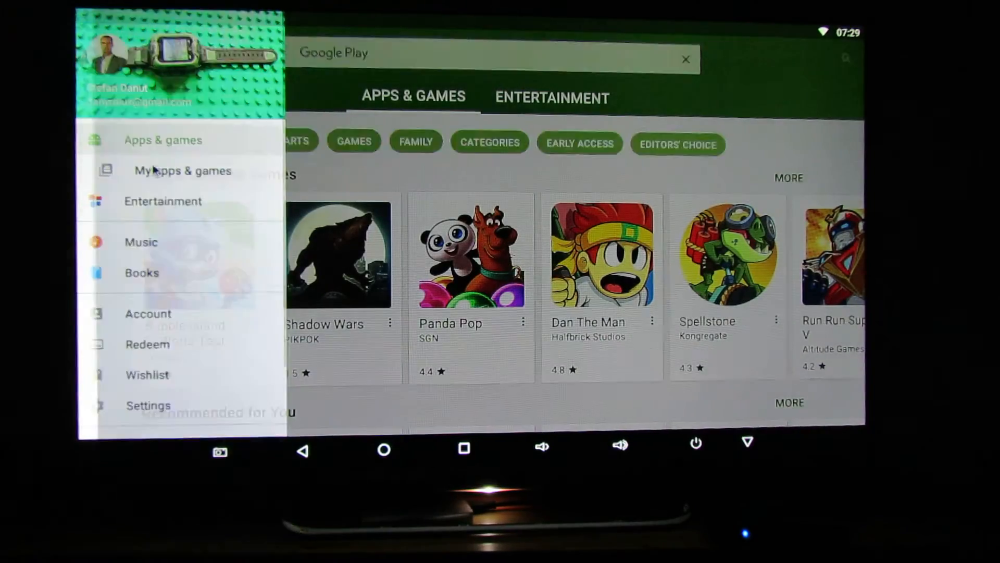
click(183, 169)
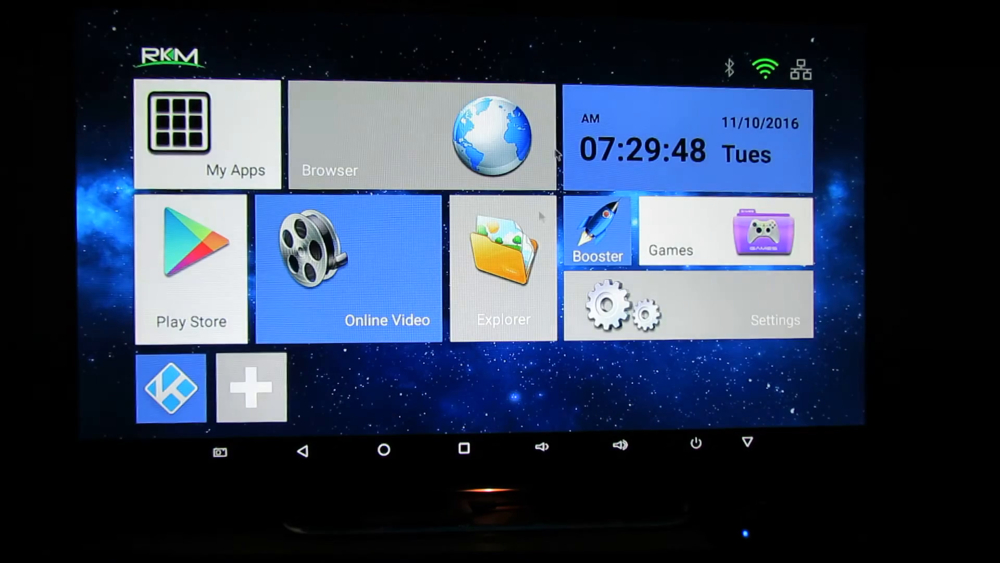
Show the full grid of installed apps from My Apps and enter device Settings
click(348, 265)
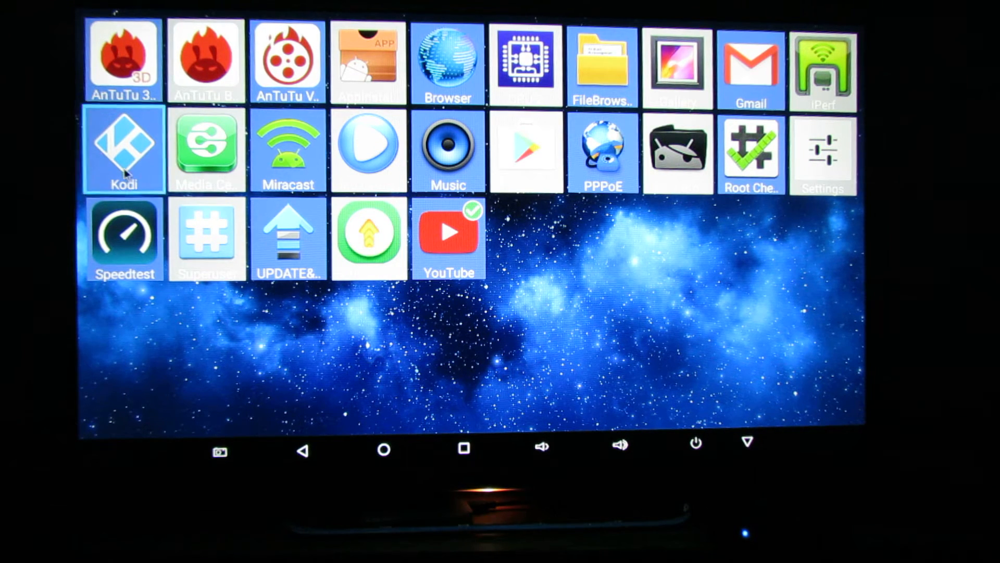
click(123, 149)
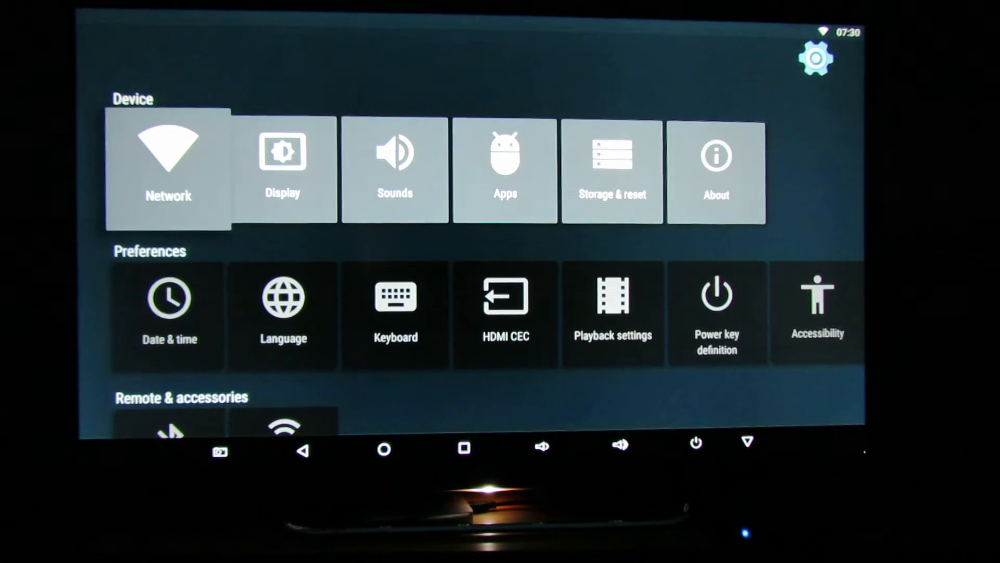
Connect Wi-Fi to the saved non-5G network and dismiss the 5G network's options
scroll(right, 3)
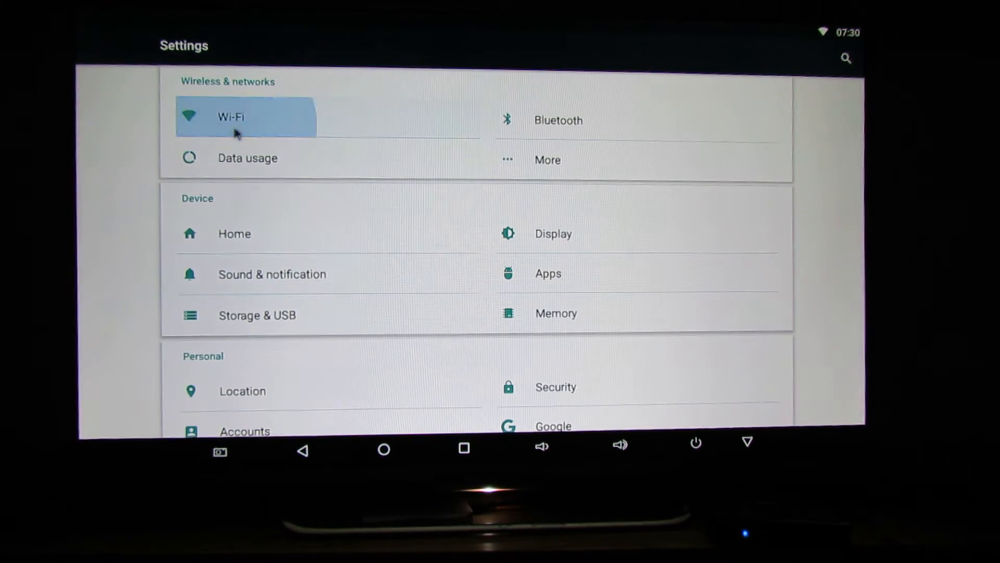
click(231, 117)
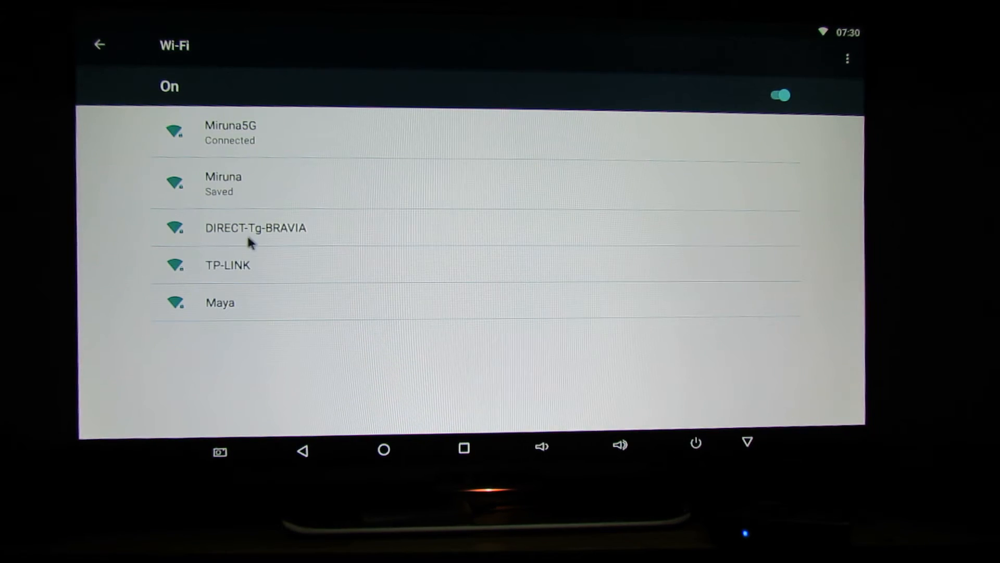
click(223, 184)
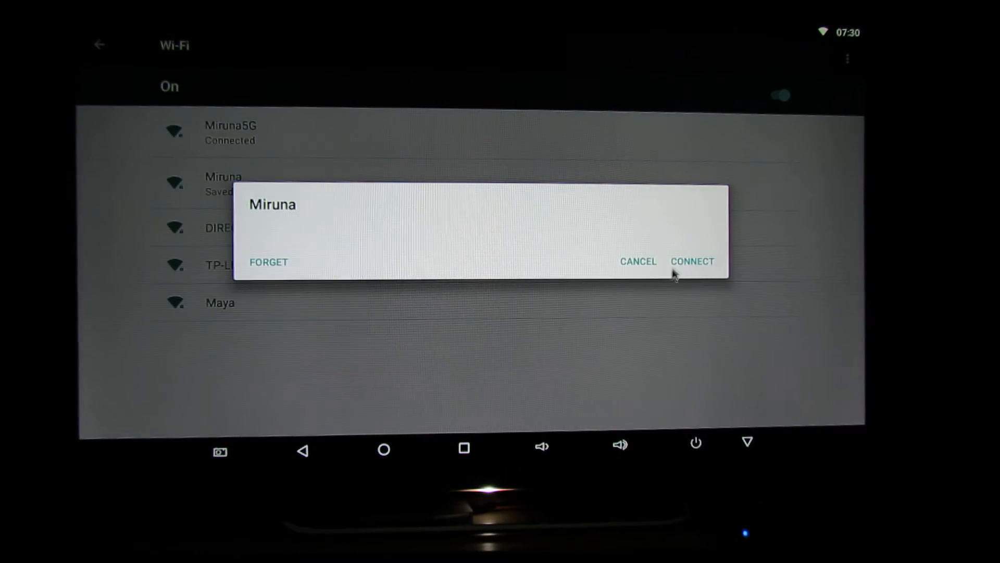
click(692, 260)
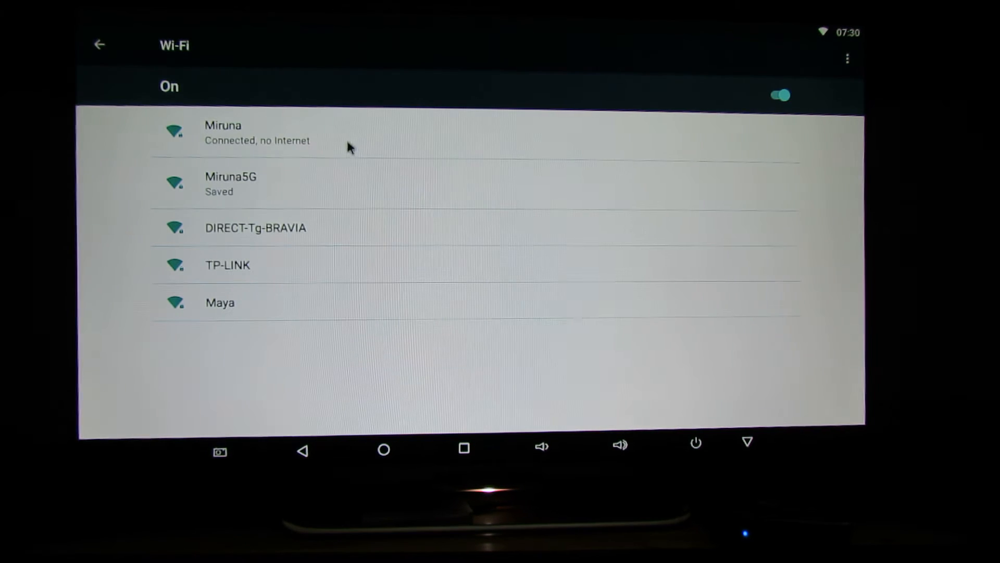
mouse_move(385, 279)
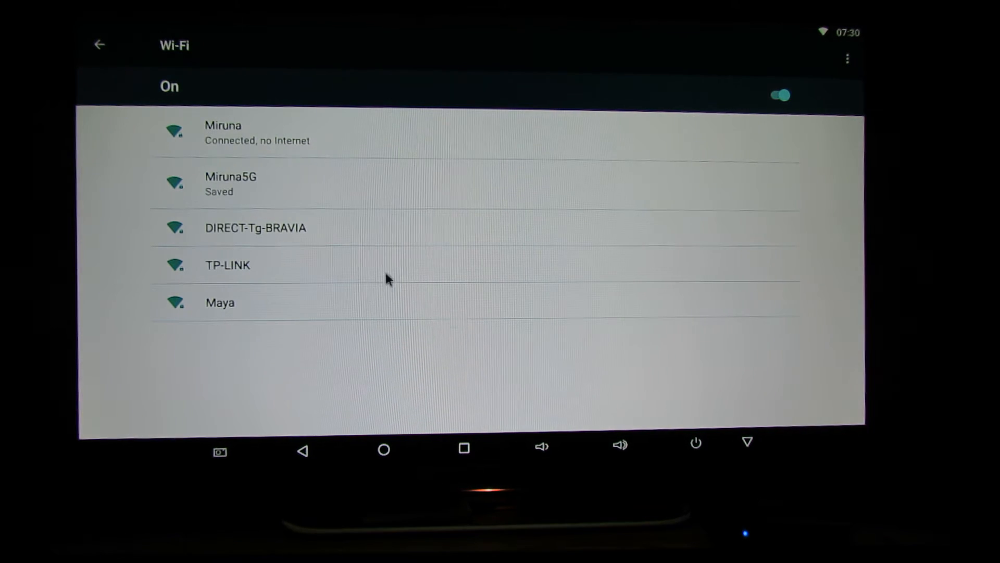
click(230, 183)
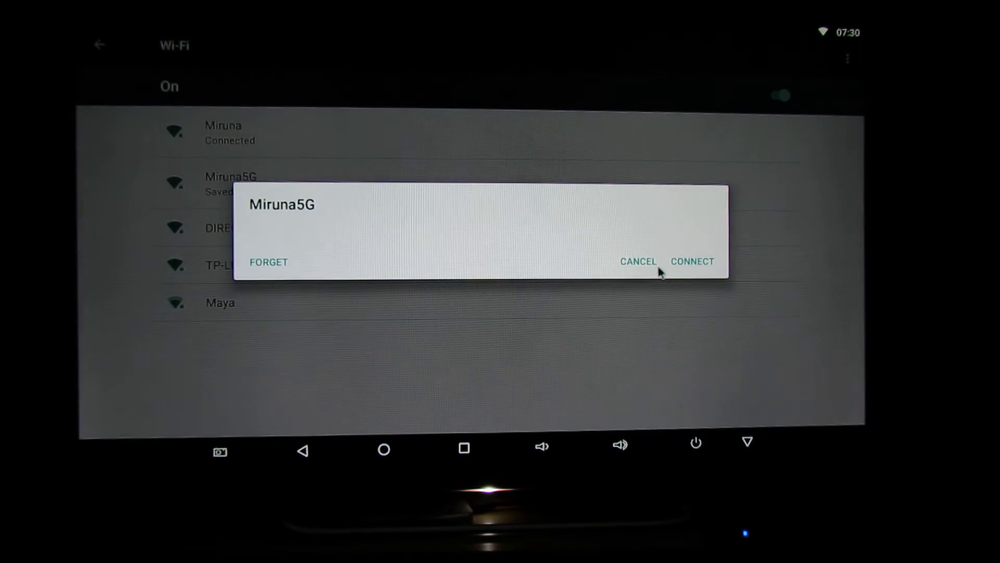
click(692, 260)
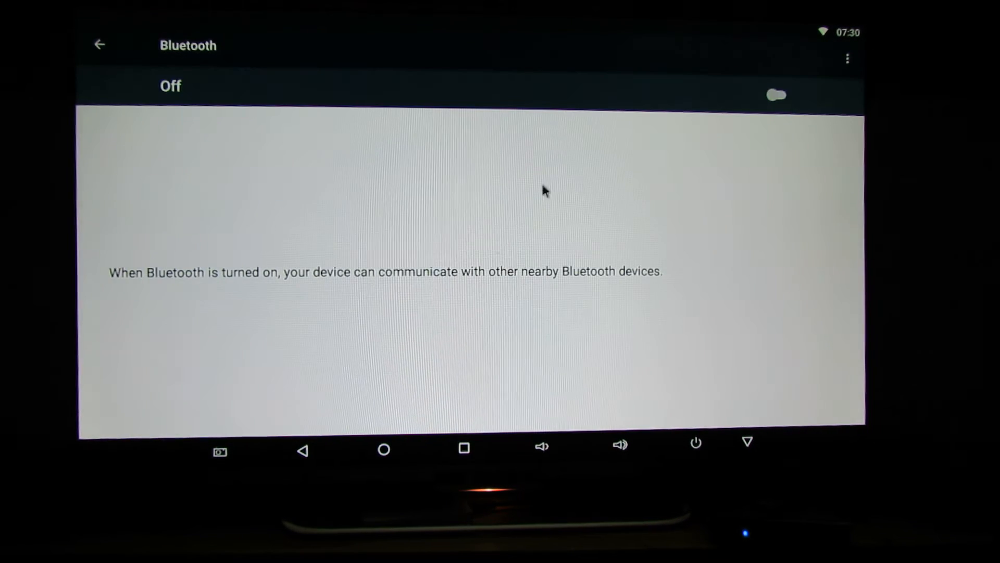
Toggle Bluetooth on then back off and return to the main settings list
click(776, 95)
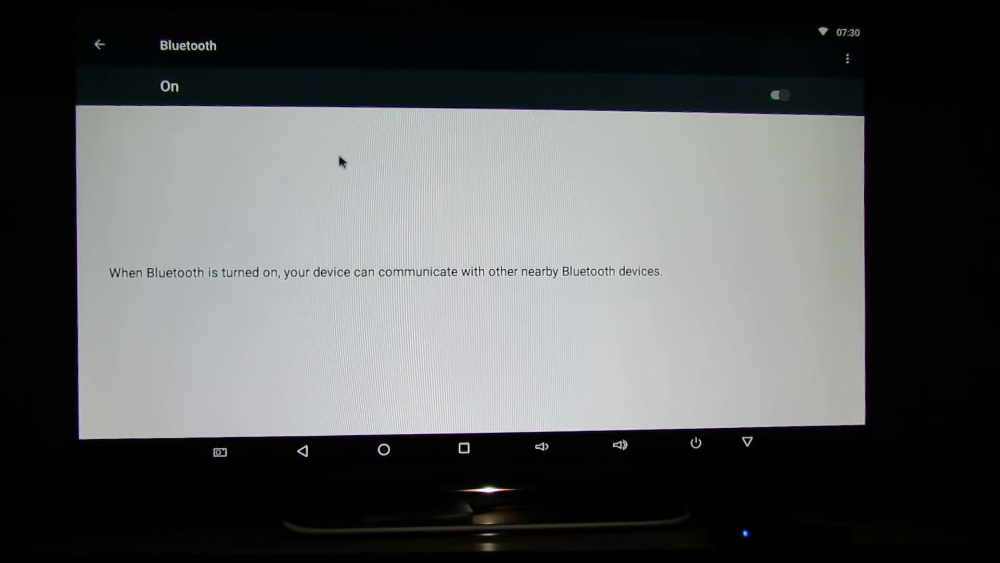
click(778, 95)
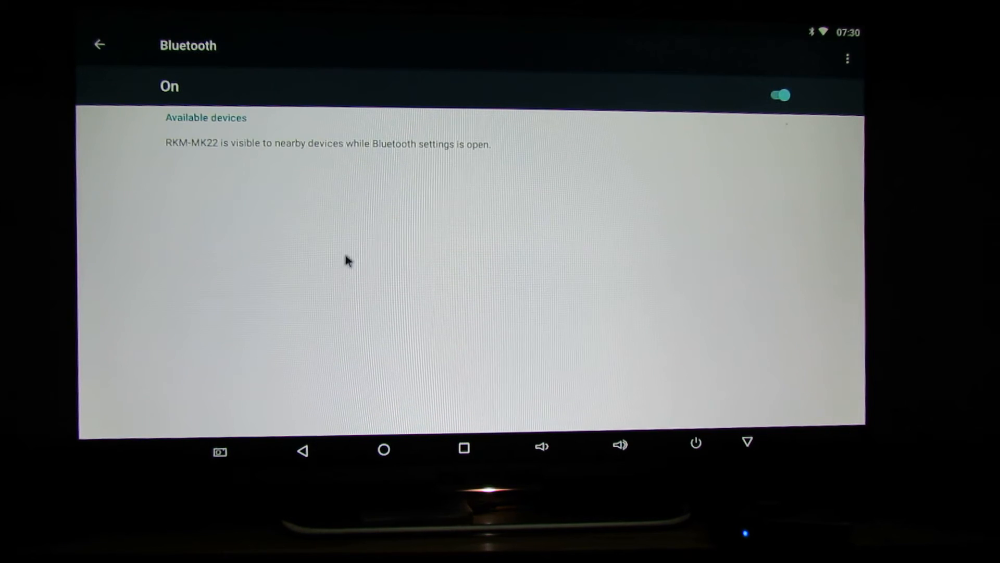
click(777, 95)
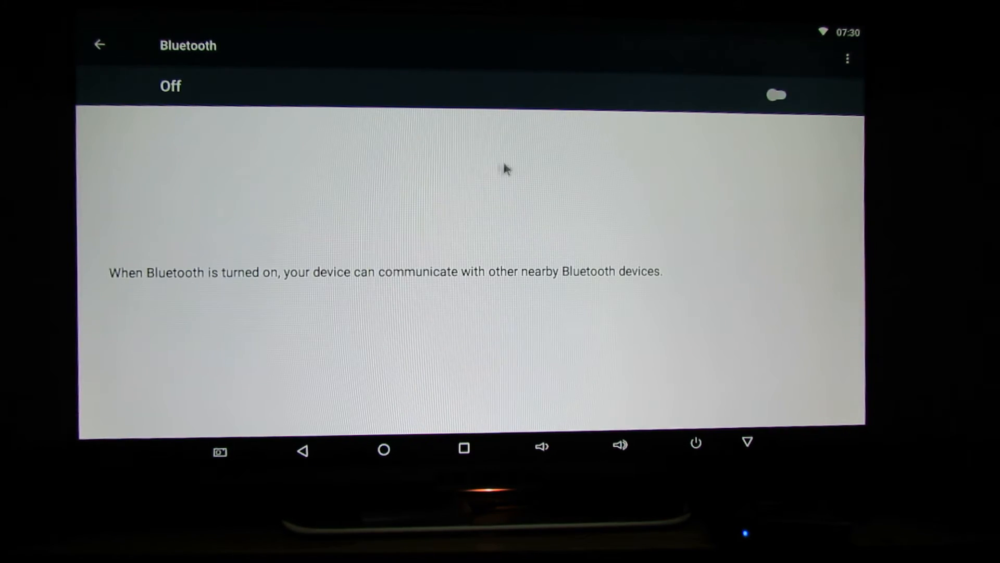
click(99, 45)
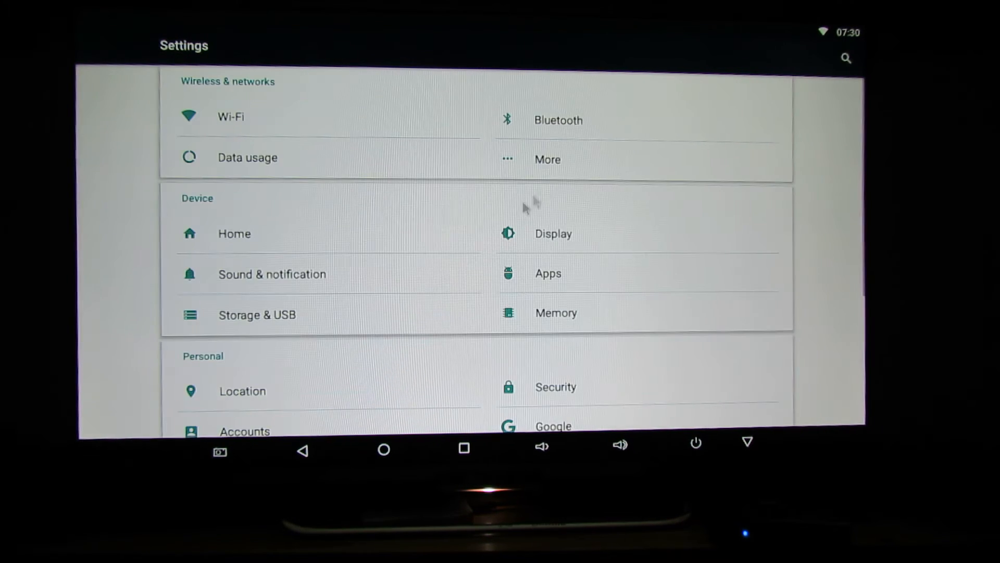
Choose Launcher3 as home launcher, browse its app drawer and return to Settings
click(546, 159)
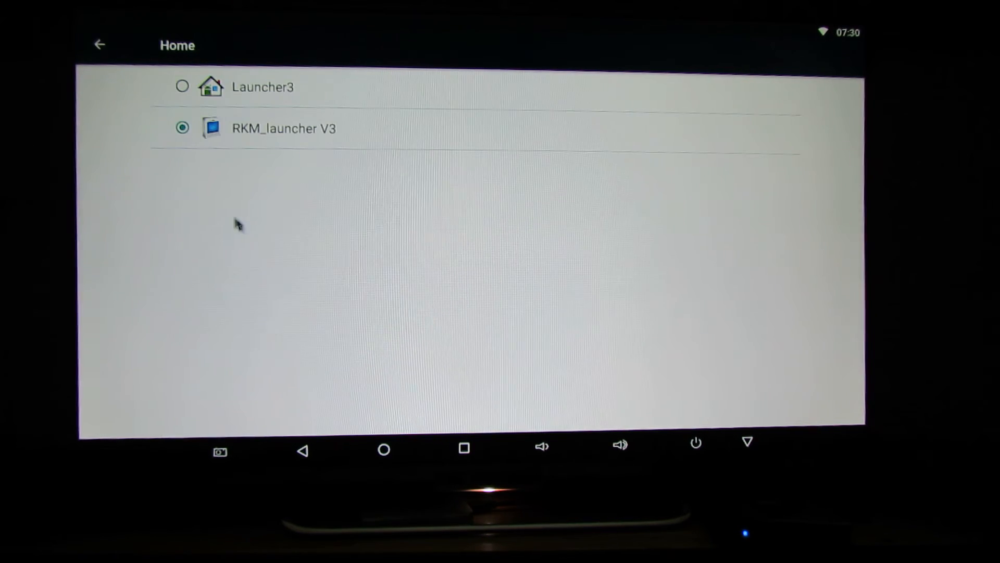
mouse_move(182, 86)
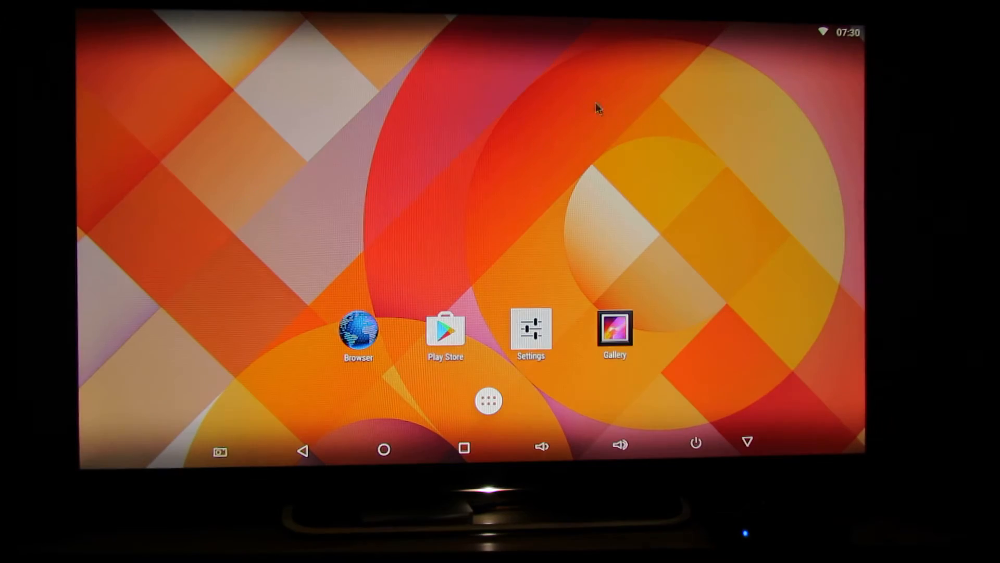
scroll(left, 3)
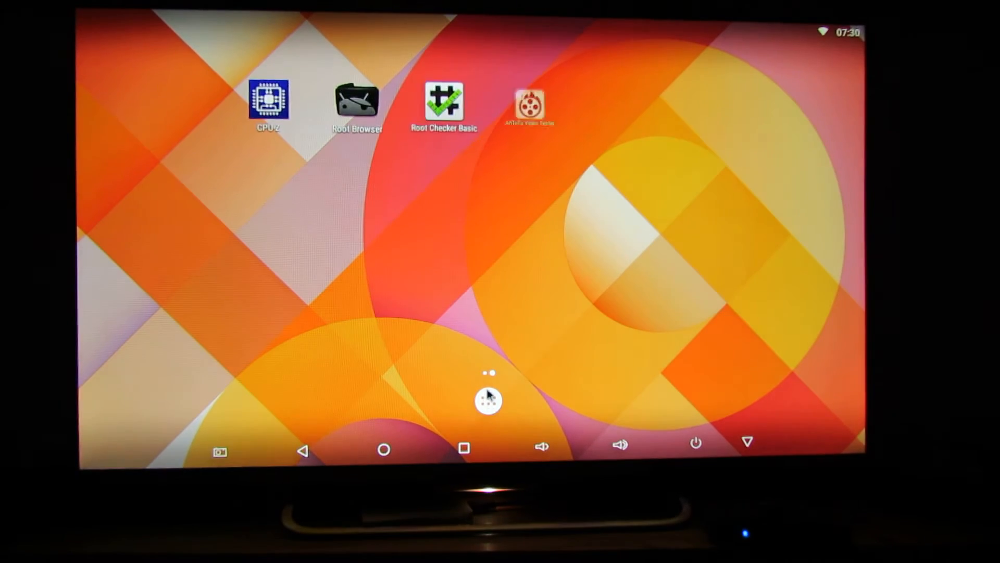
click(486, 400)
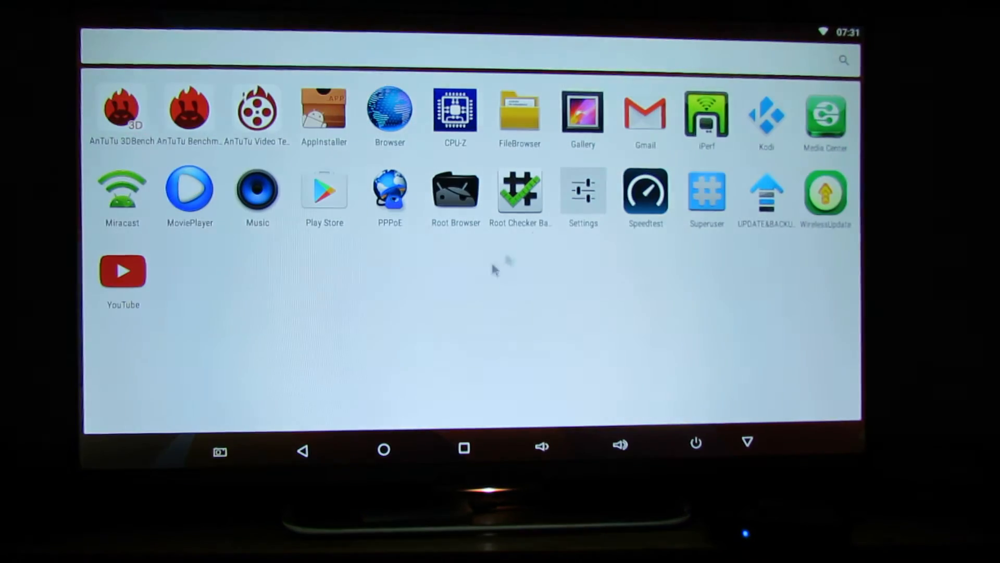
click(581, 190)
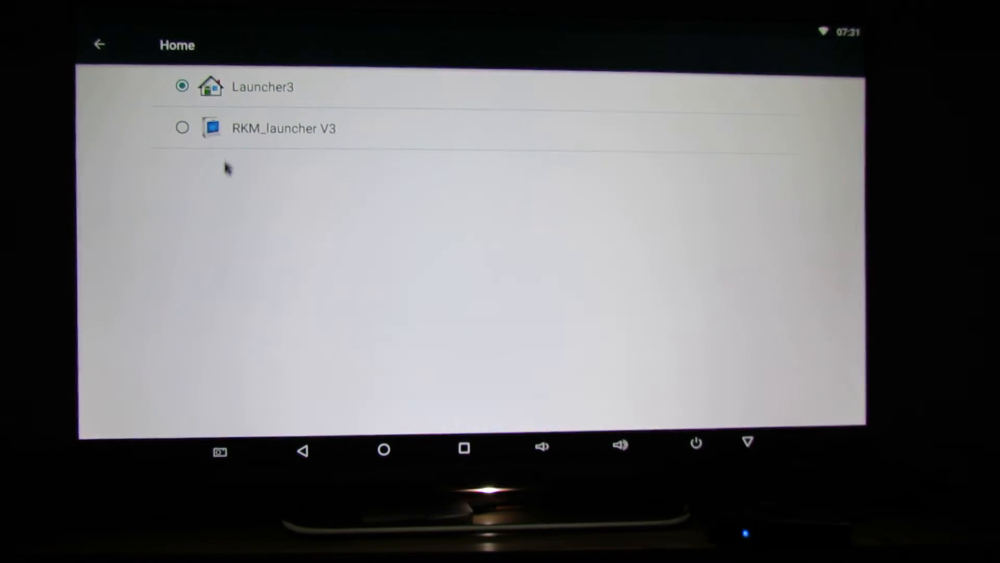
click(182, 127)
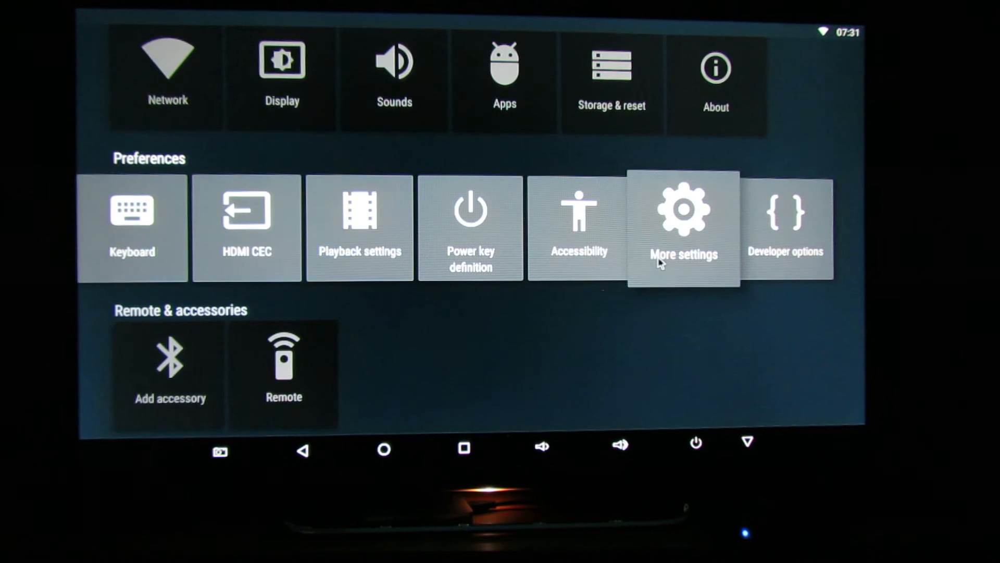
In Display, switch off the power-button camera shortcut and keep sleep at 30 minutes
click(281, 69)
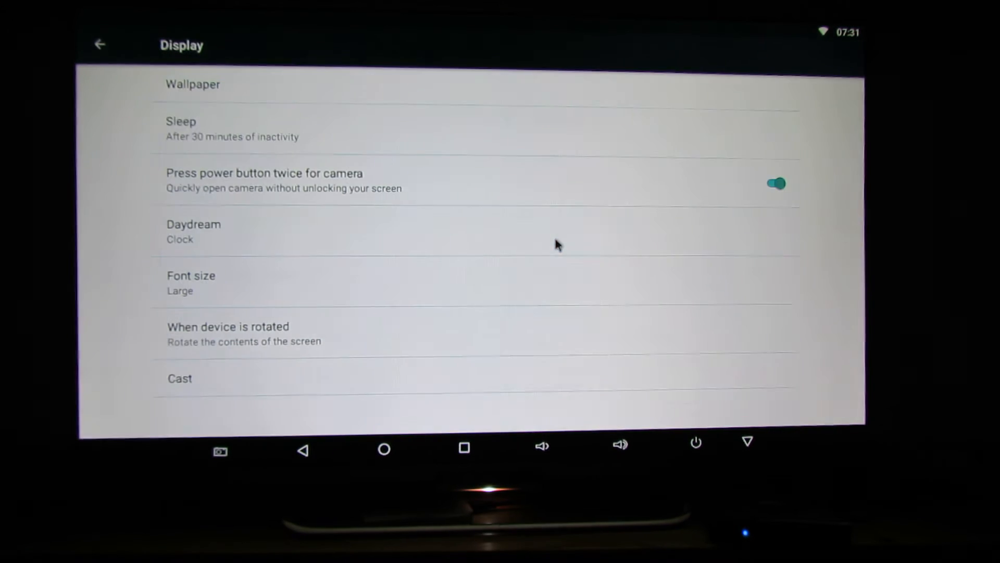
mouse_move(765, 200)
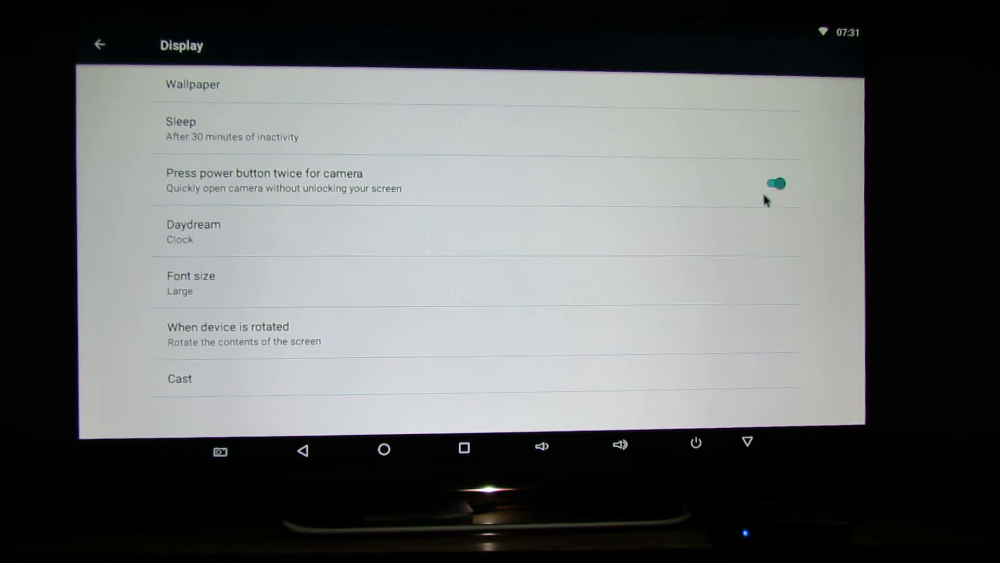
click(775, 183)
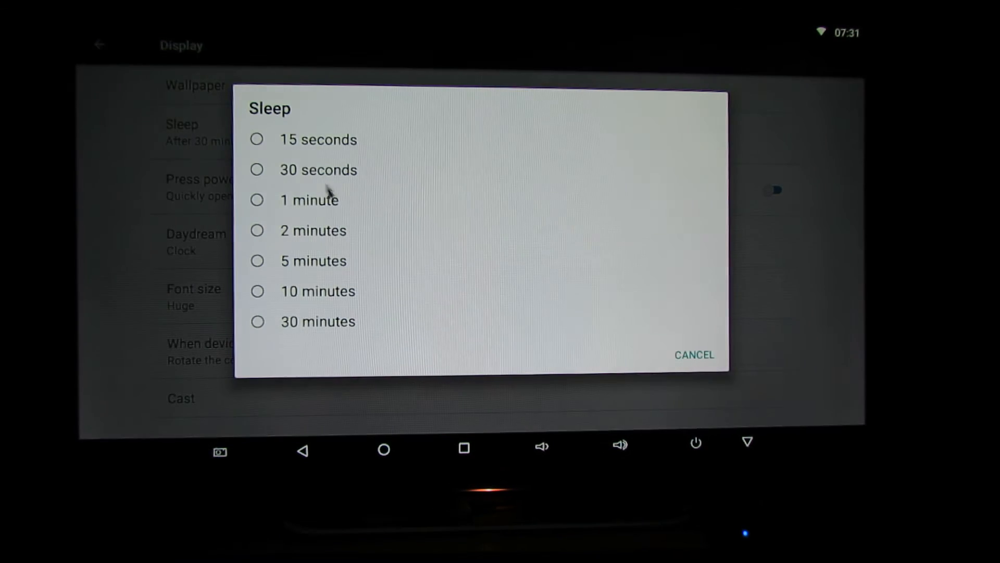
click(693, 354)
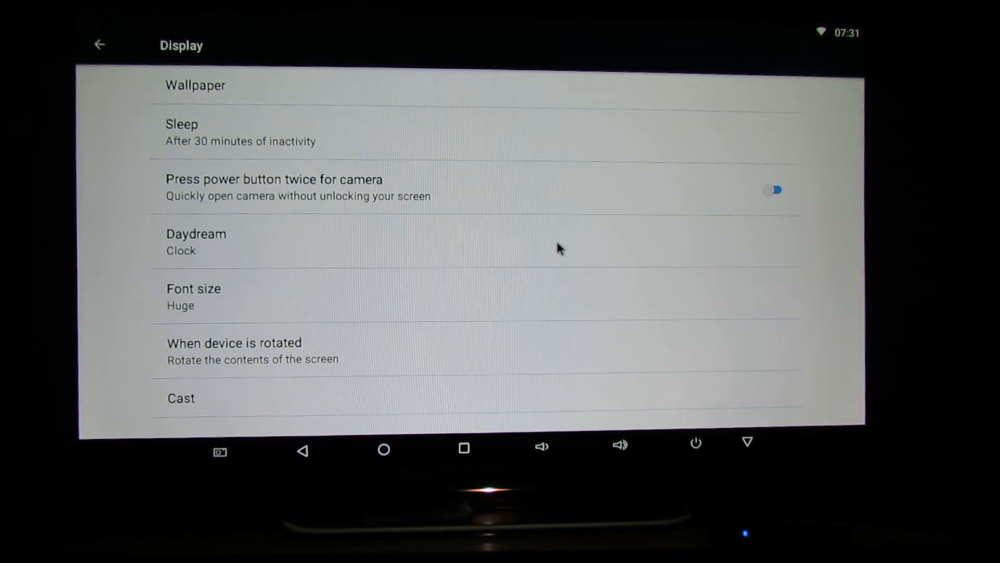
Review the Sound & notification options and return to the main settings list
click(99, 45)
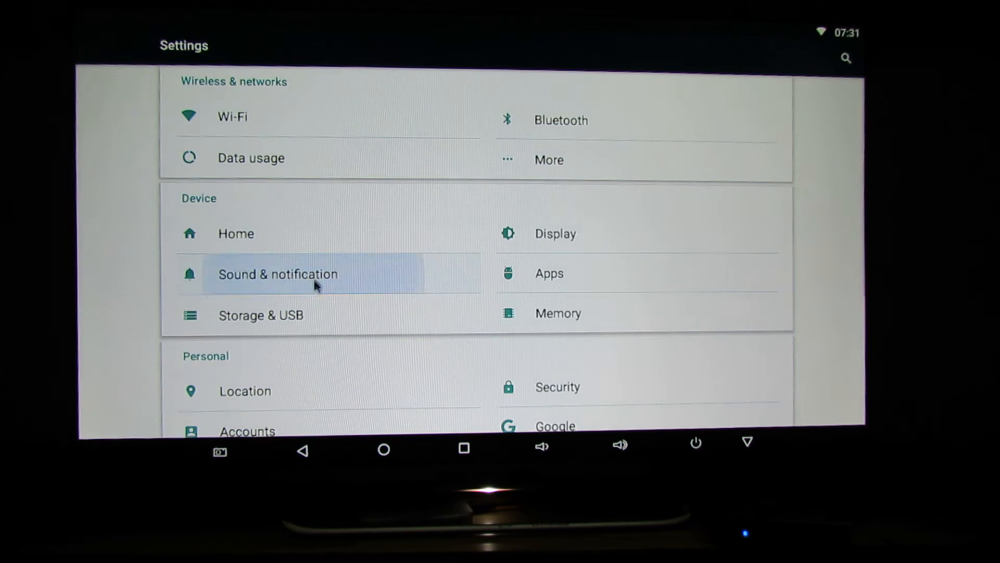
click(277, 274)
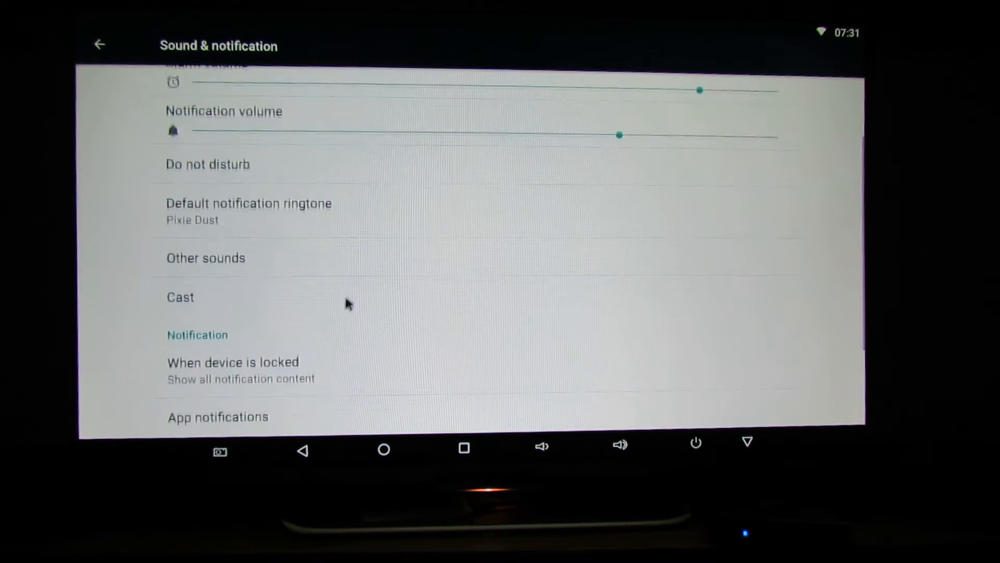
scroll(down, 3)
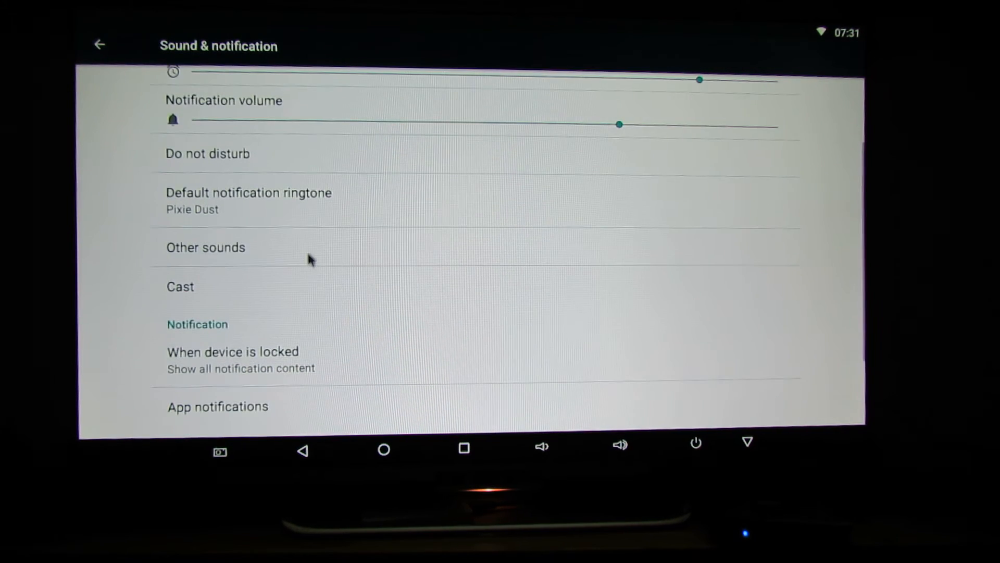
click(99, 44)
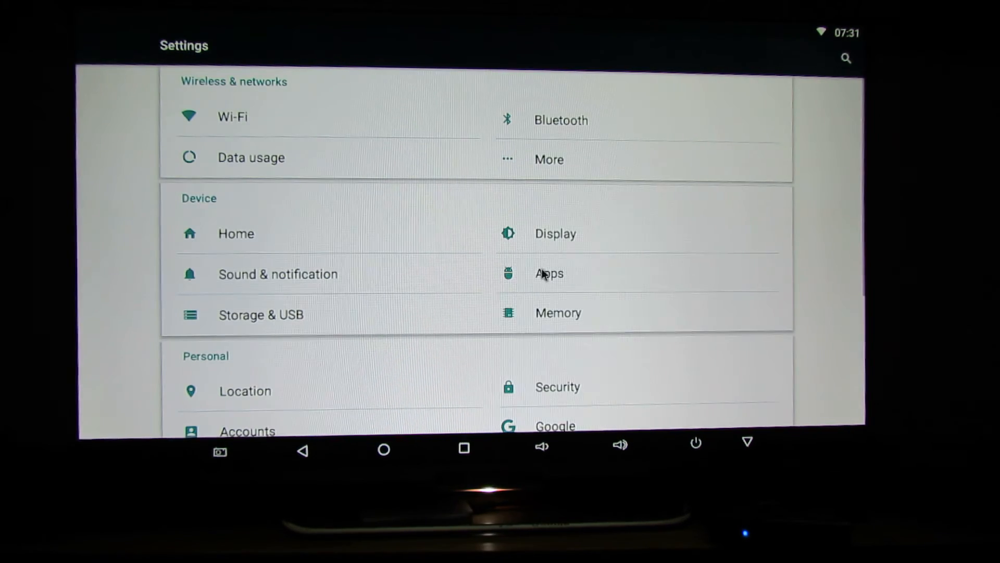
Show the Apps list with sizes, including AnTuTu Benchmark and Browser
click(547, 273)
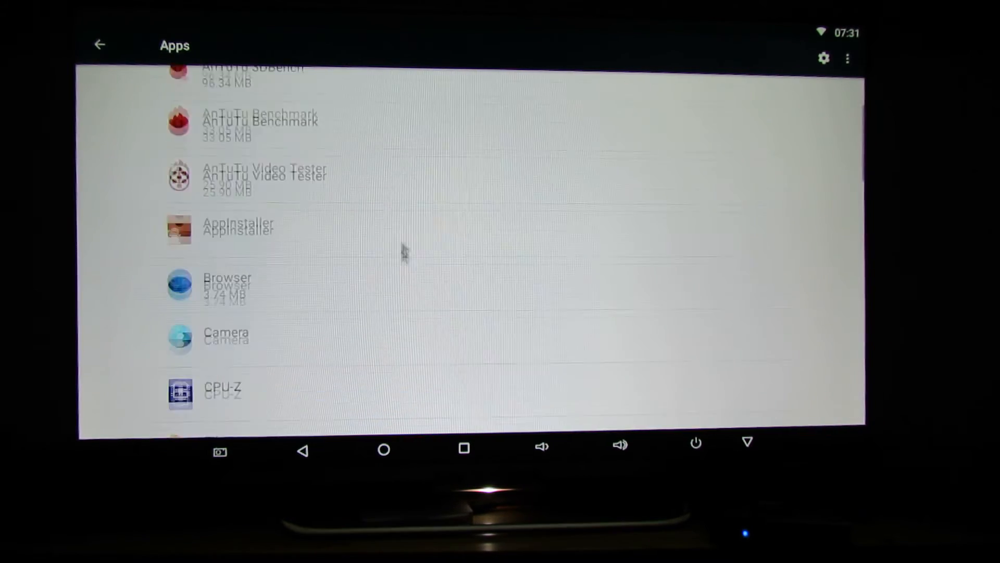
scroll(down, 3)
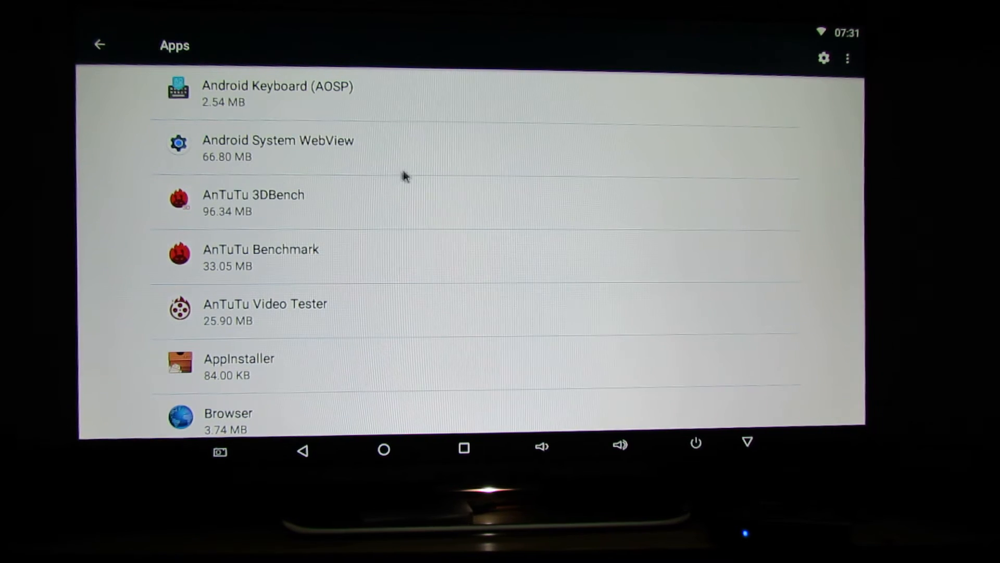
Review the Storage & USB and Memory pages, returning to the main settings list
click(99, 45)
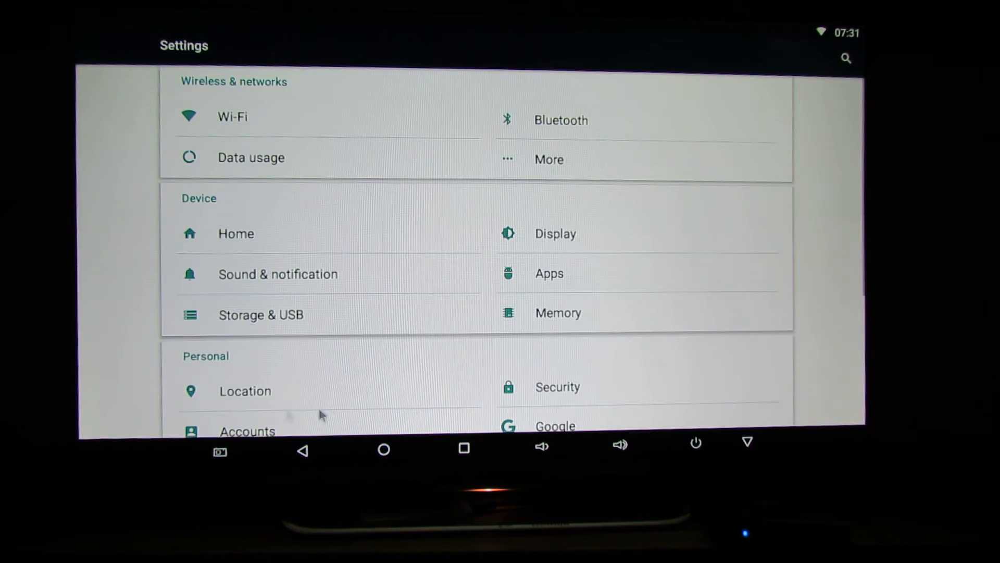
click(261, 315)
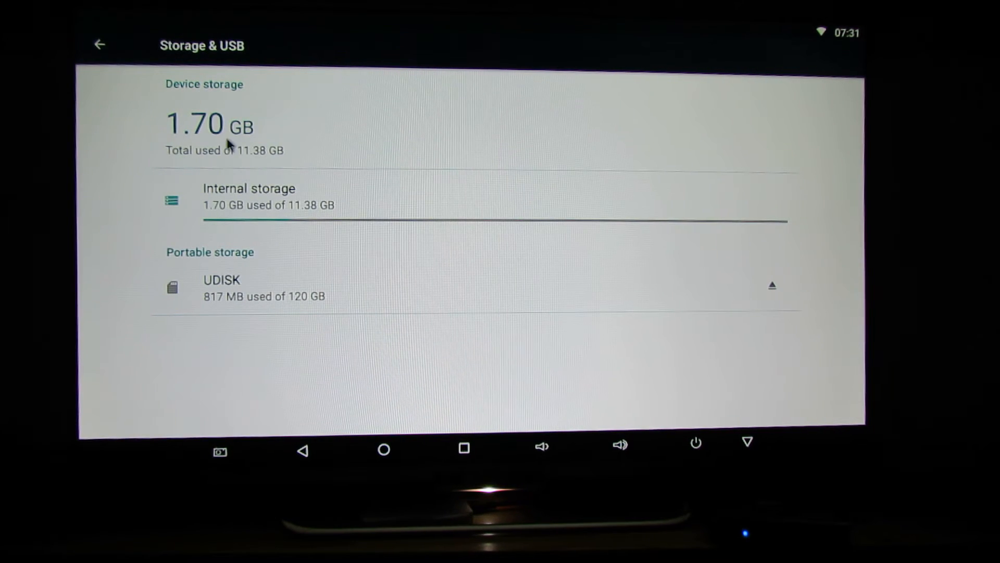
mouse_move(197, 209)
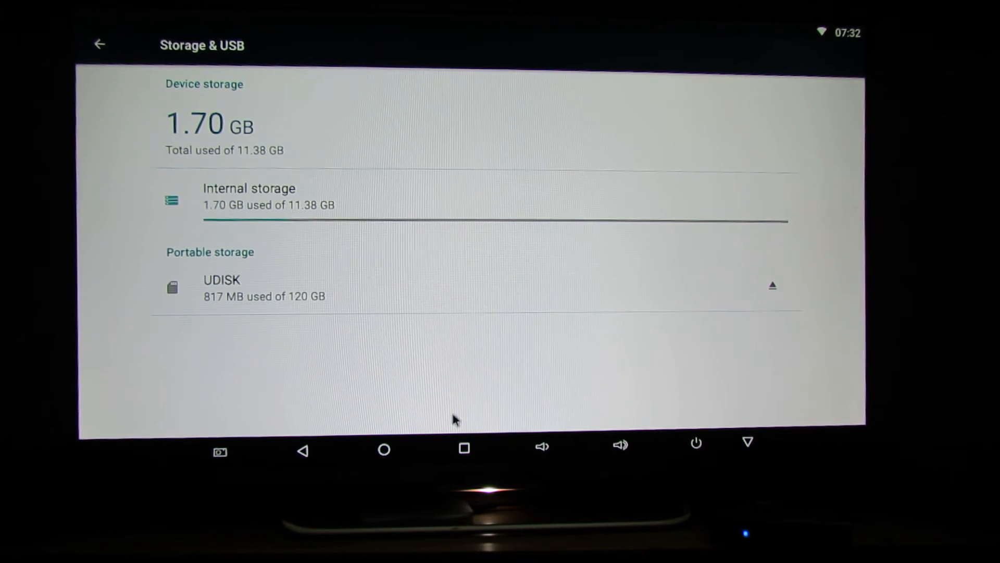
mouse_move(337, 370)
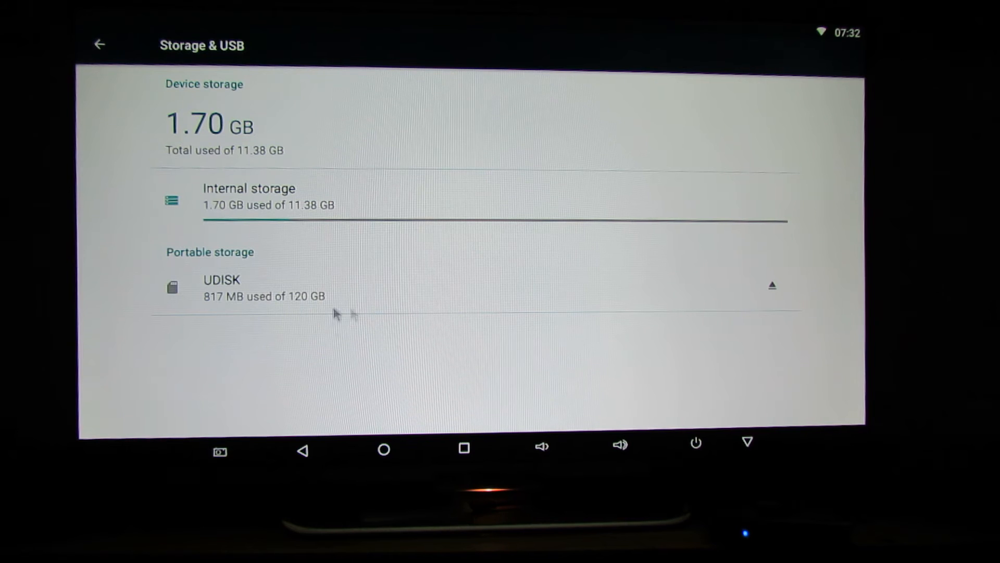
mouse_move(370, 300)
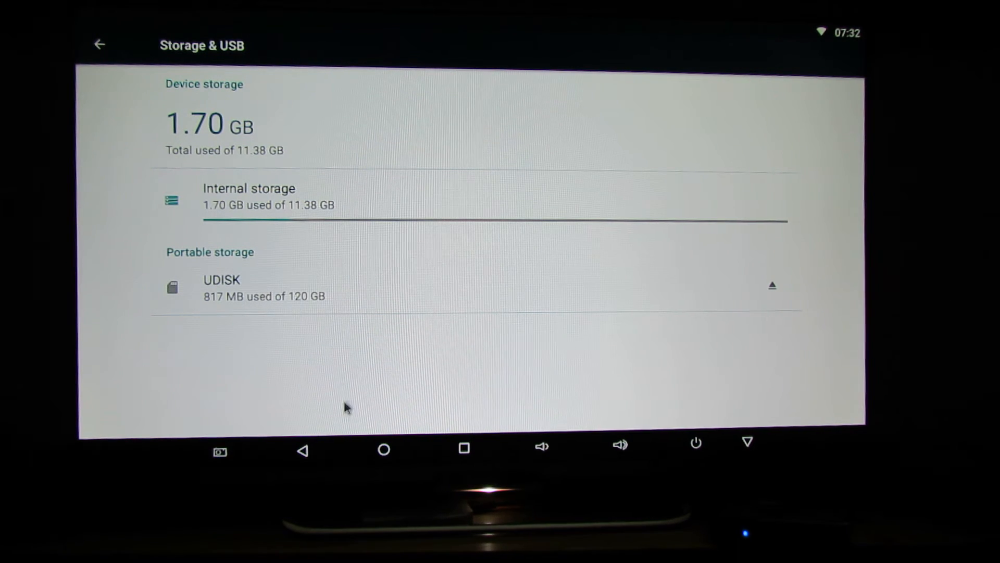
mouse_move(355, 388)
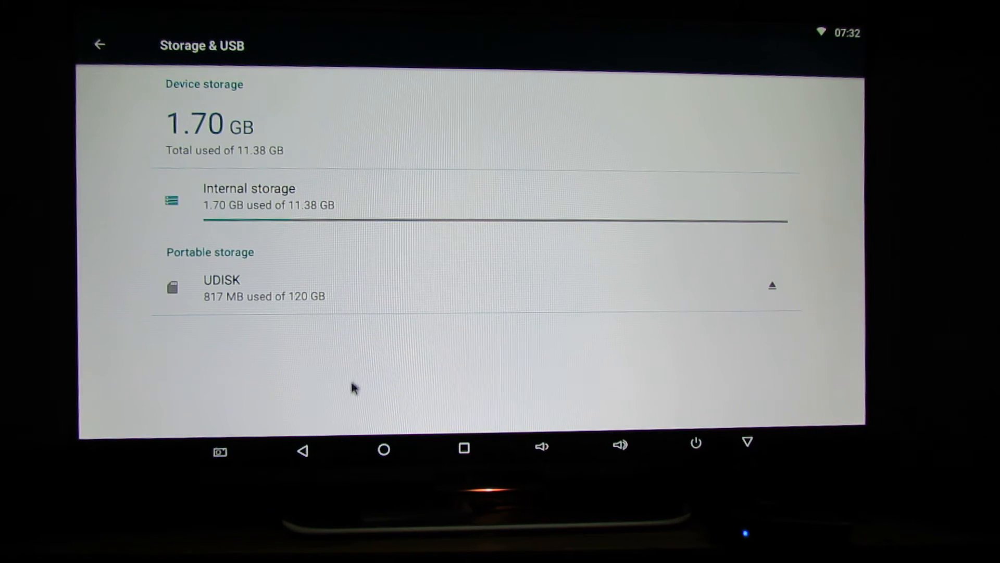
click(99, 45)
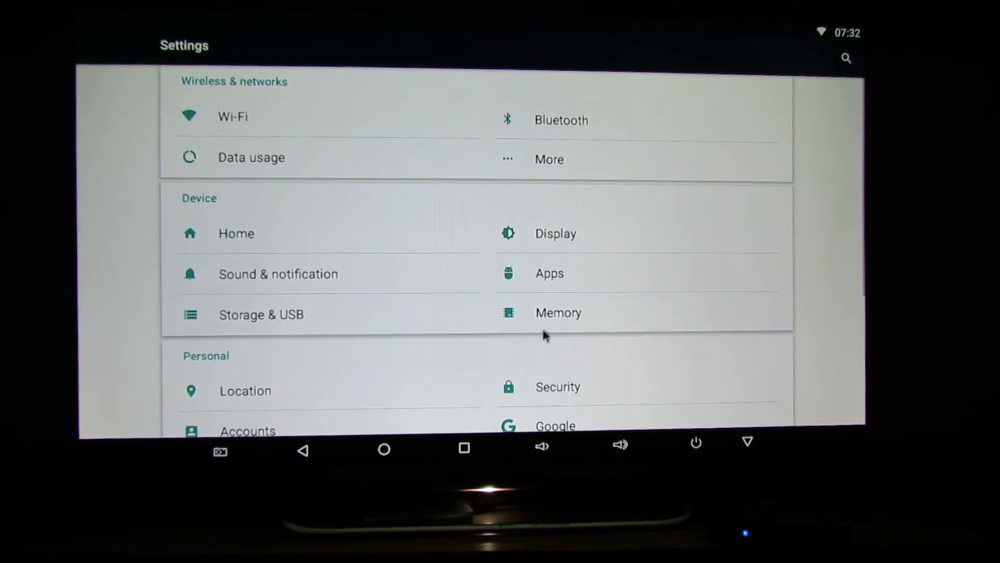
click(557, 313)
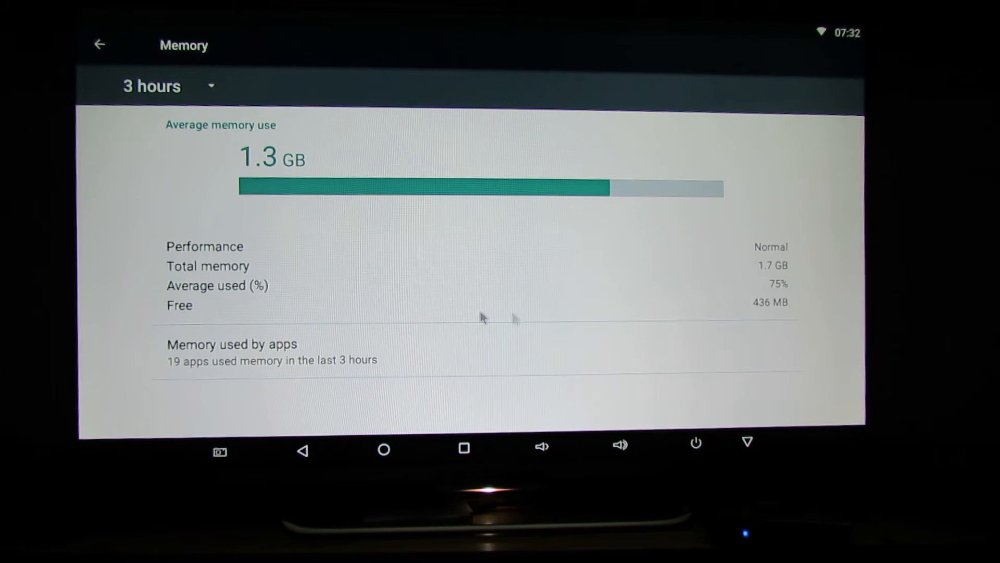
click(99, 45)
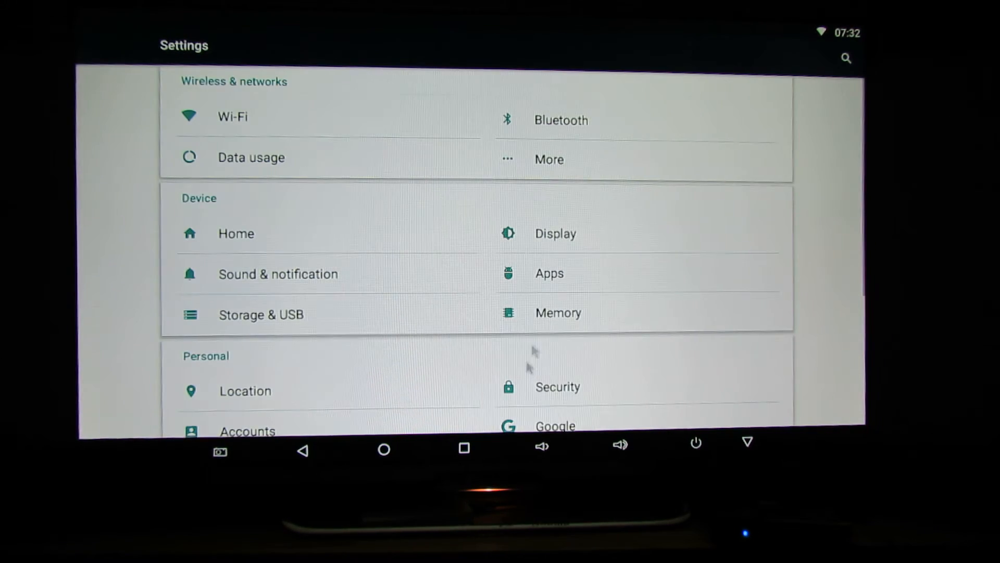
Set Location mode to High accuracy and answer the Improve location accuracy prompt
click(245, 390)
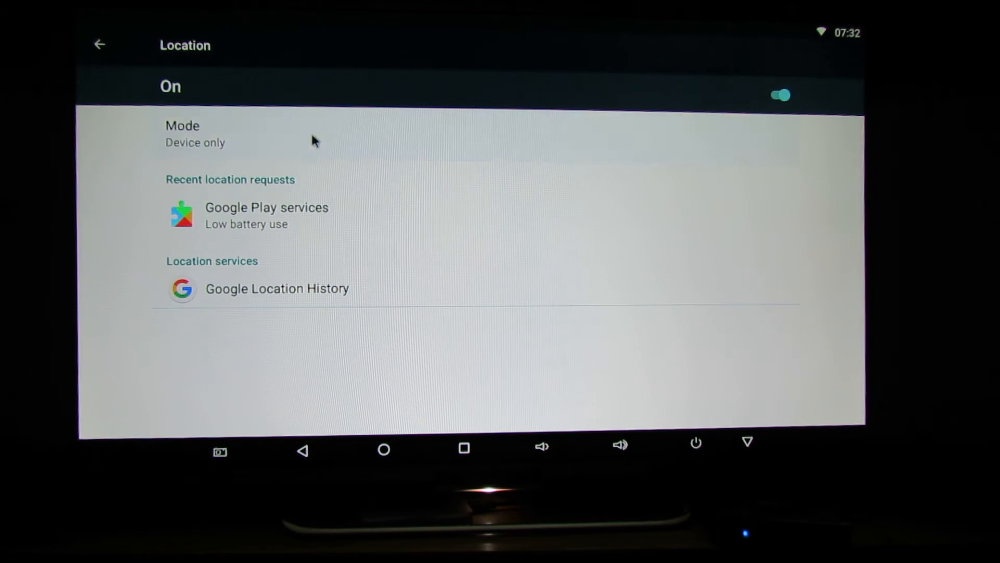
click(194, 134)
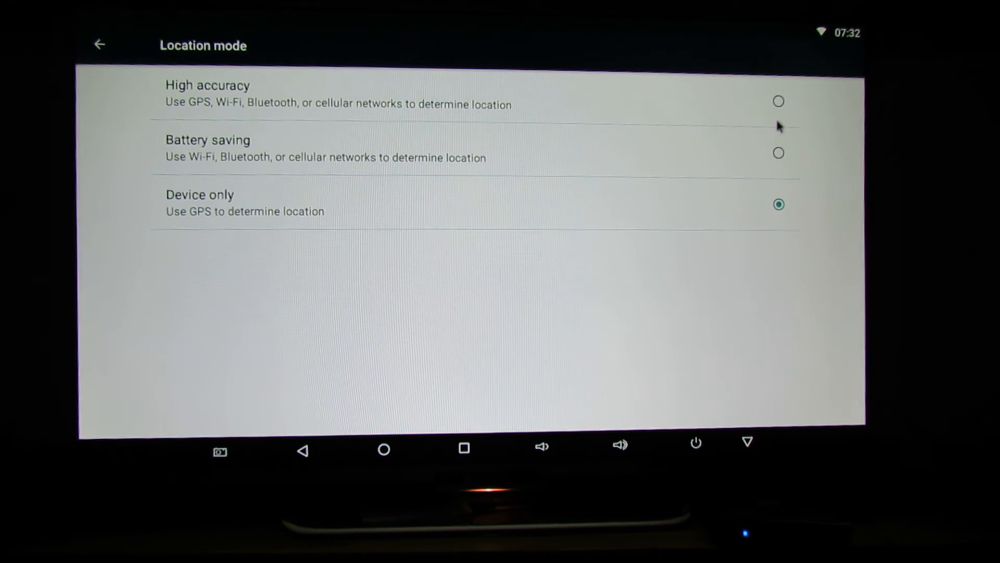
click(777, 101)
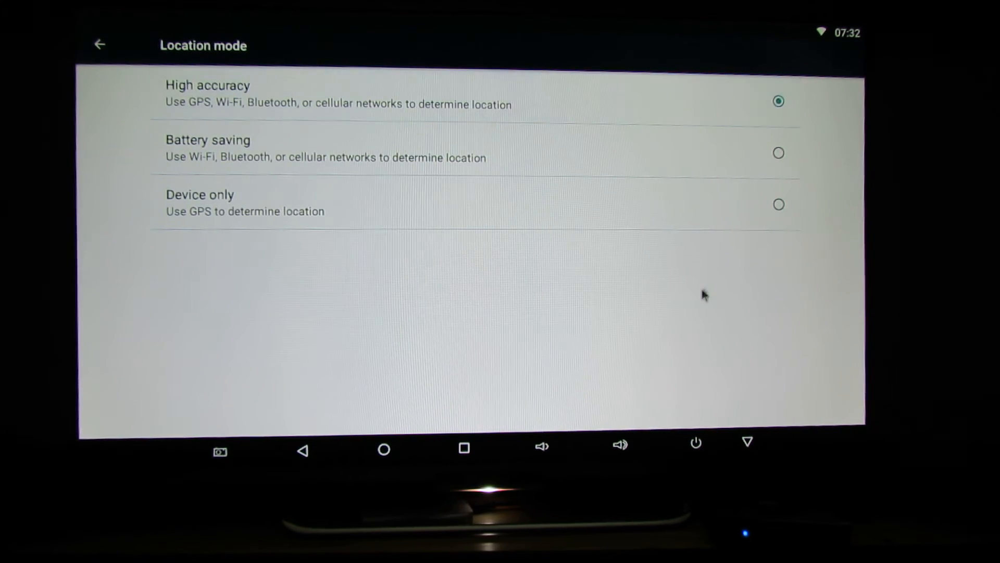
click(207, 93)
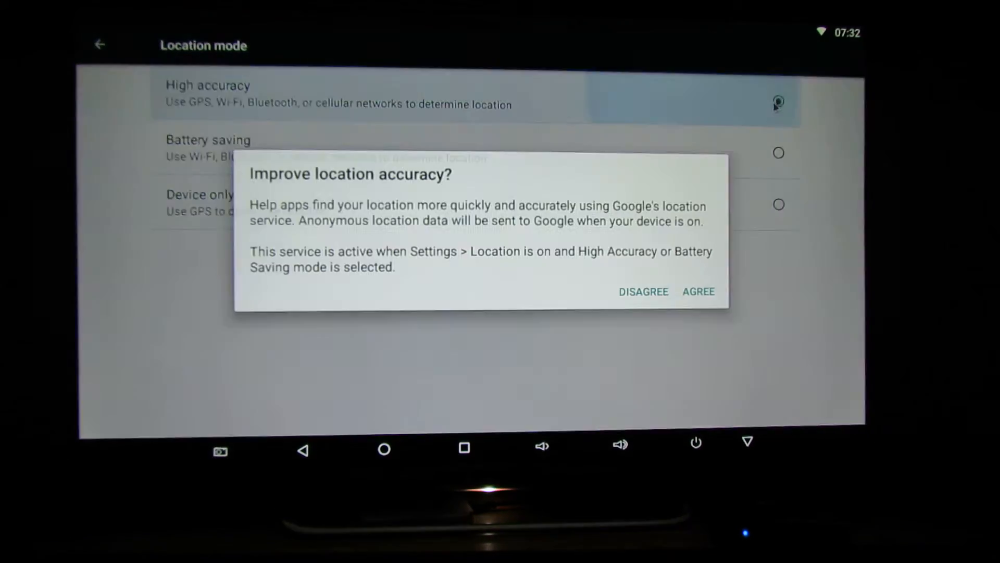
click(698, 292)
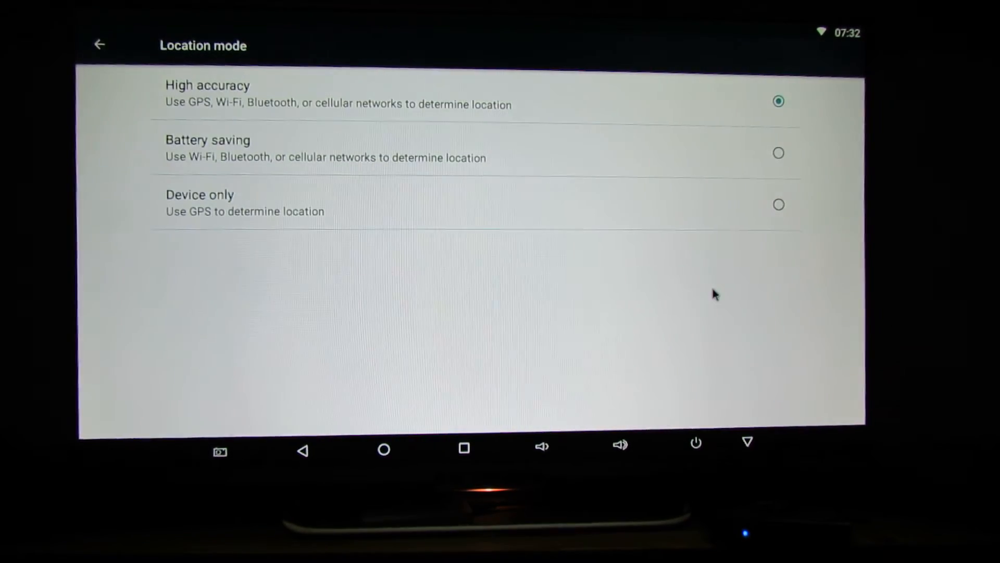
click(99, 45)
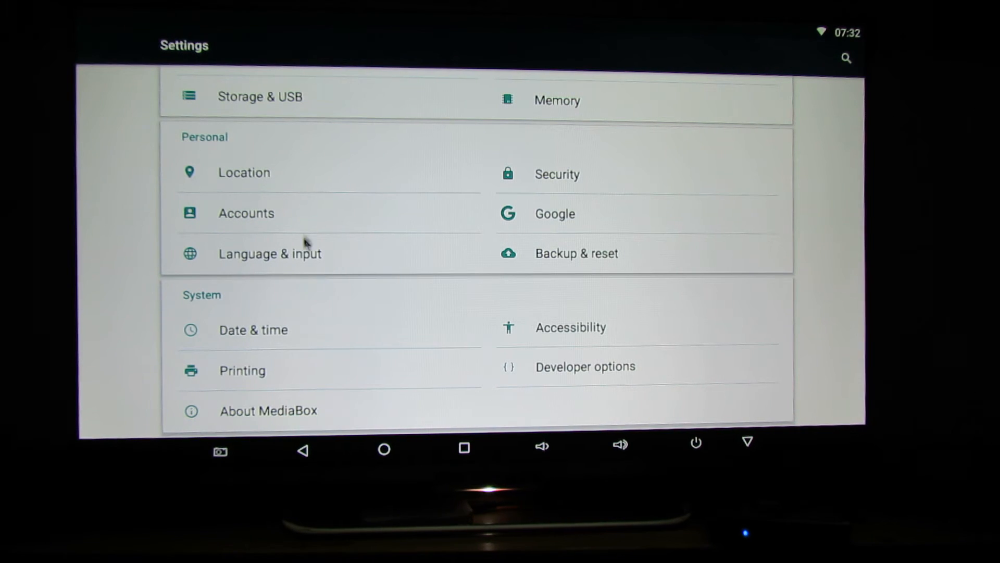
Browse Language & input keeping English, then enter Backup & reset
click(556, 174)
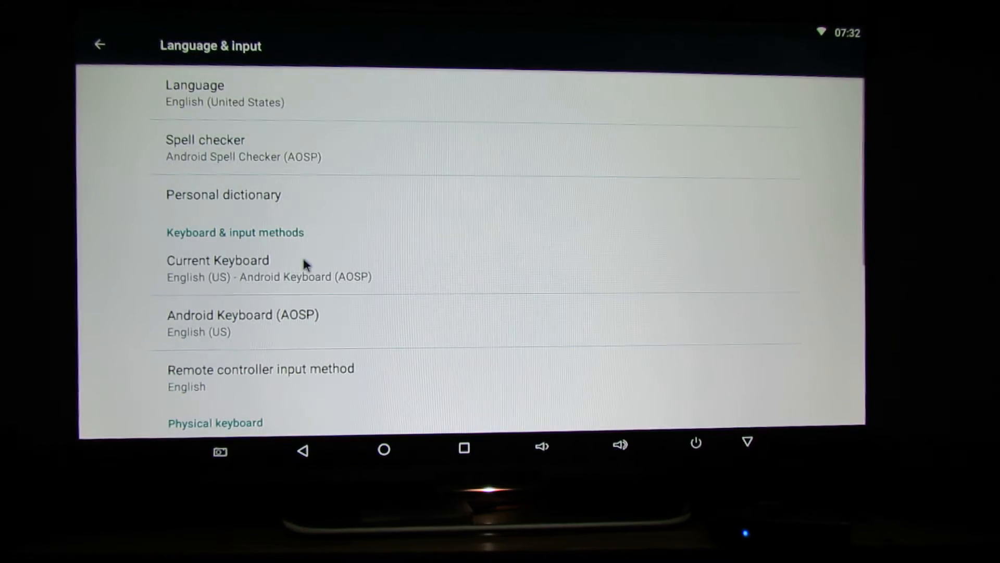
click(194, 93)
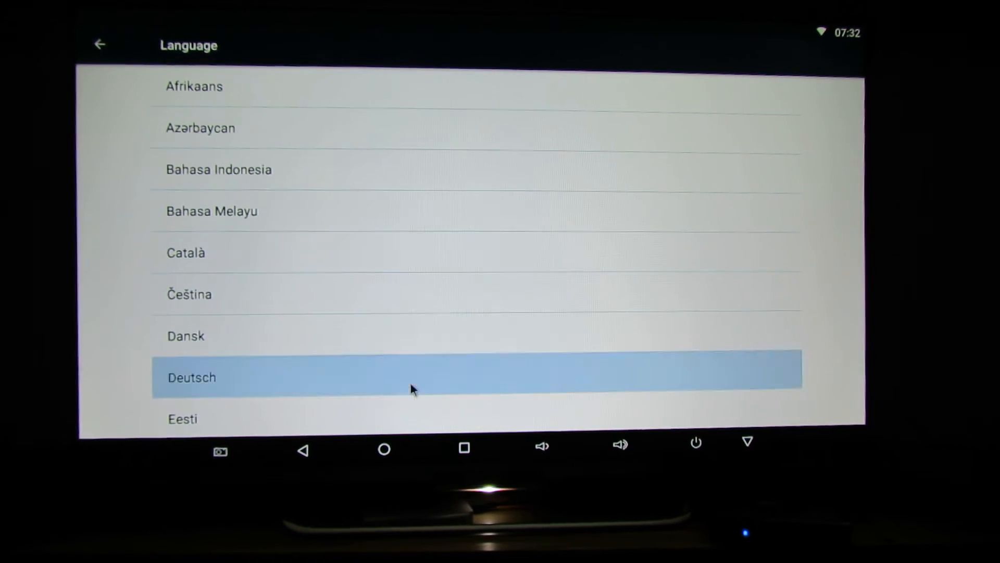
click(100, 45)
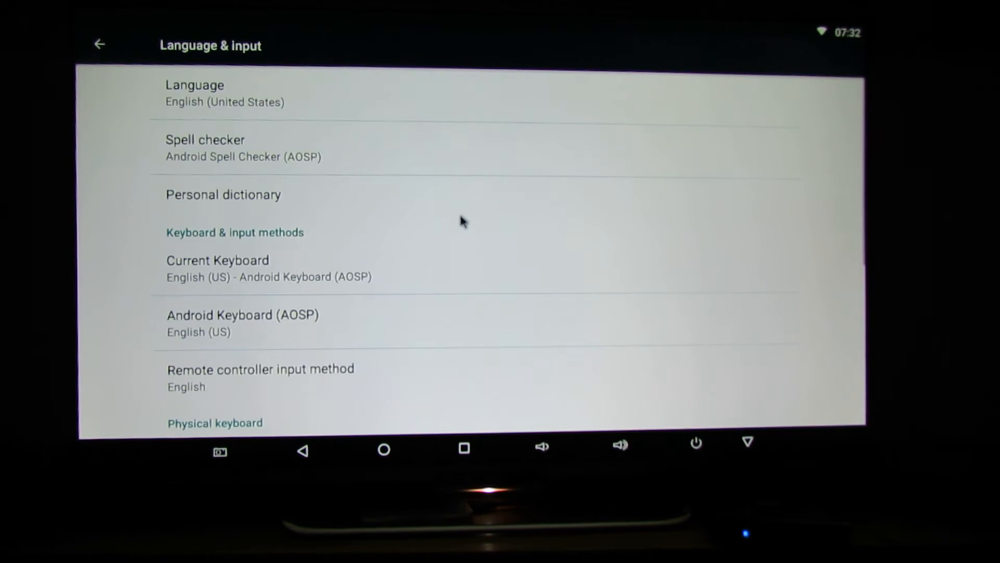
click(99, 43)
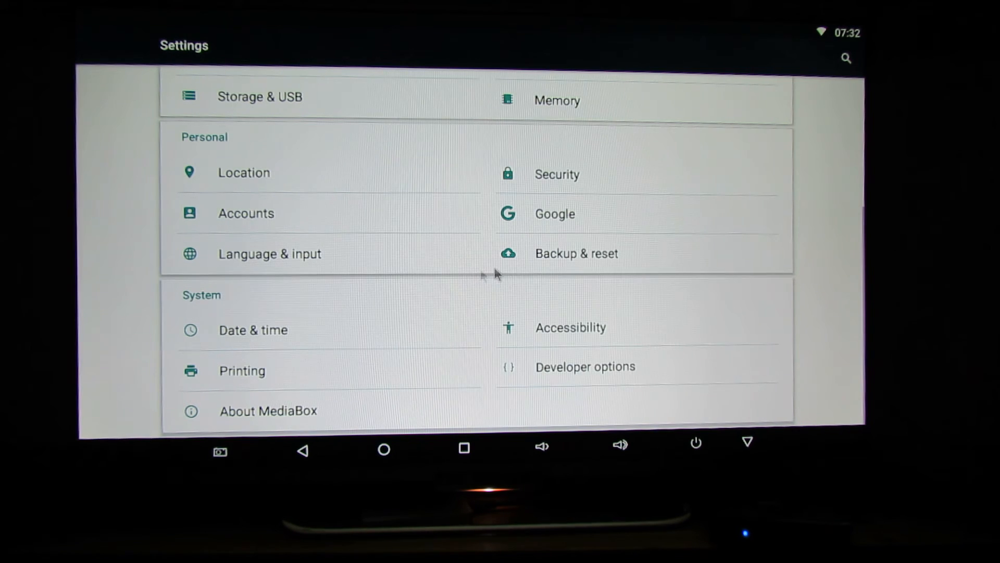
click(575, 253)
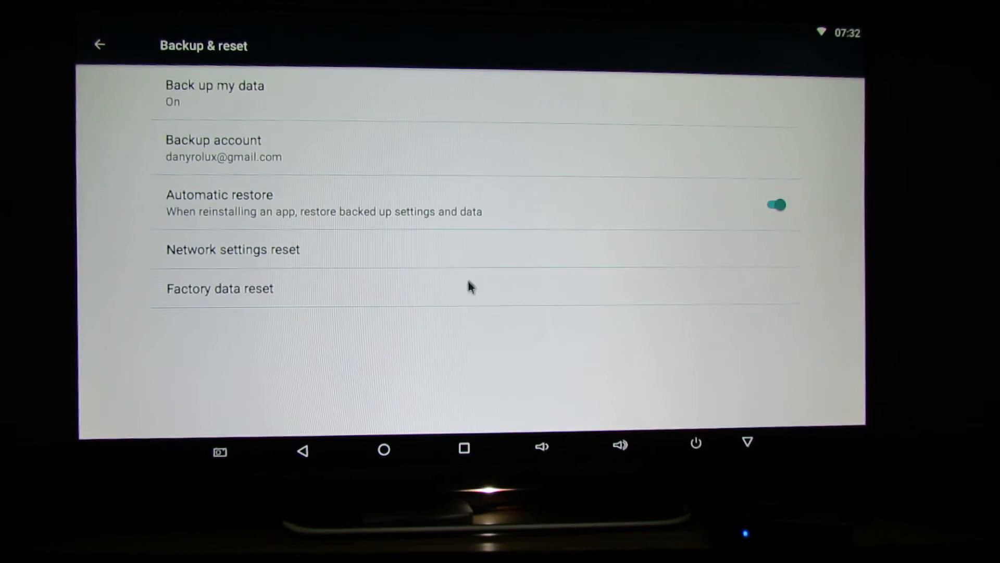
Pick the GMT+03:00 Eastern European Summer Time zone and turn Automatic date & time on
click(99, 45)
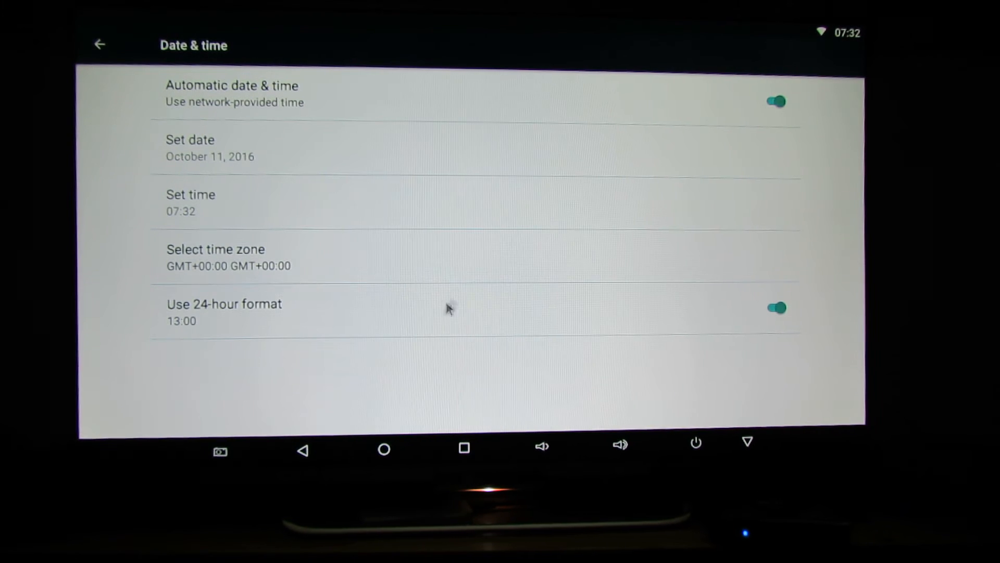
click(775, 101)
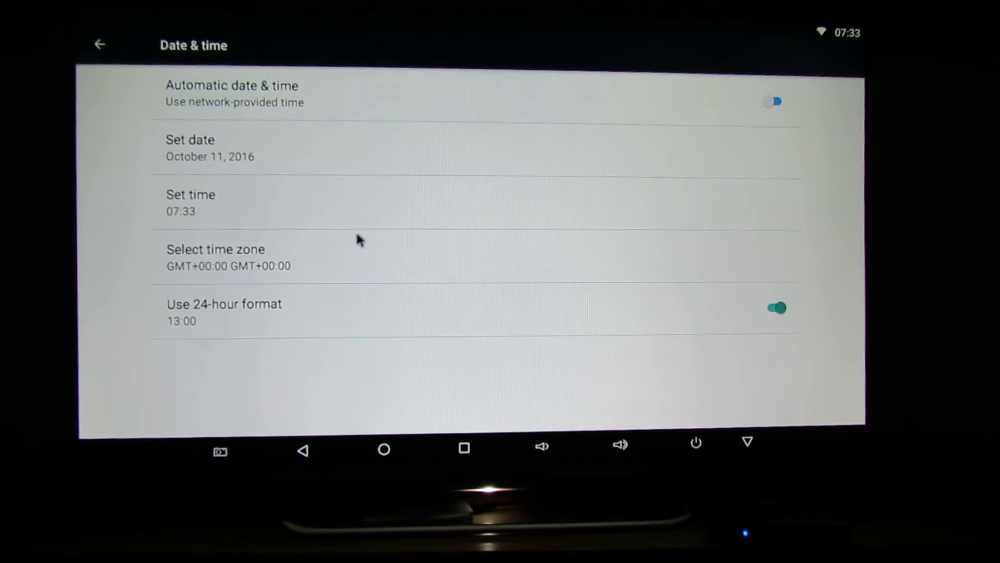
click(215, 249)
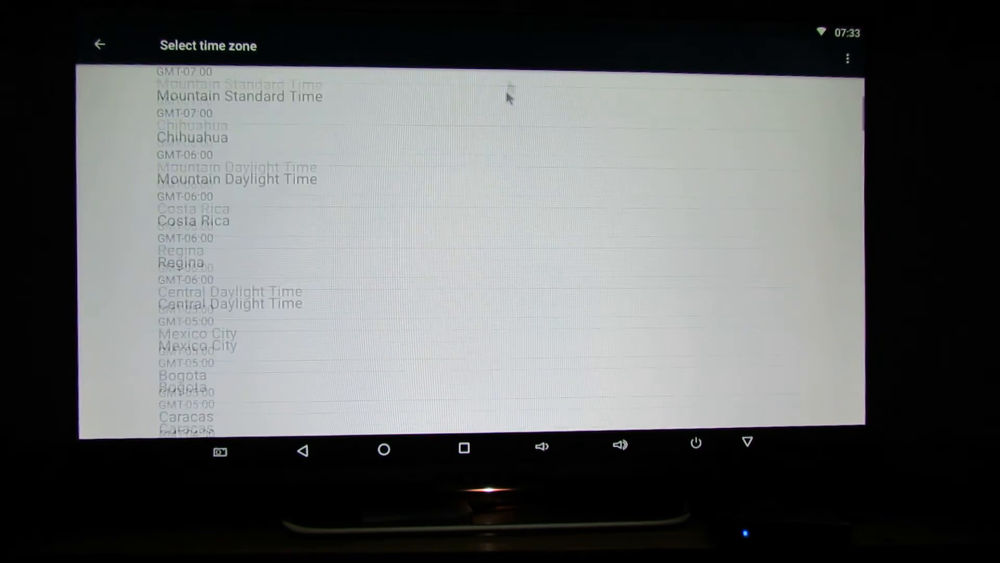
scroll(down, 3)
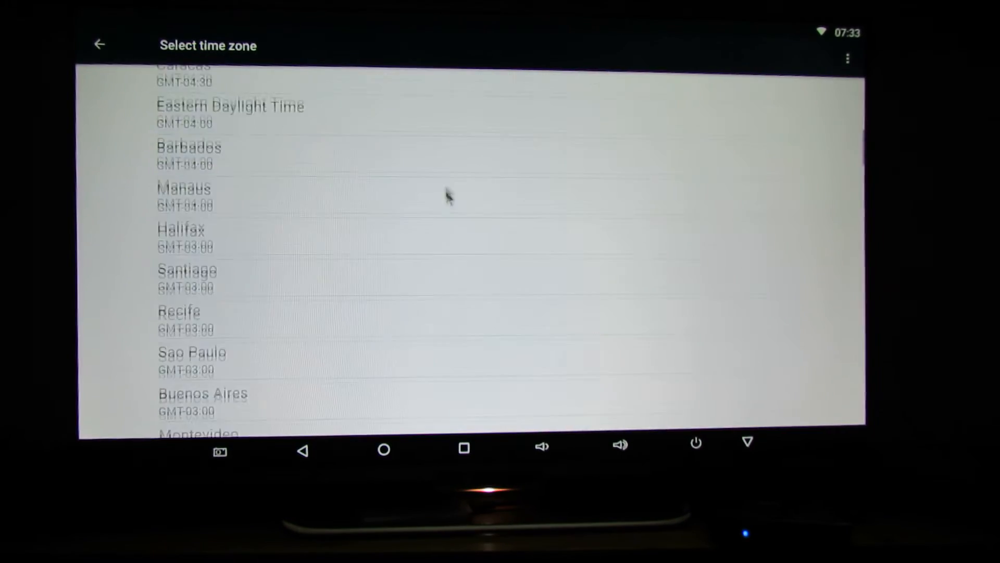
scroll(down, 3)
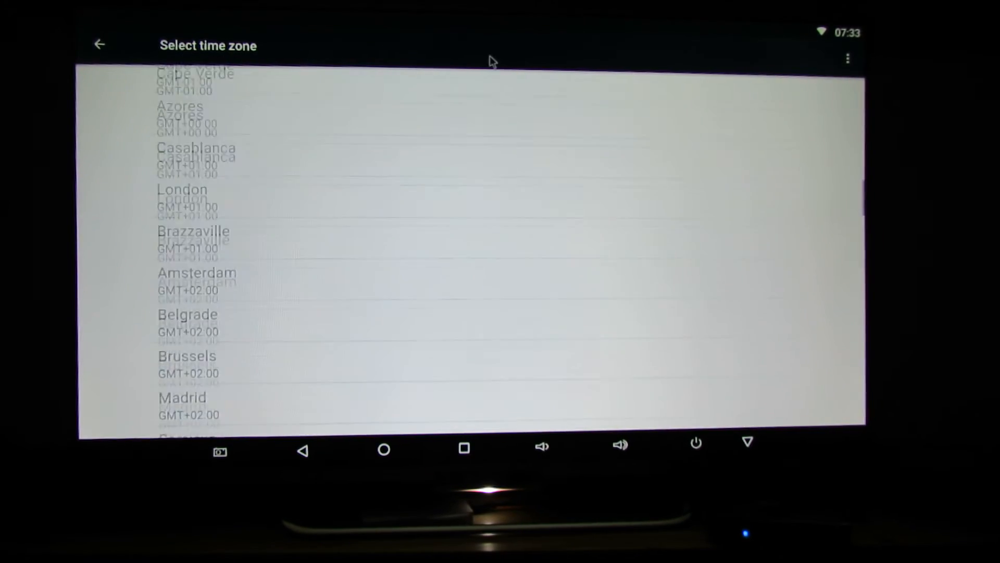
scroll(down, 3)
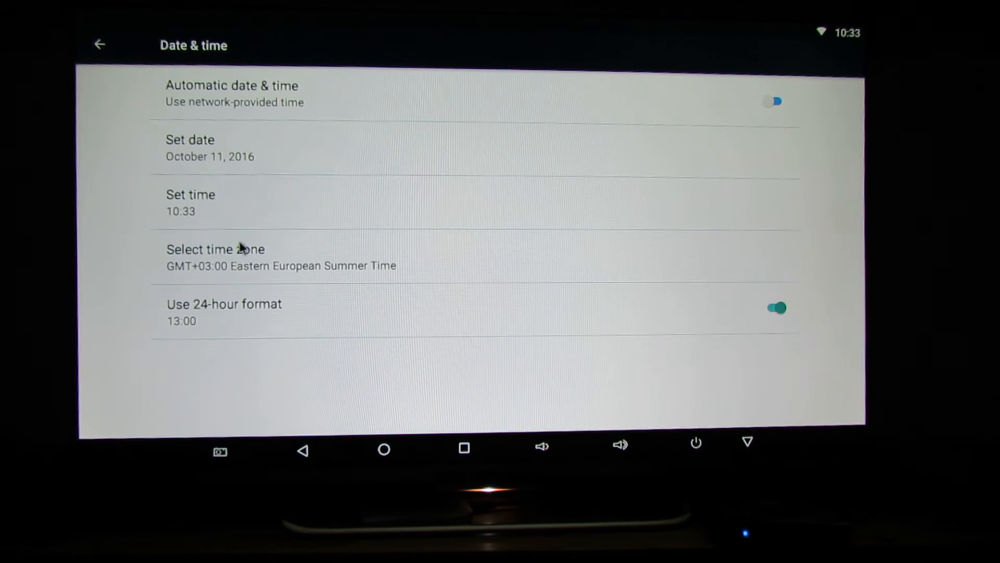
click(772, 101)
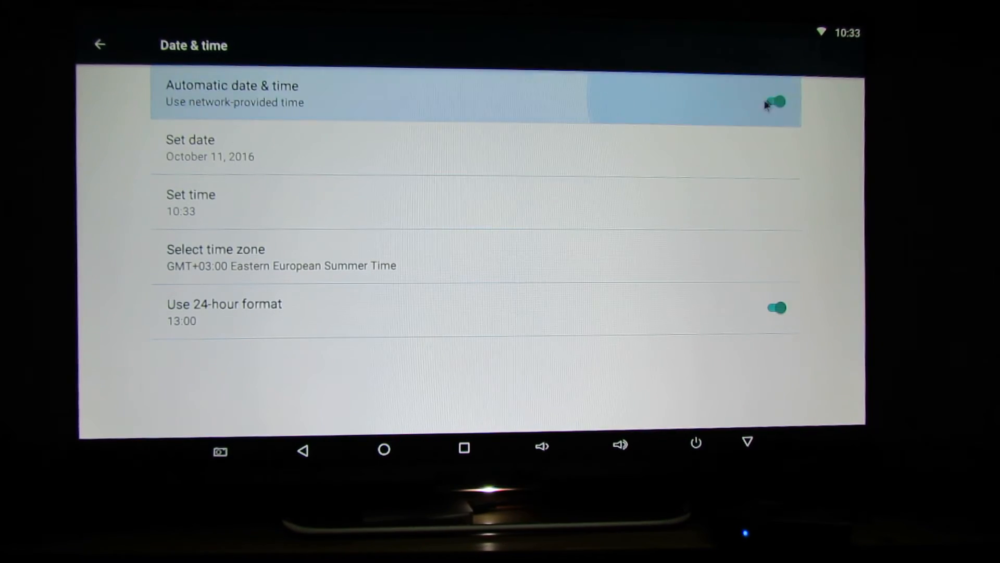
Briefly view the Accessibility settings and return to the main settings list
click(100, 44)
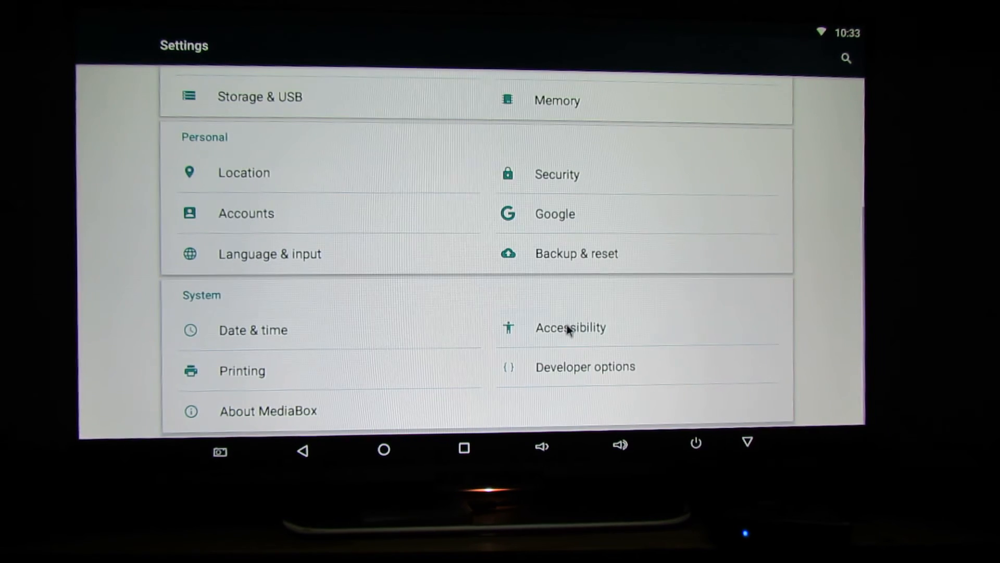
click(570, 327)
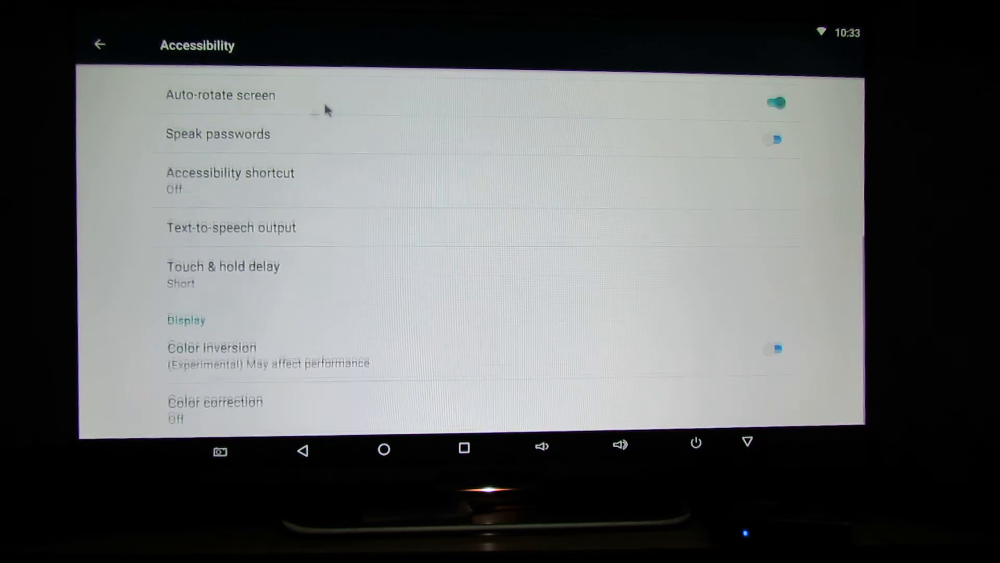
click(99, 45)
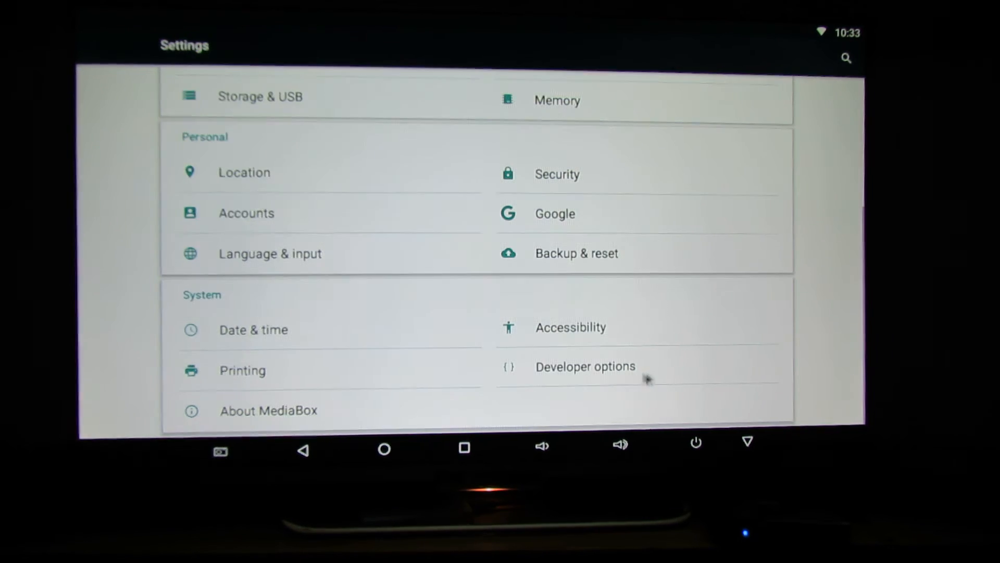
Enable USB debugging in Developer options and confirm the permission prompt
click(584, 366)
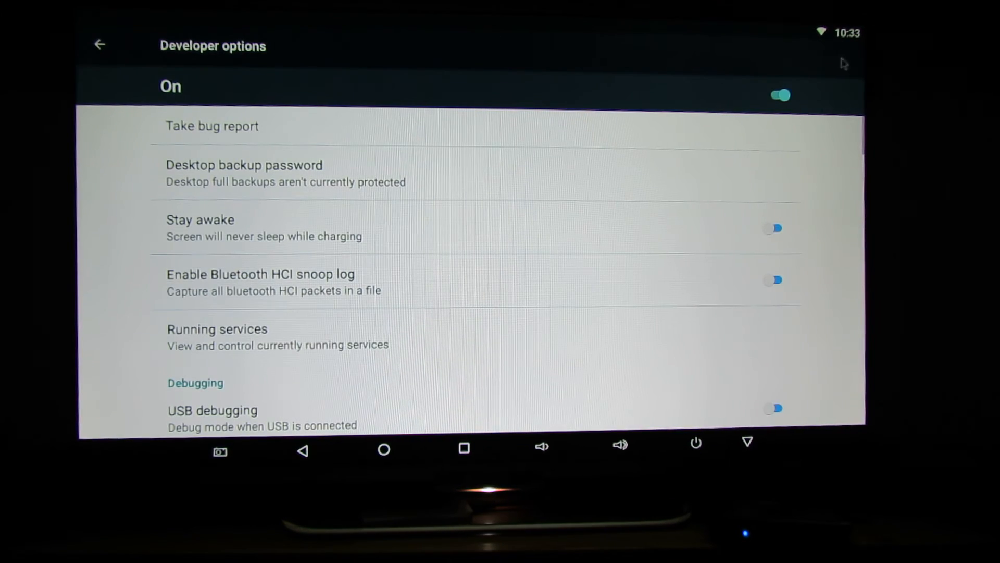
click(774, 407)
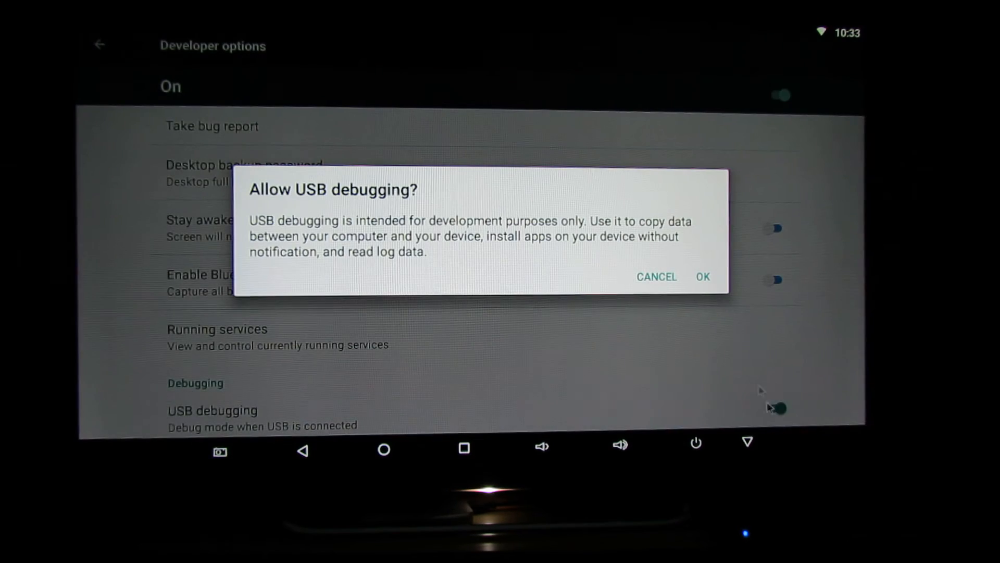
click(702, 277)
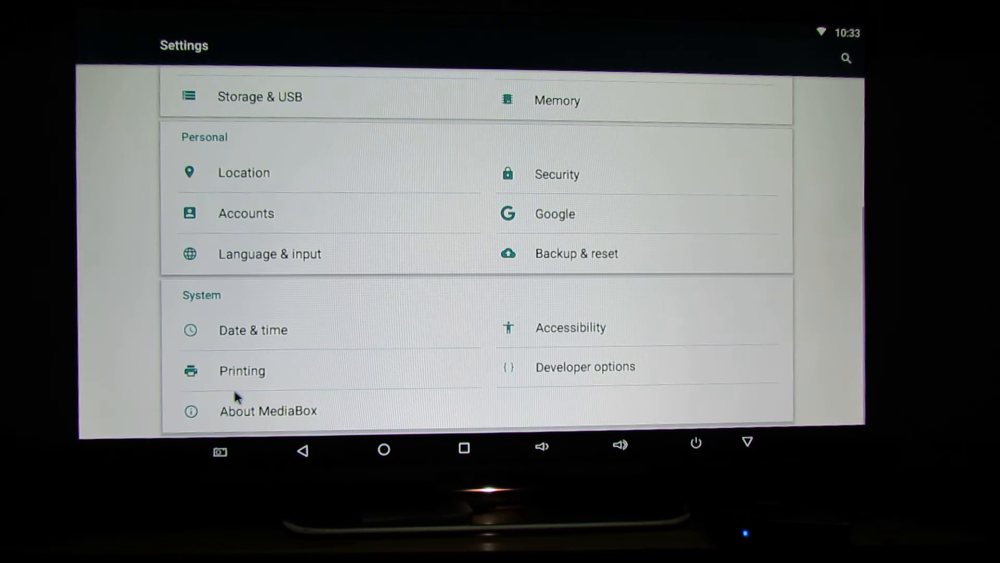
View About MediaBox (RKM-MK22, Android 6.0.1) and tap Build number, getting the 'already a developer' toast
click(268, 410)
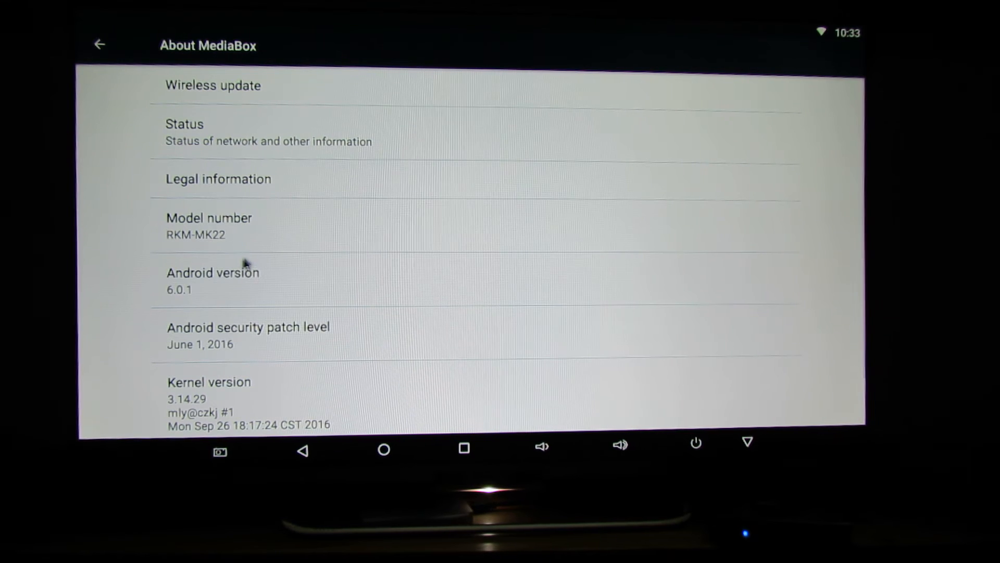
mouse_move(134, 18)
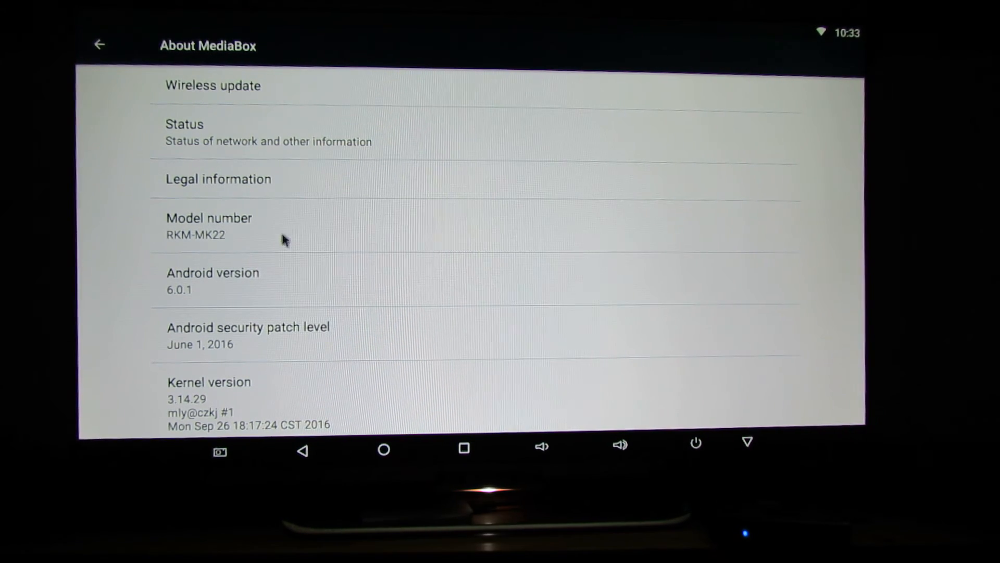
mouse_move(240, 277)
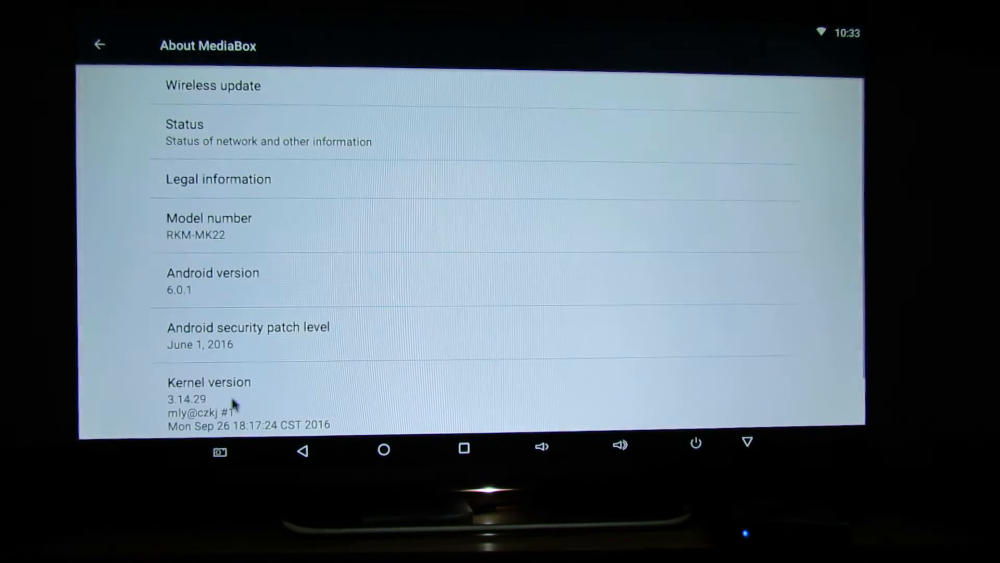
scroll(down, 3)
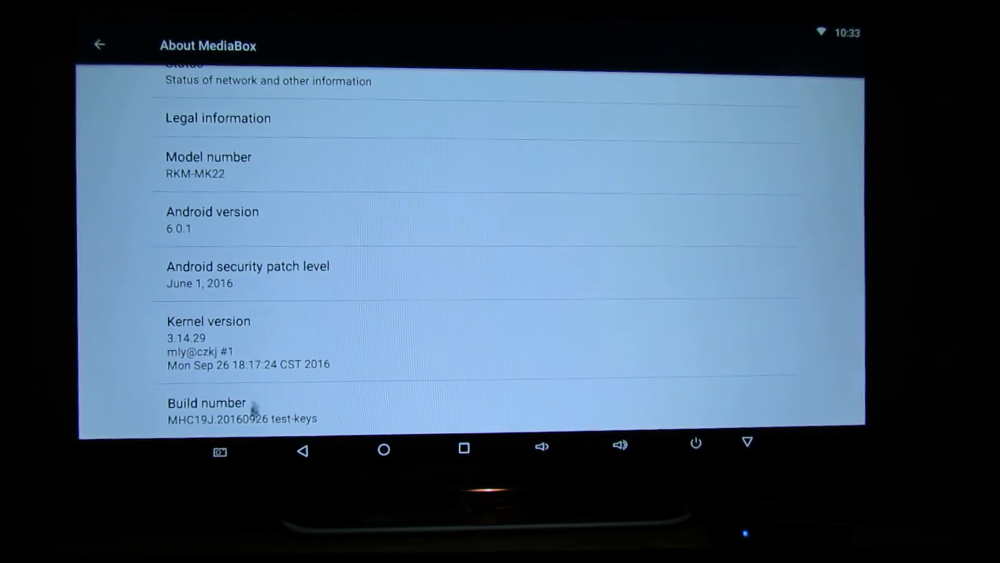
click(206, 402)
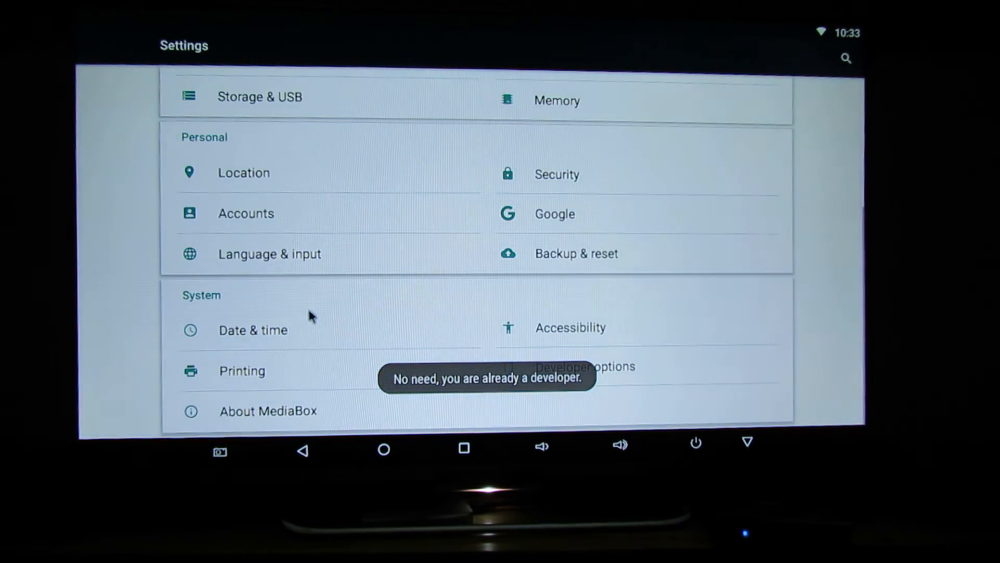
Launch Root Checker Basic from home and verify root access on the RKM-MK22
click(383, 450)
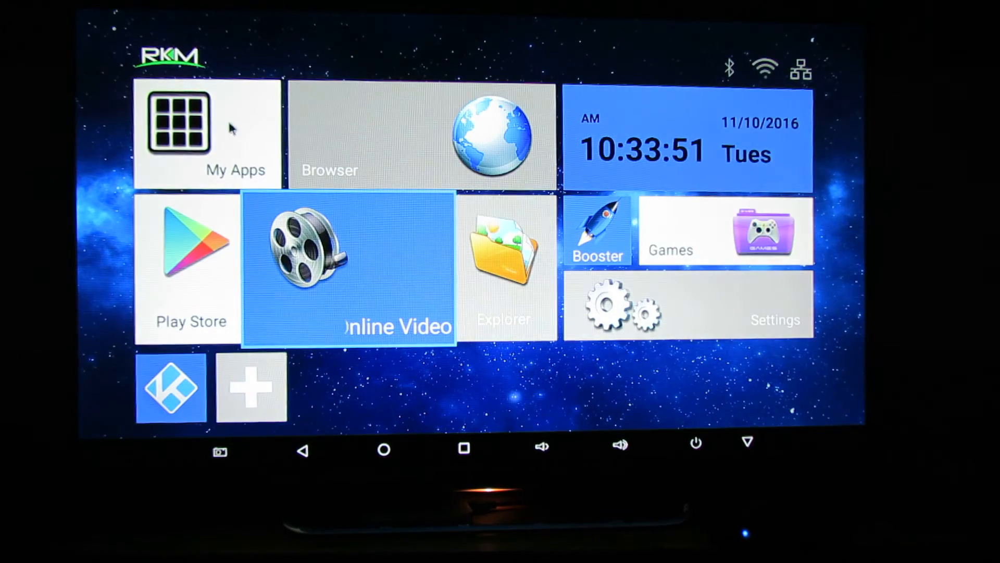
click(185, 121)
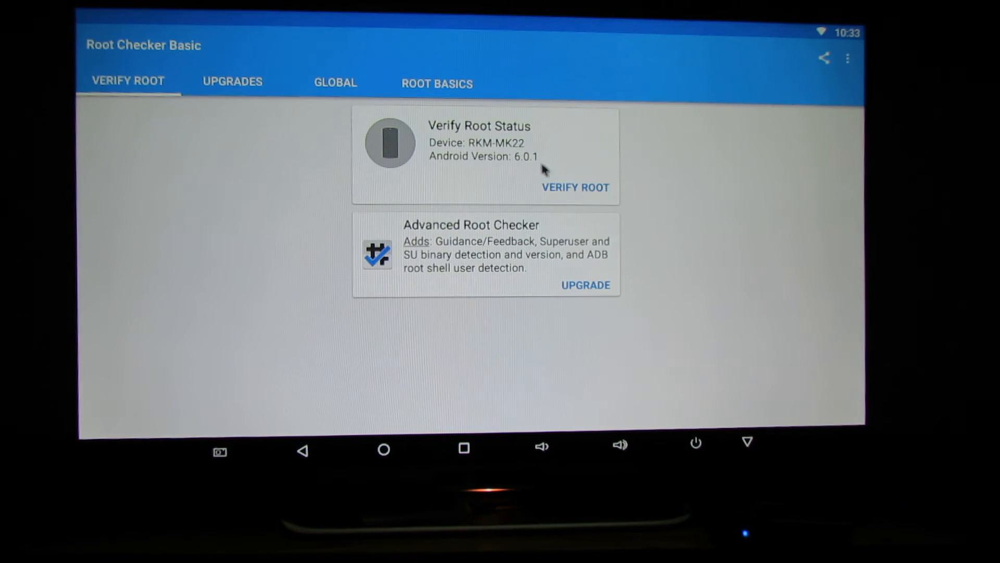
click(574, 187)
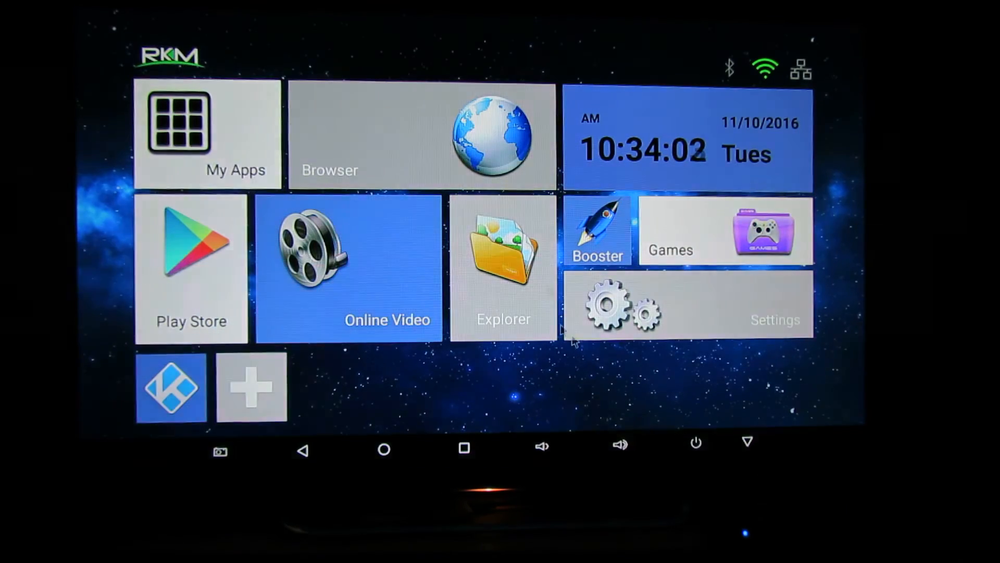
Launch Superuser from My Apps, view its allowed apps and overflow menu, dismissing the launcher-stopped dialog
click(207, 132)
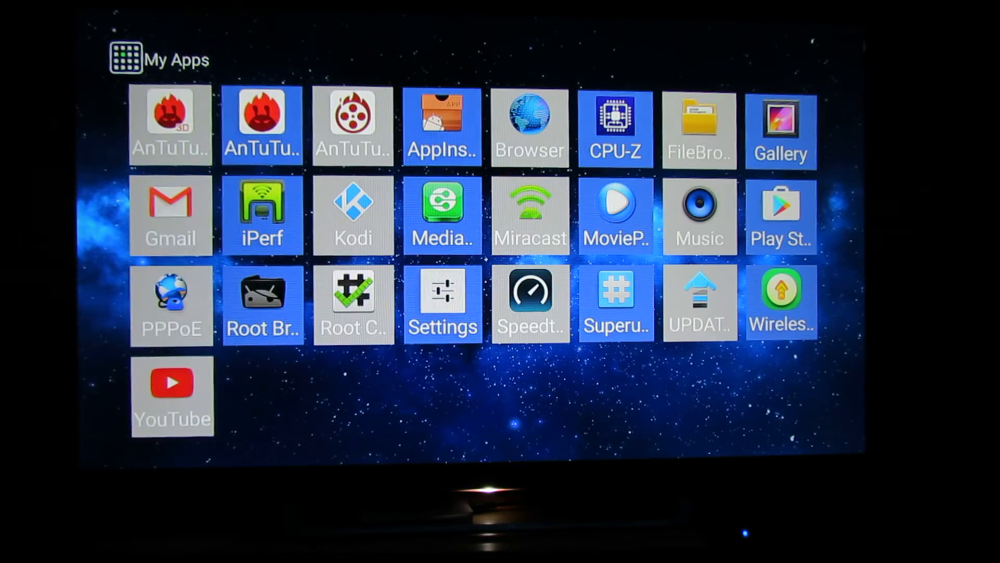
click(615, 301)
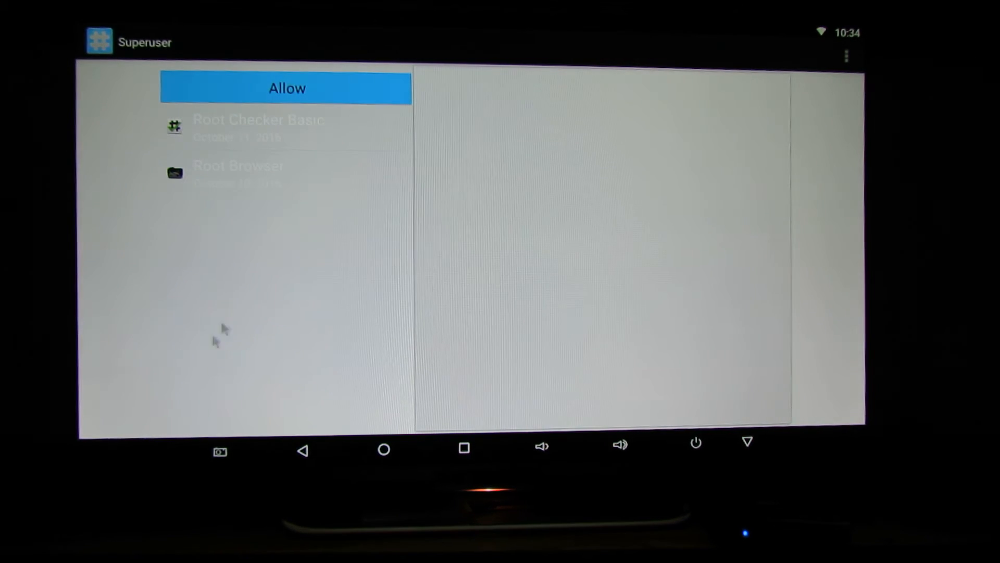
click(846, 56)
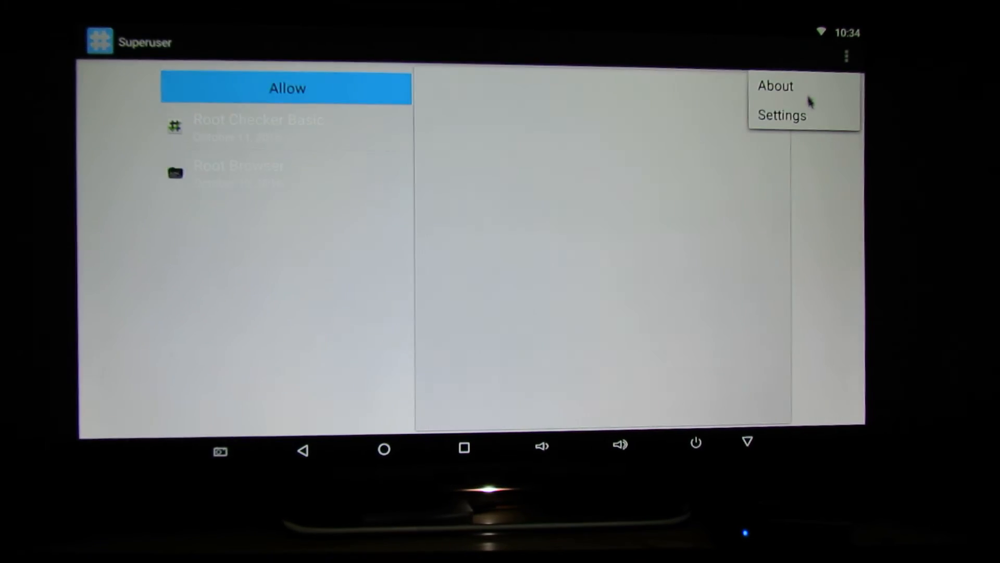
click(774, 86)
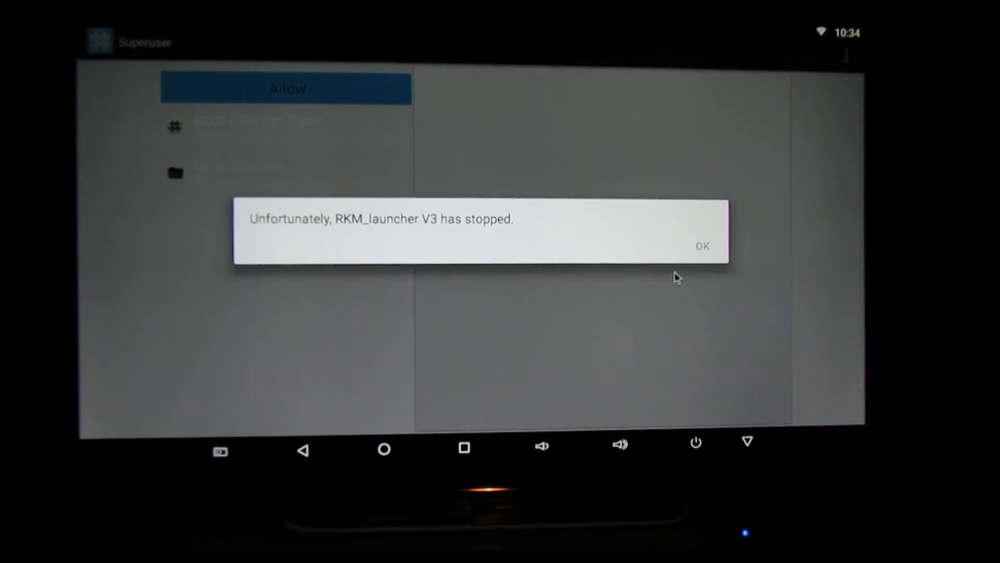
click(701, 246)
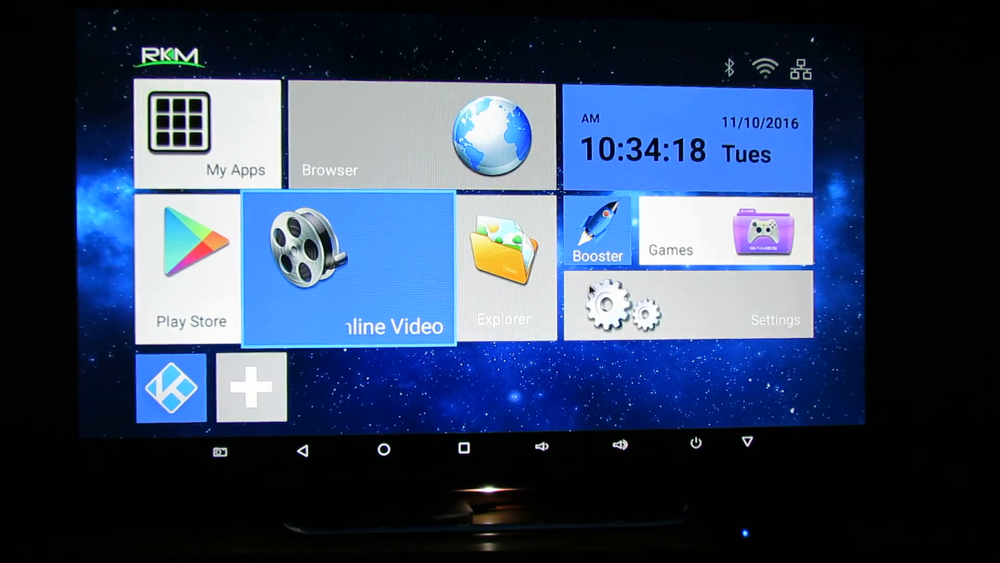
Launch AnTuTu Video Tester from My Apps and view the breakdown behind the 861 score
click(205, 127)
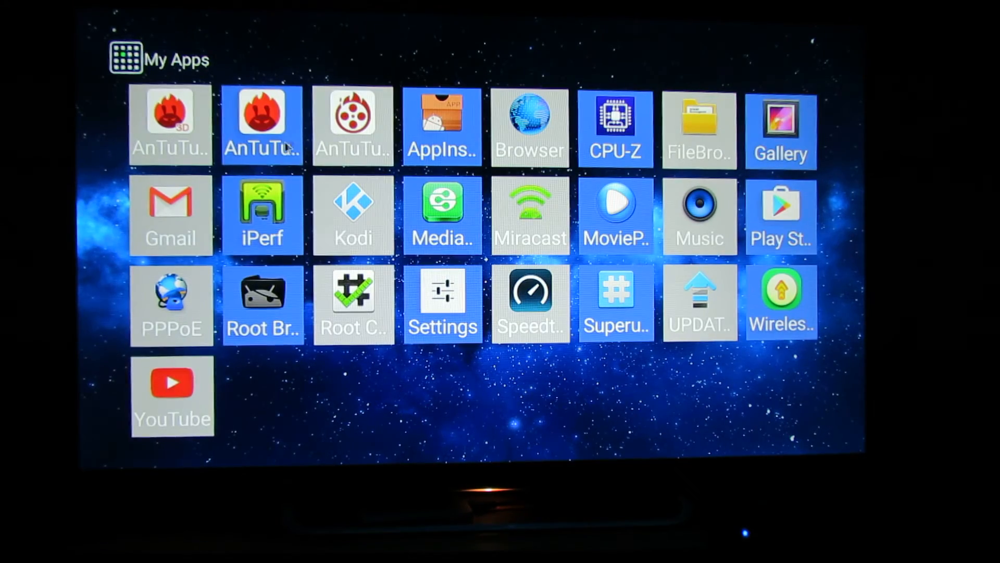
click(262, 115)
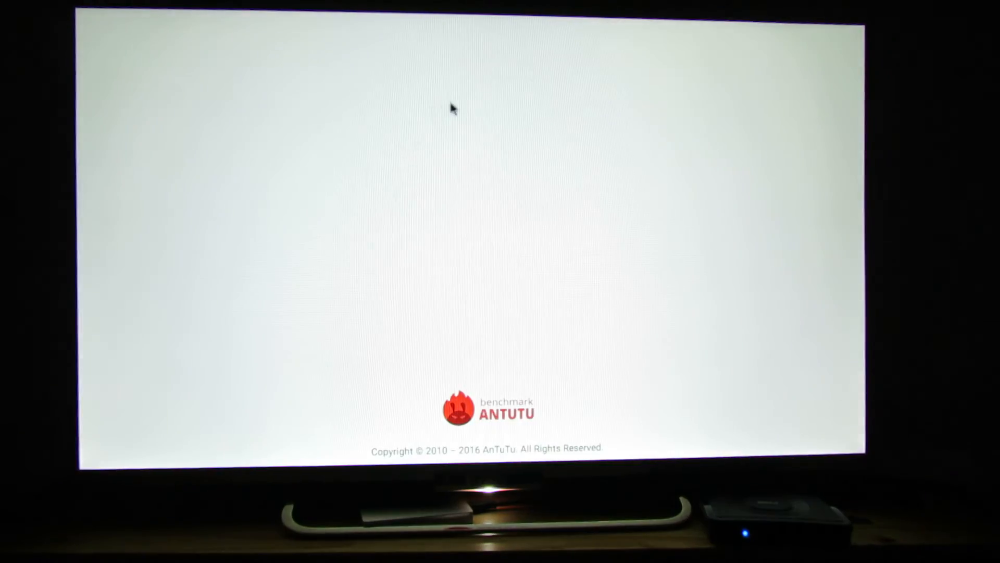
mouse_move(535, 52)
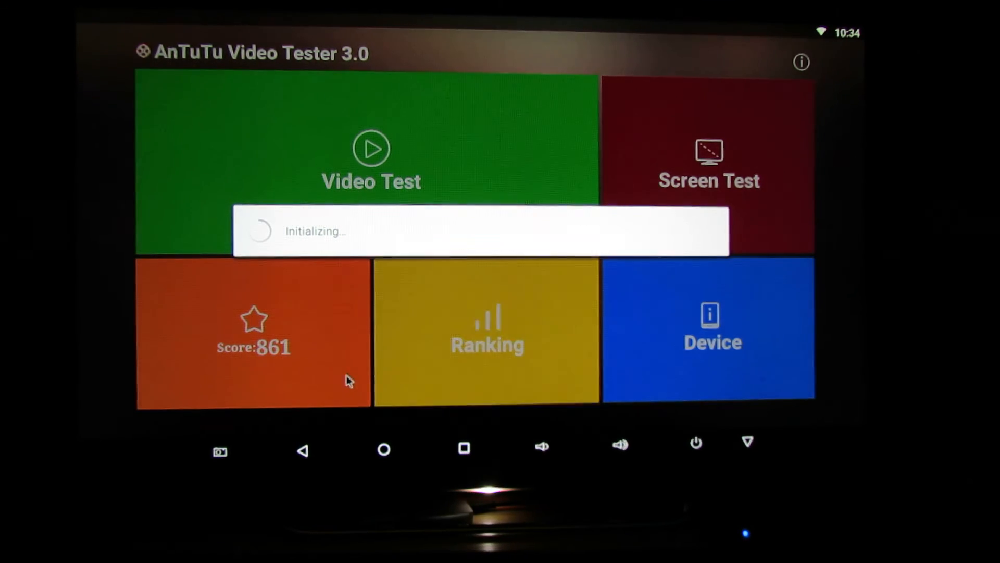
click(252, 331)
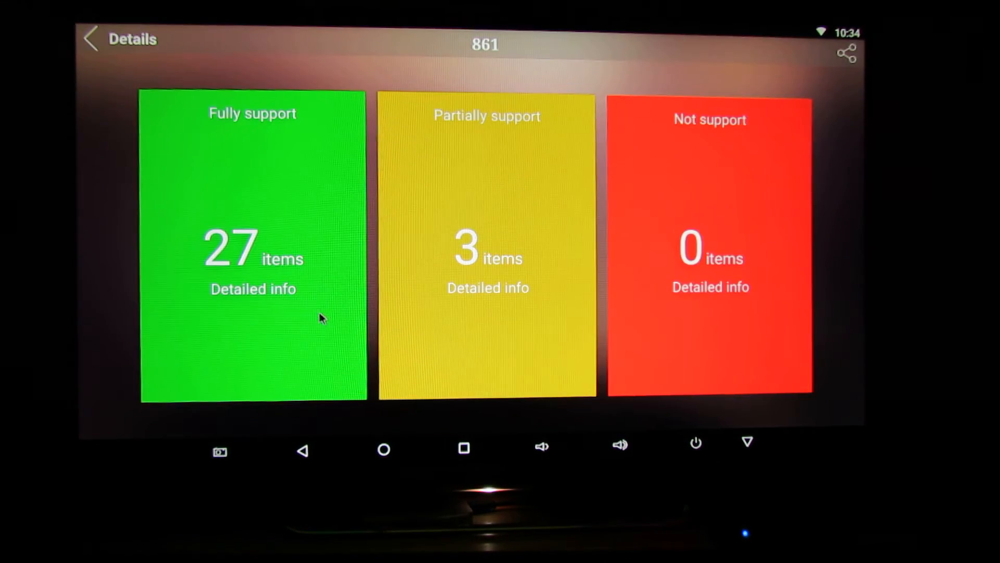
mouse_move(306, 237)
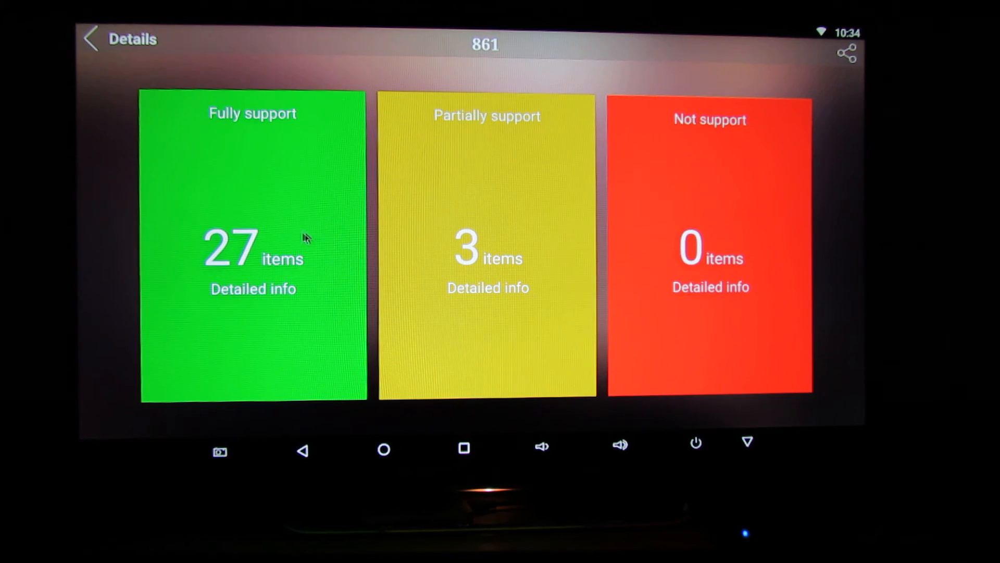
mouse_move(255, 313)
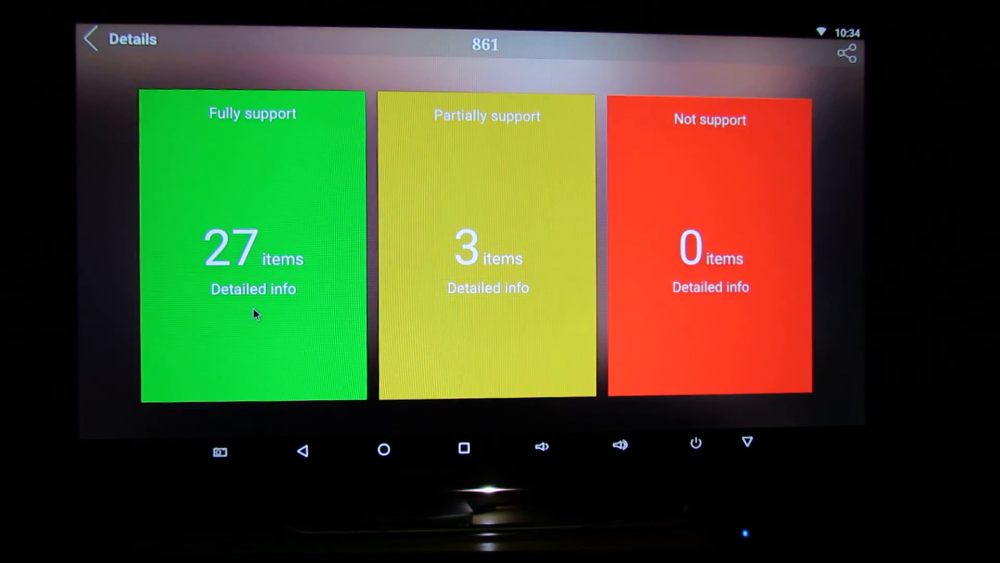
Leave the codec details and review the Device hardware information page
click(252, 289)
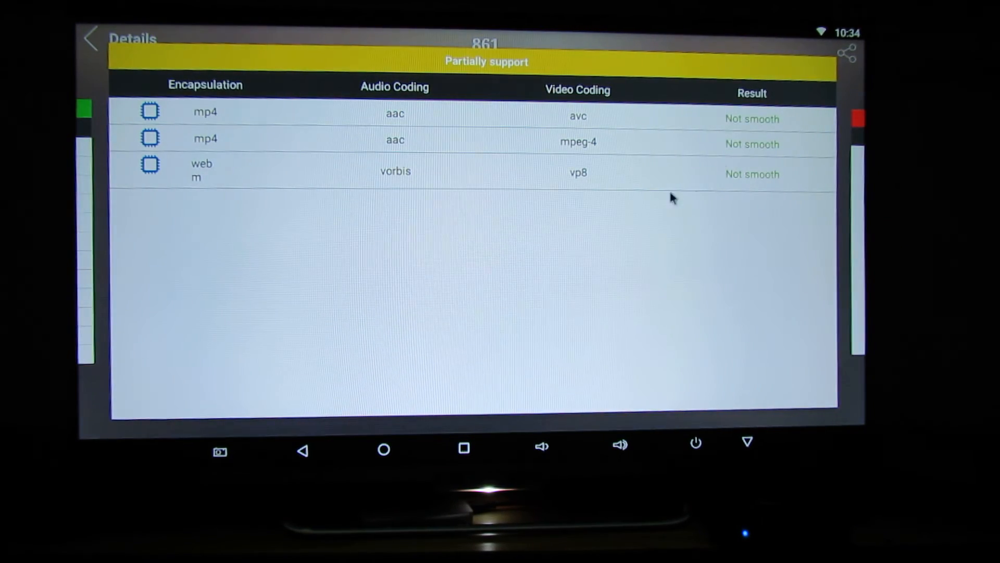
mouse_move(365, 169)
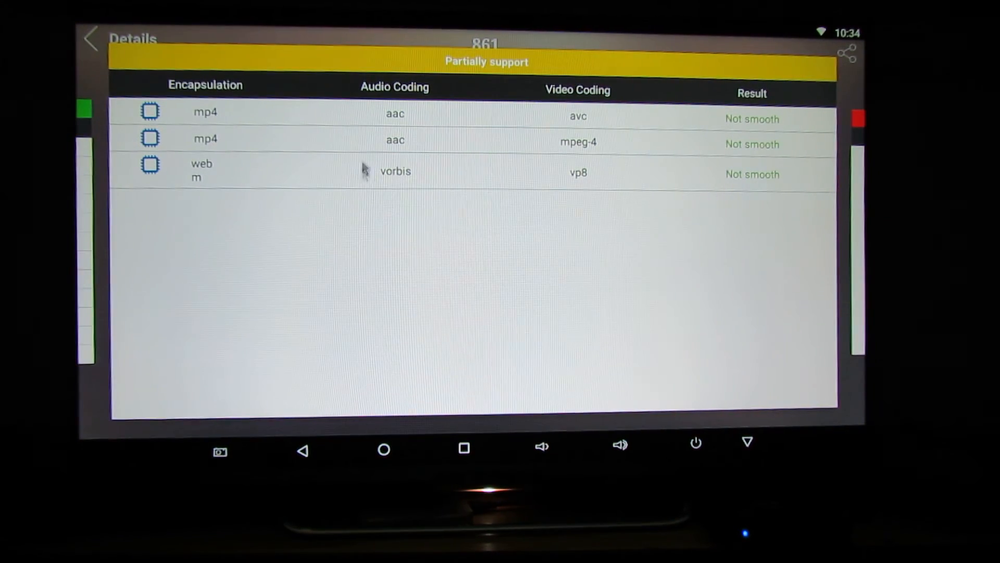
mouse_move(658, 240)
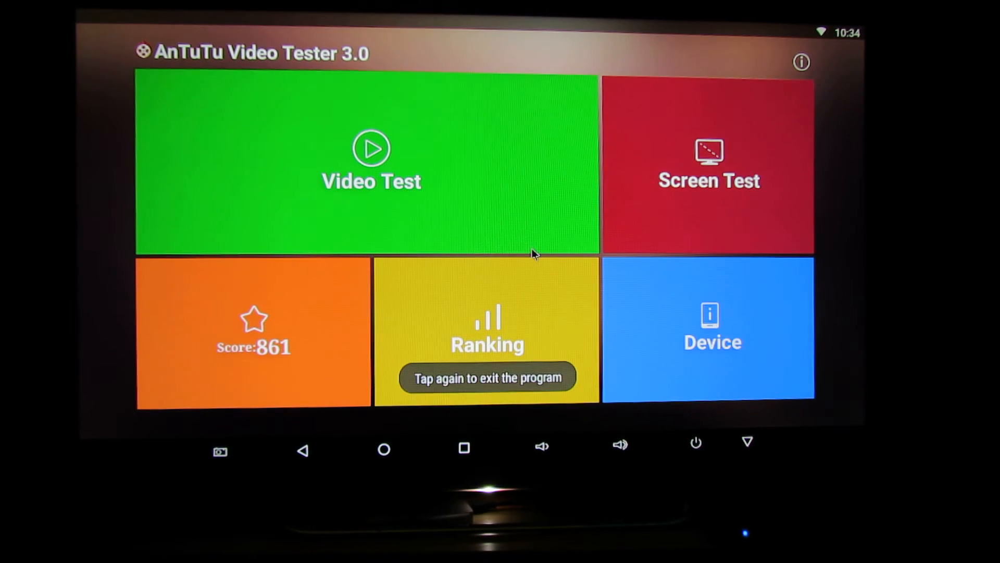
click(708, 328)
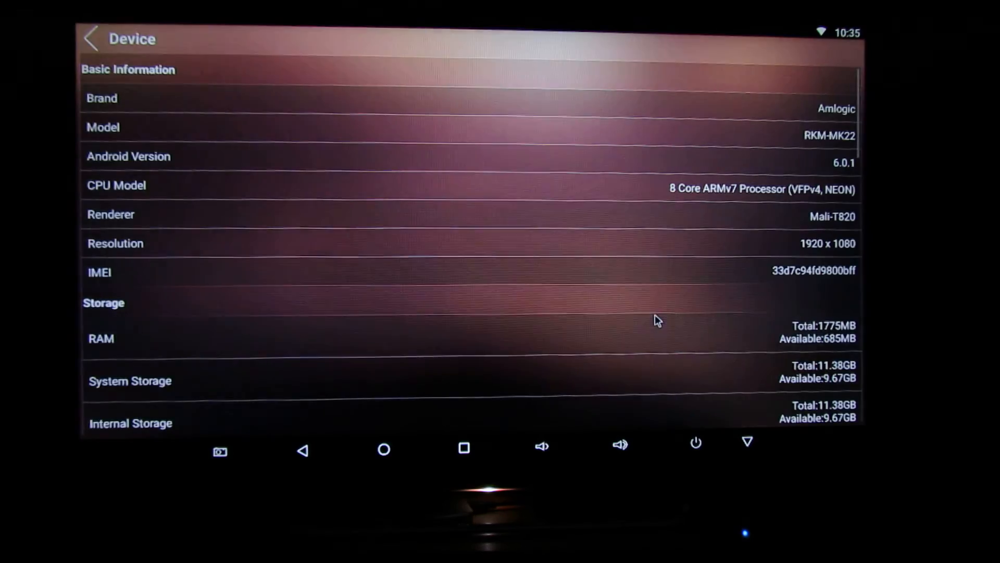
scroll(down, 3)
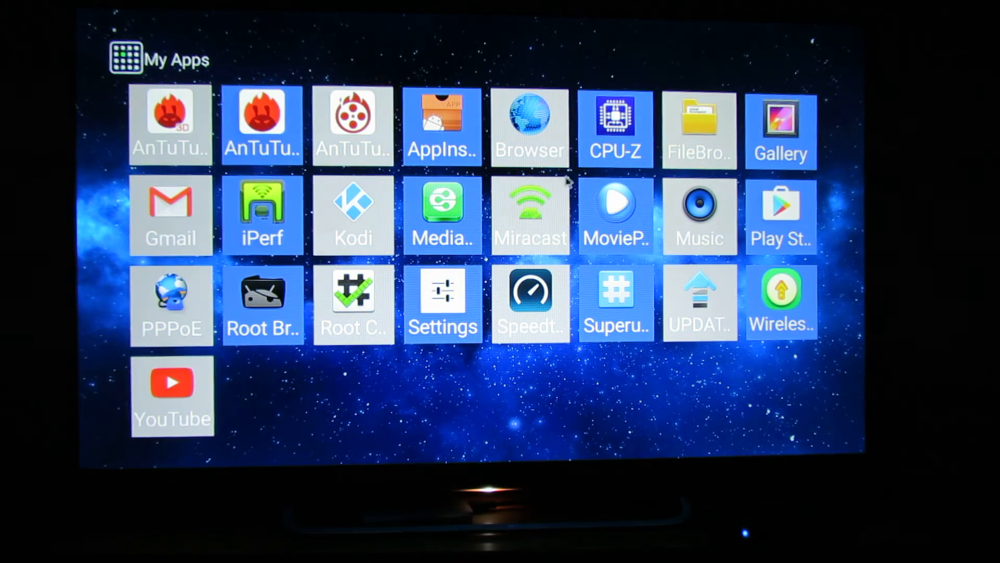
click(613, 124)
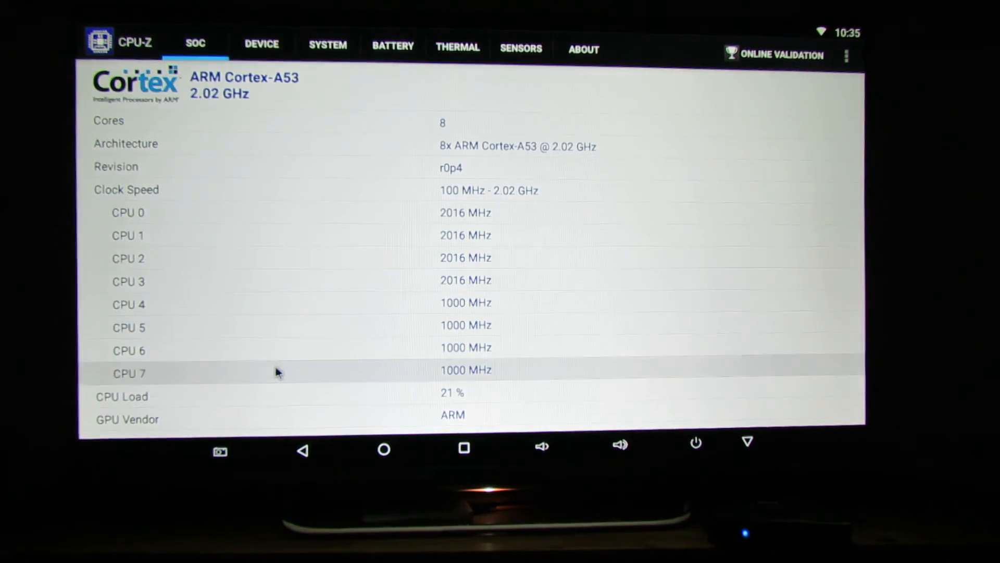
scroll(down, 3)
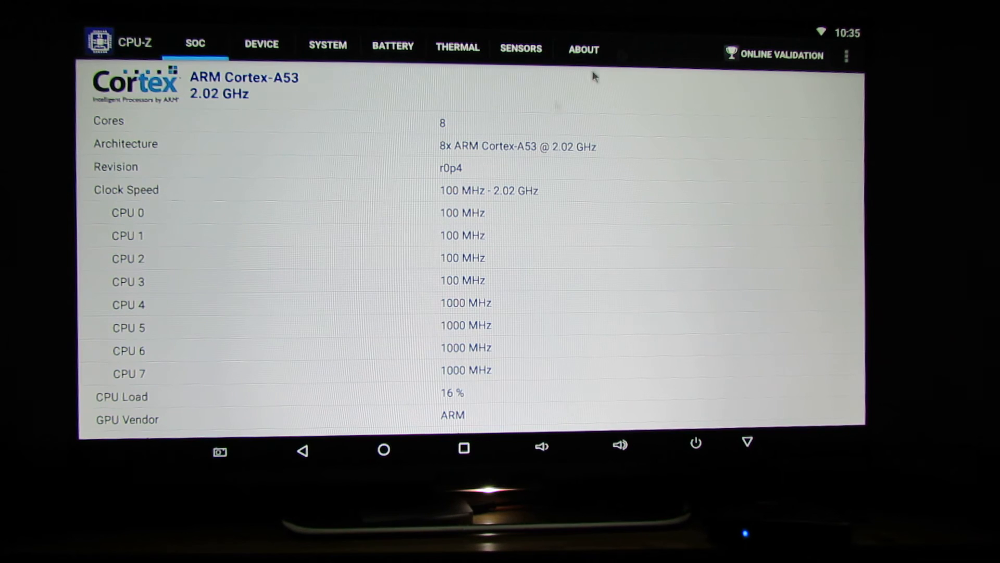
mouse_move(251, 123)
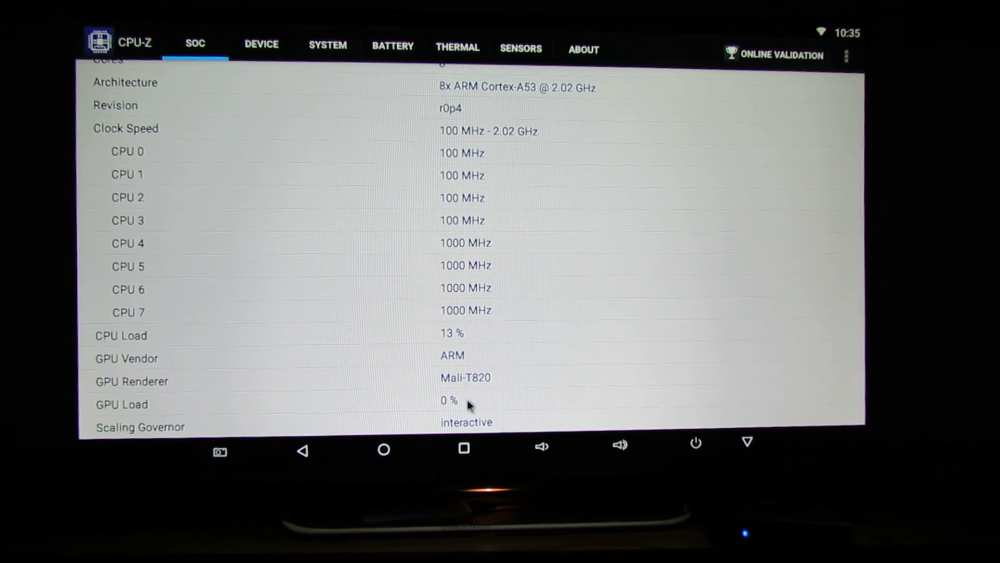
mouse_move(283, 340)
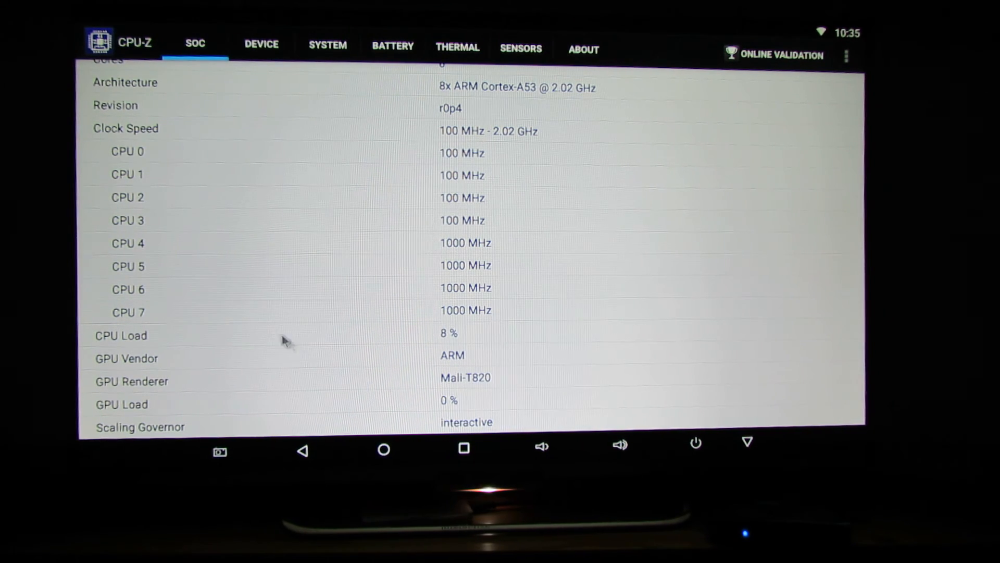
click(260, 45)
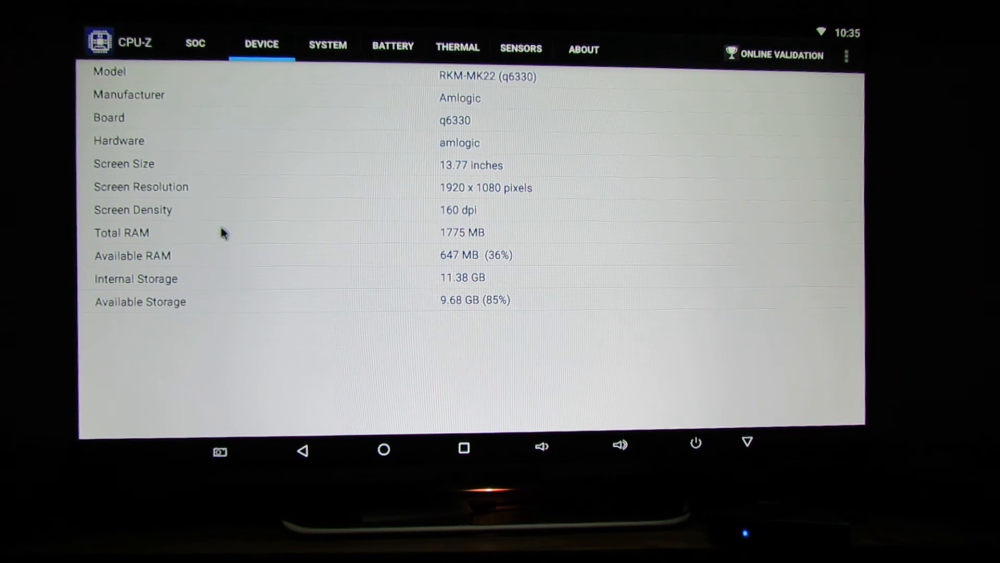
click(327, 45)
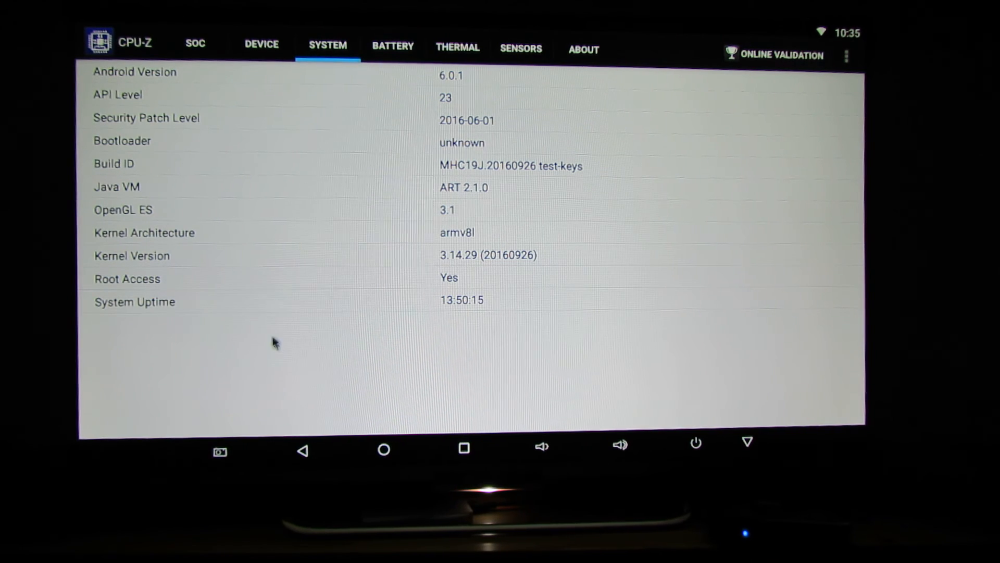
click(392, 44)
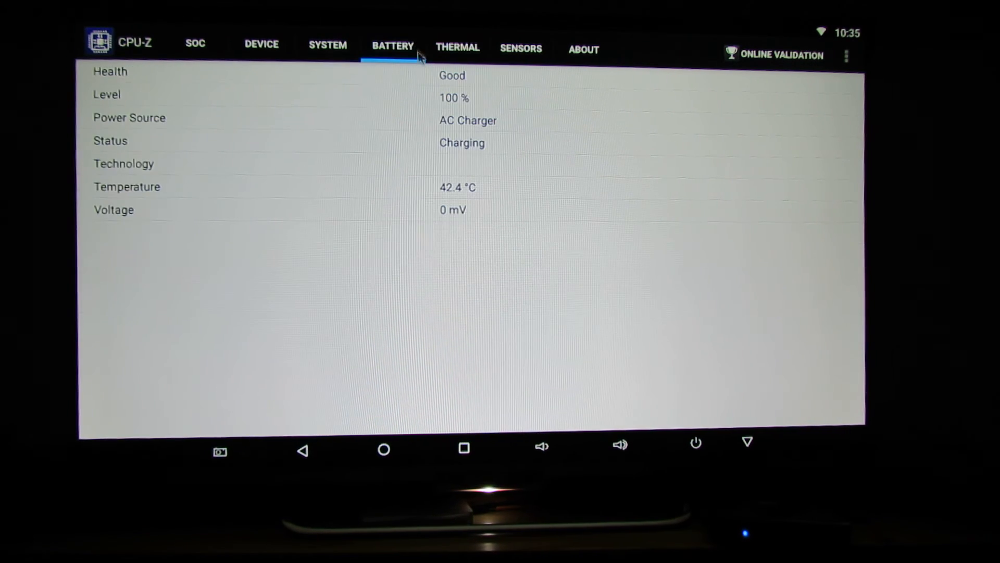
click(457, 47)
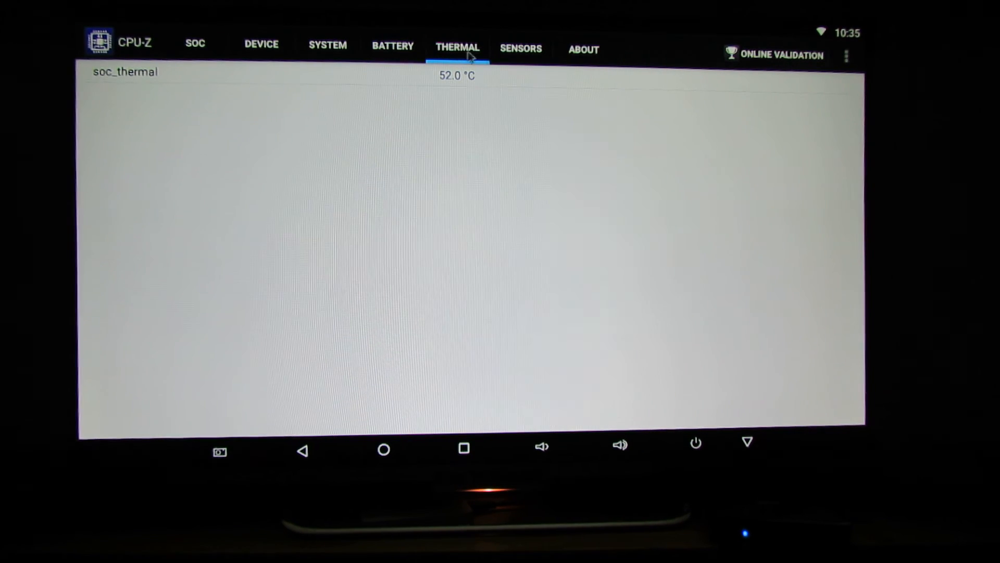
click(520, 49)
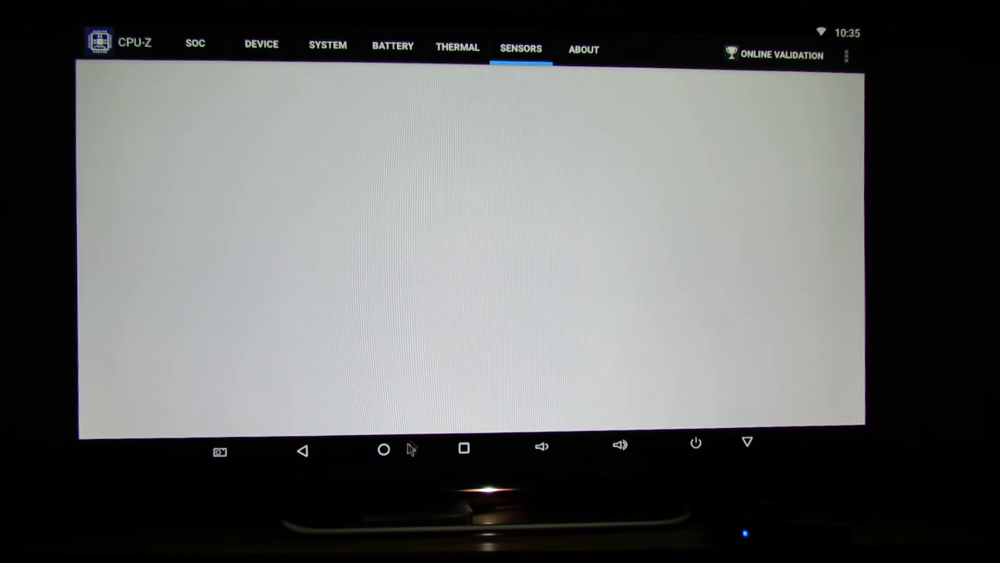
click(383, 450)
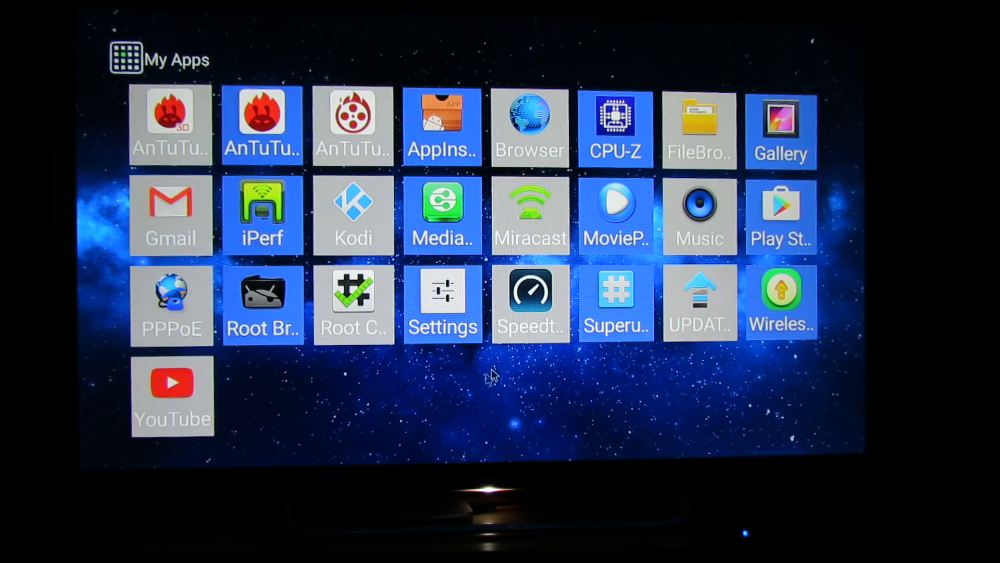
mouse_move(759, 317)
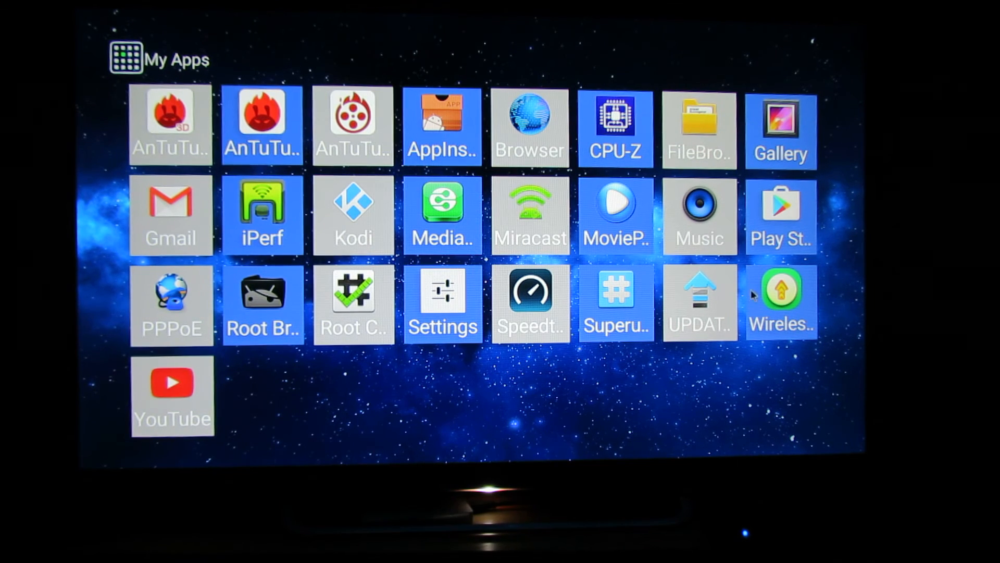
mouse_move(529, 215)
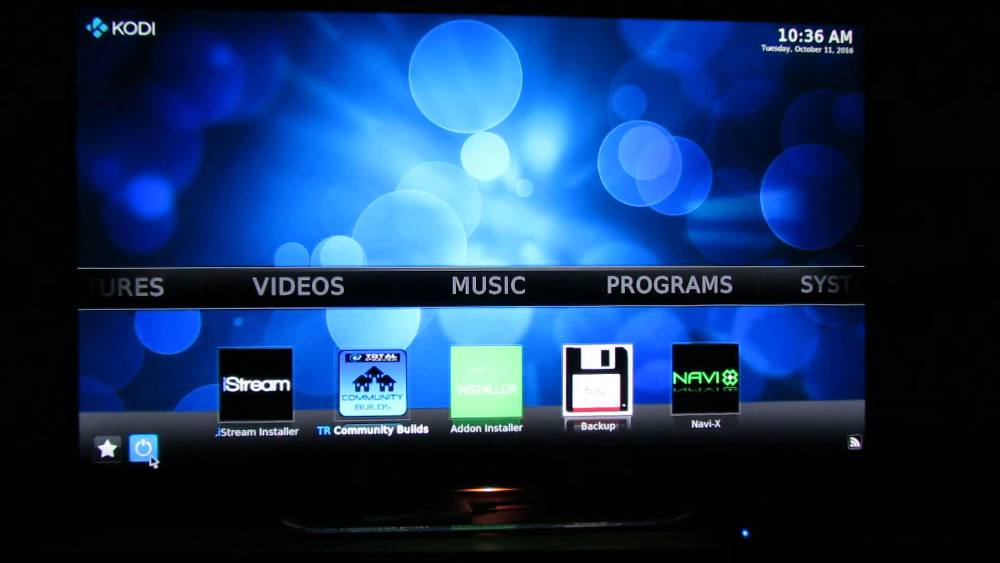
Bring up Kodi's power menu to quit the media centre
click(143, 448)
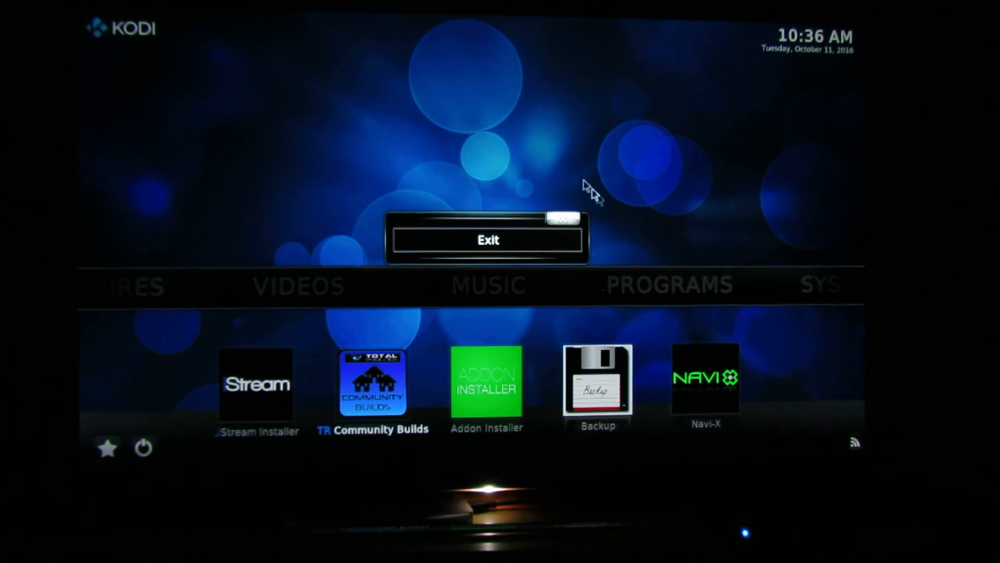
mouse_move(523, 233)
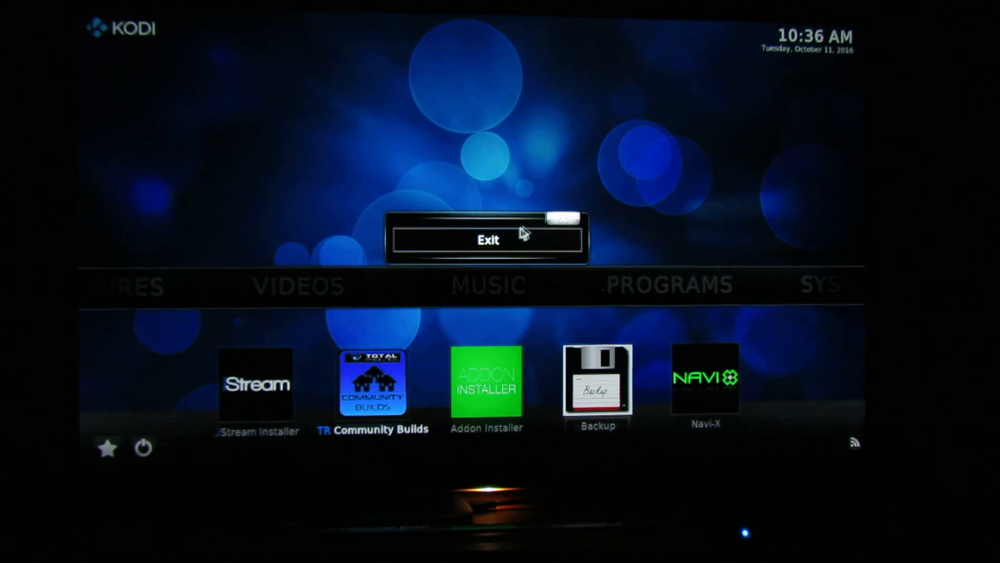
mouse_move(554, 252)
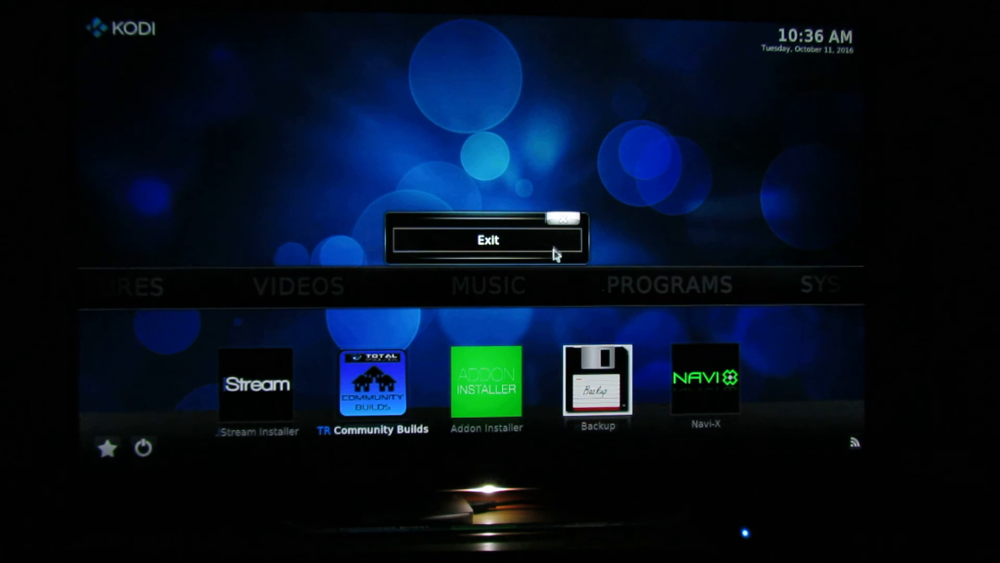
mouse_move(528, 244)
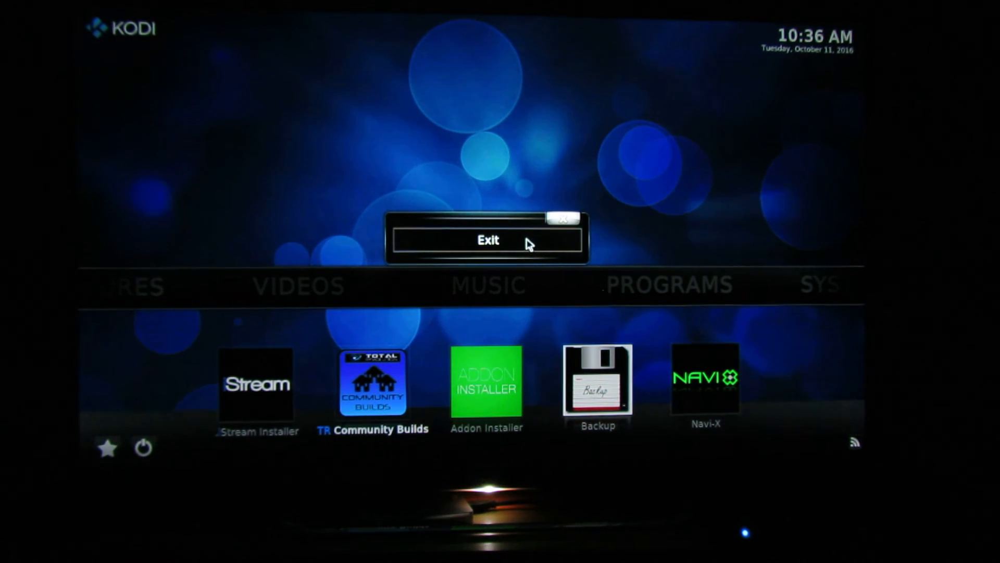
mouse_move(329, 346)
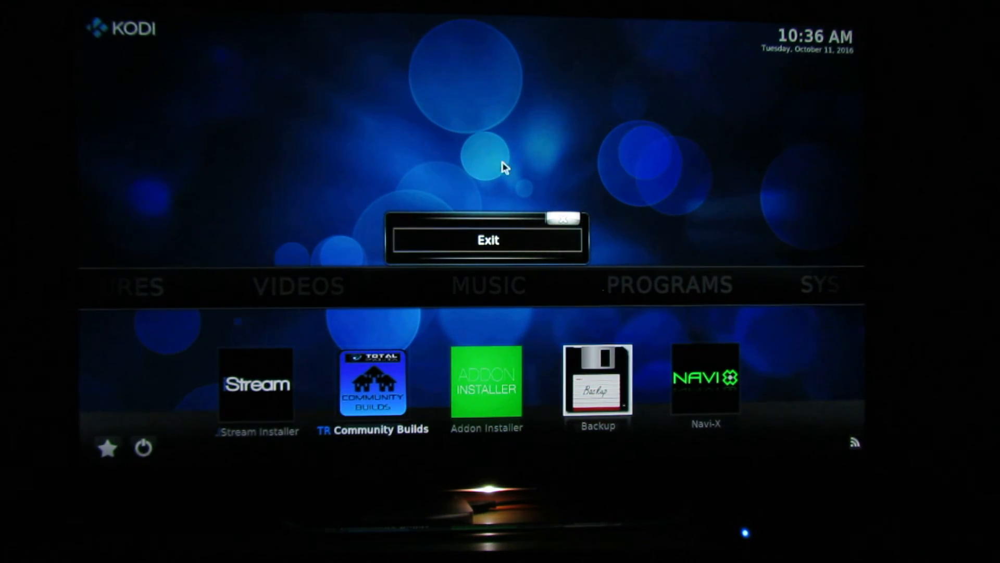
mouse_move(565, 219)
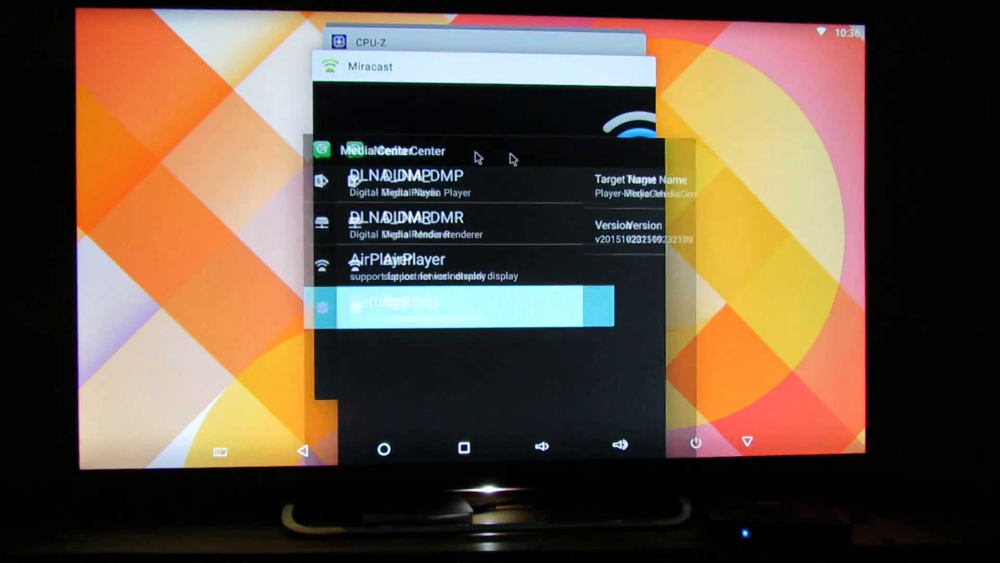
Return to the RKM home and launch WirelessUpdate, showing a new 15.63M firmware patch
click(462, 305)
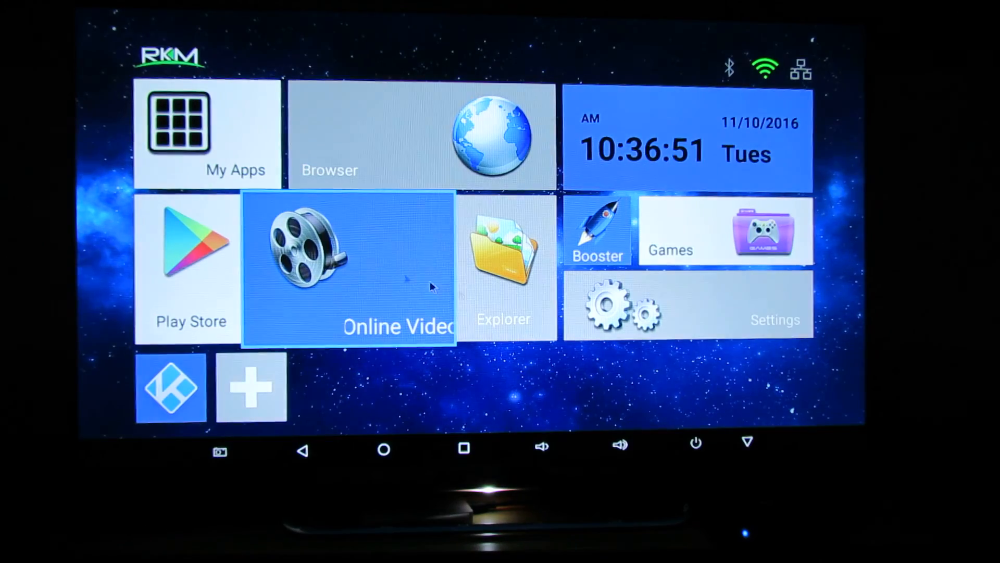
click(206, 127)
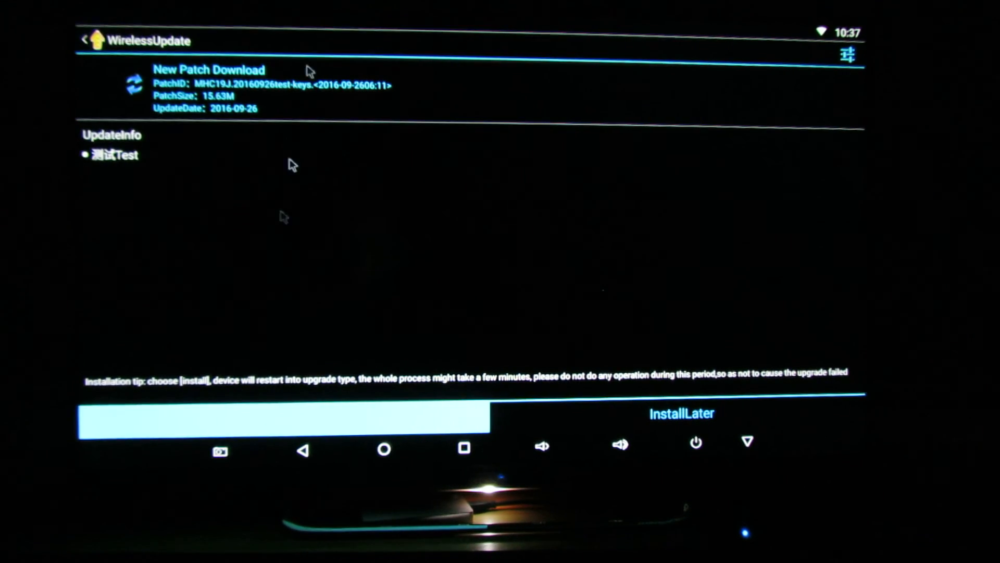
mouse_move(201, 175)
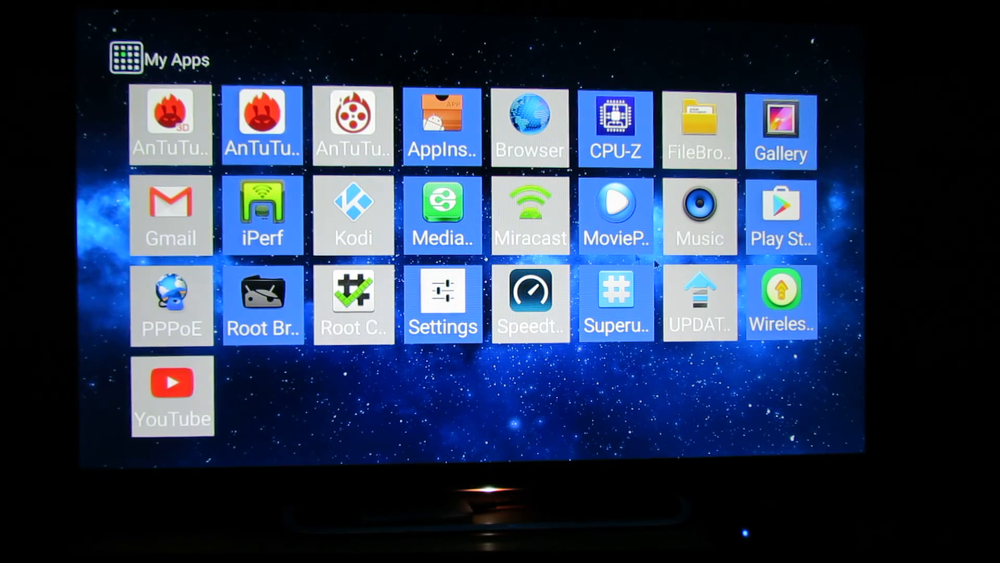
mouse_move(442, 300)
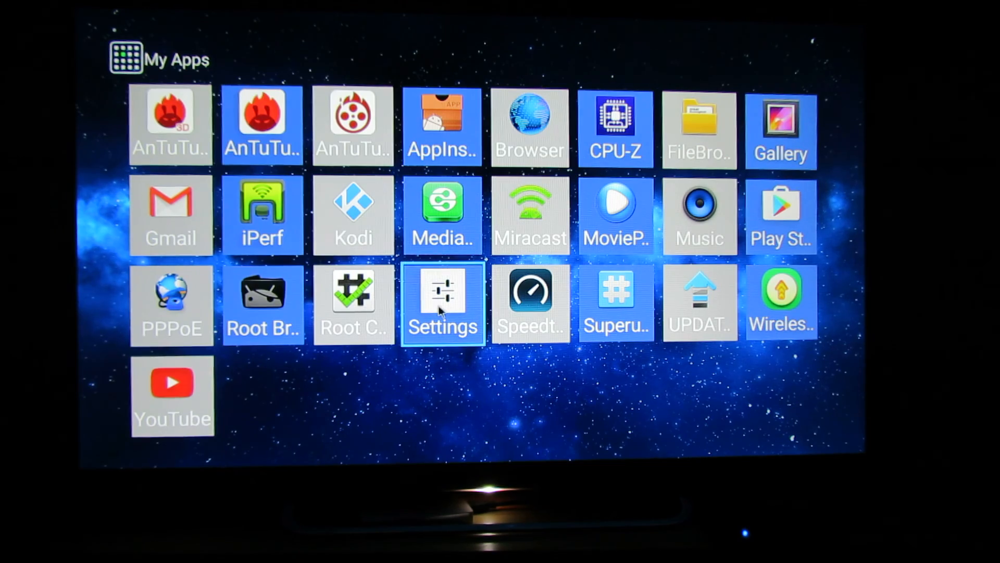
Show About MediaBox in Settings, listing model RKM-MK22 and Android 6.0.1
click(442, 301)
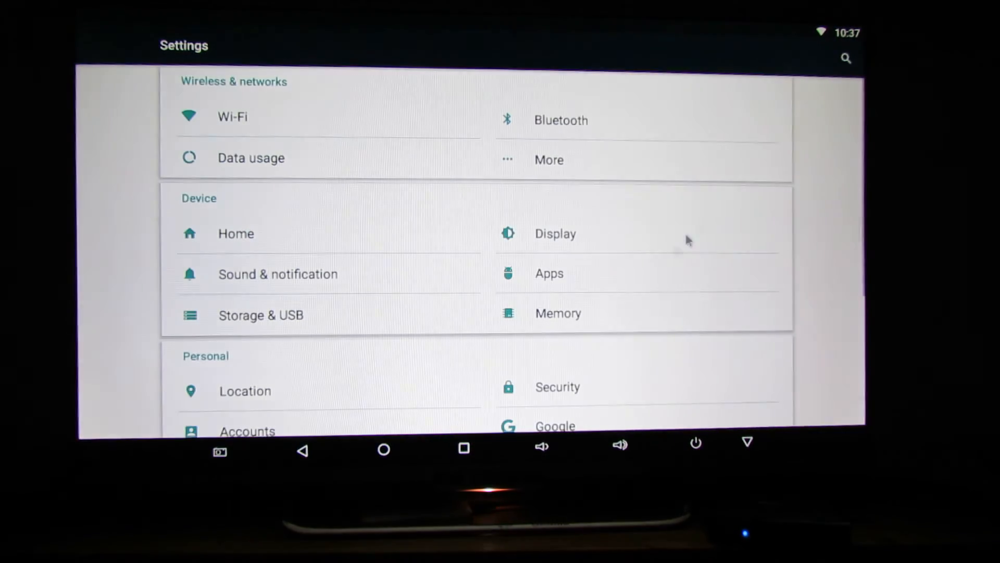
scroll(down, 3)
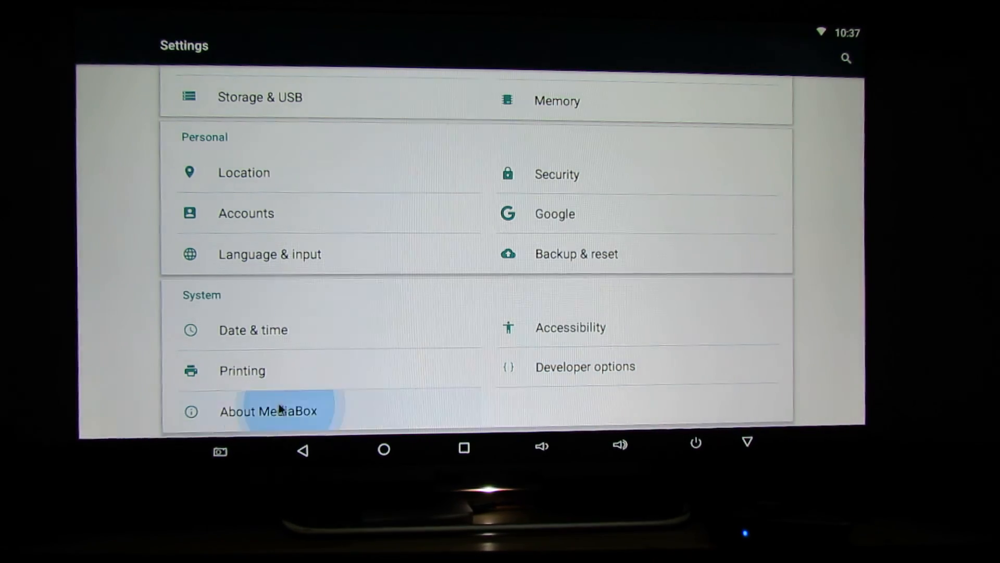
click(268, 411)
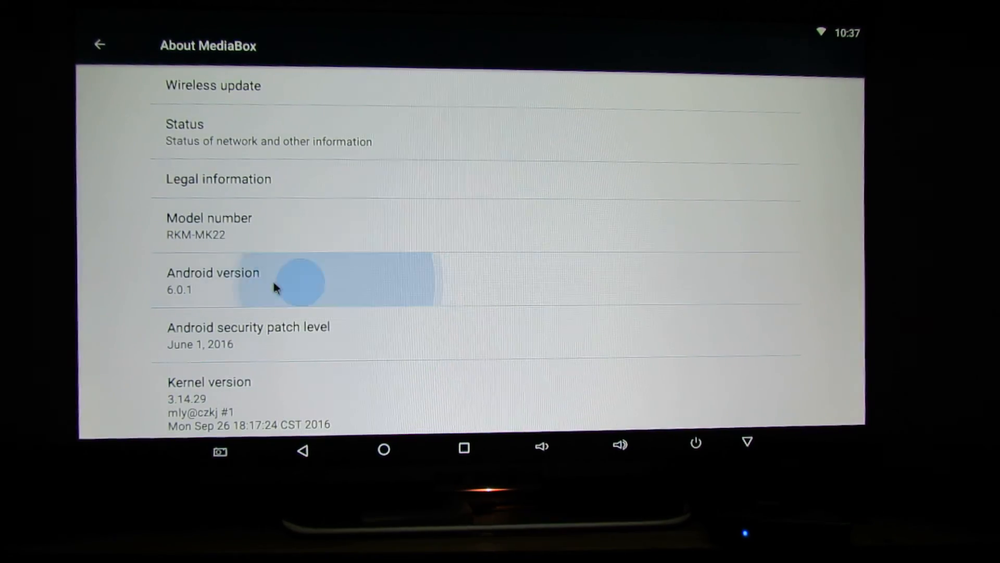